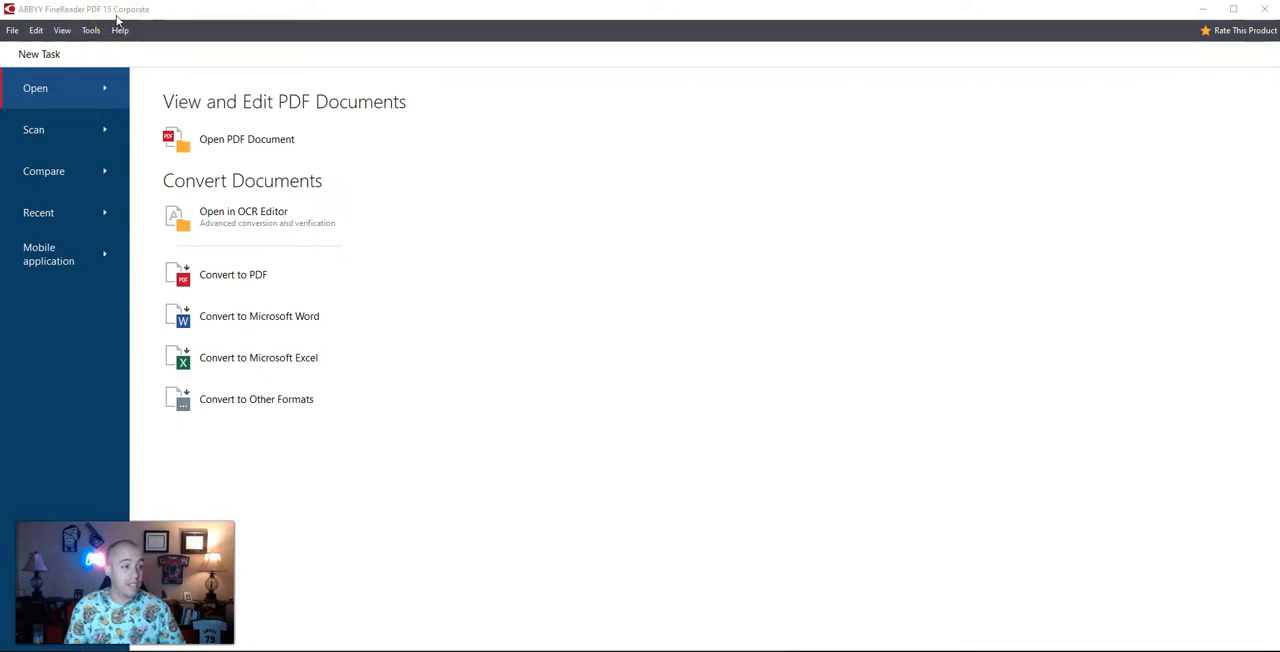
{"action": "mouse_move", "coordinate": [268, 222]}
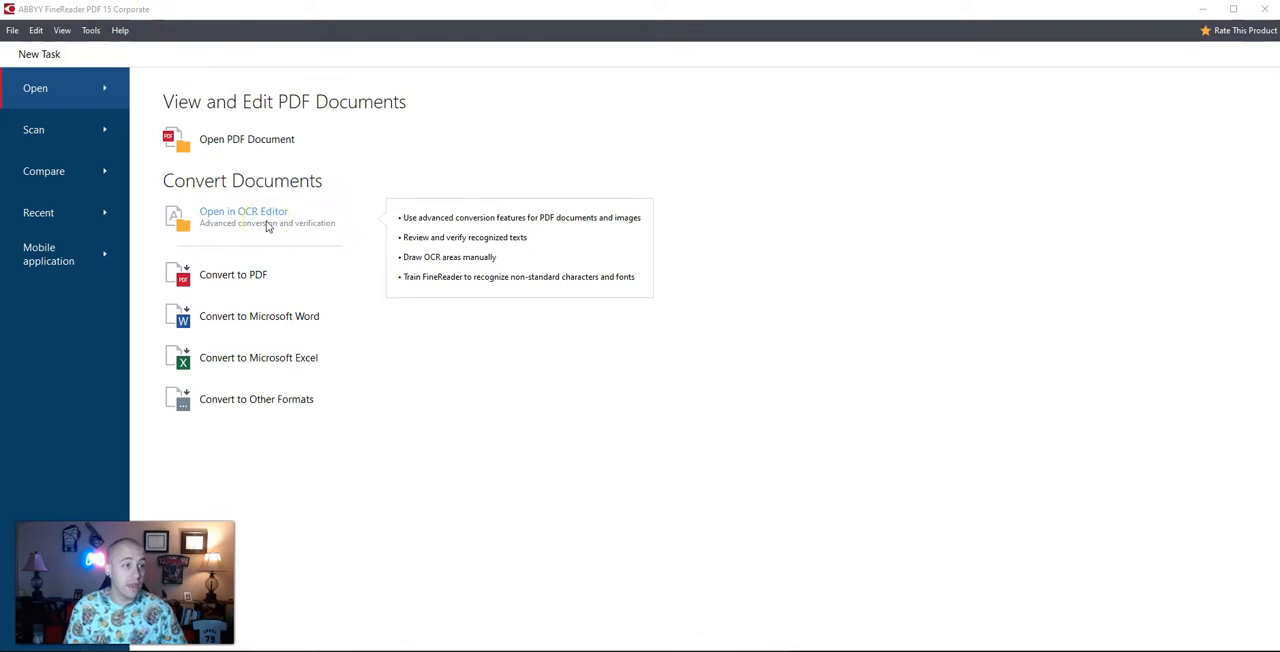
Step: Load the scanned 24-page PDF into the OCR Editor as a new unrecognised project
{"action": "left_click", "coordinate": [244, 212]}
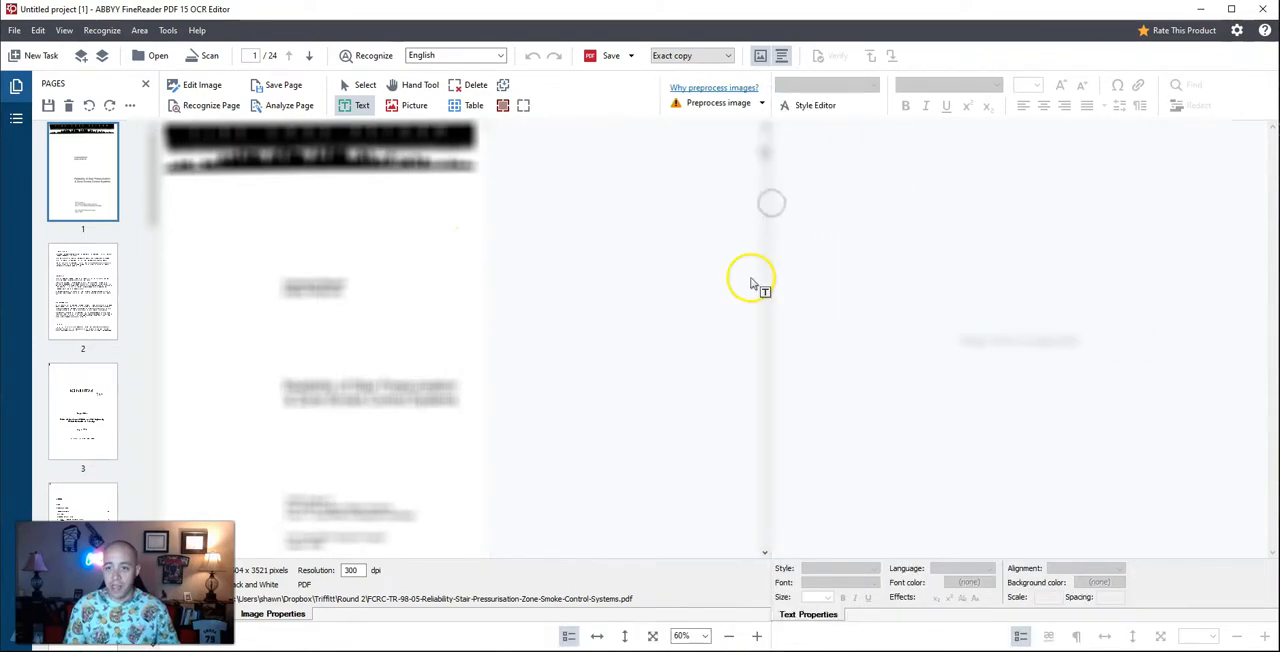
{"action": "scroll", "scroll_direction": "down", "scroll_amount": 3}
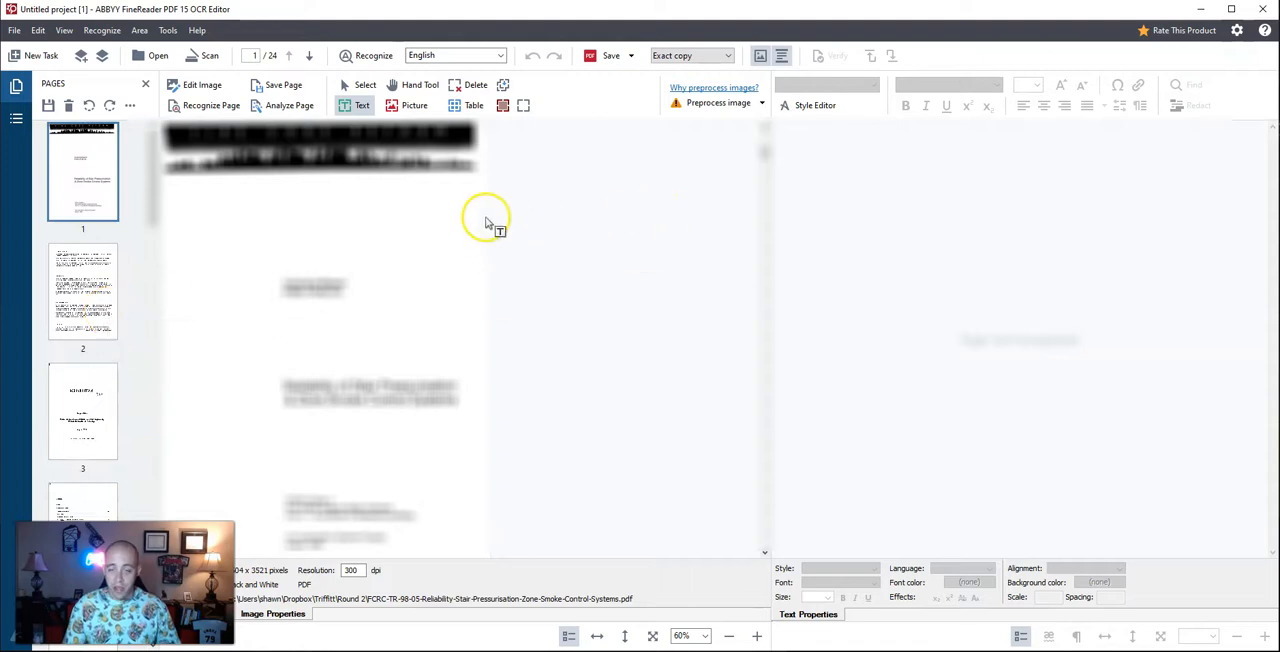
{"action": "mouse_move", "coordinate": [500, 246]}
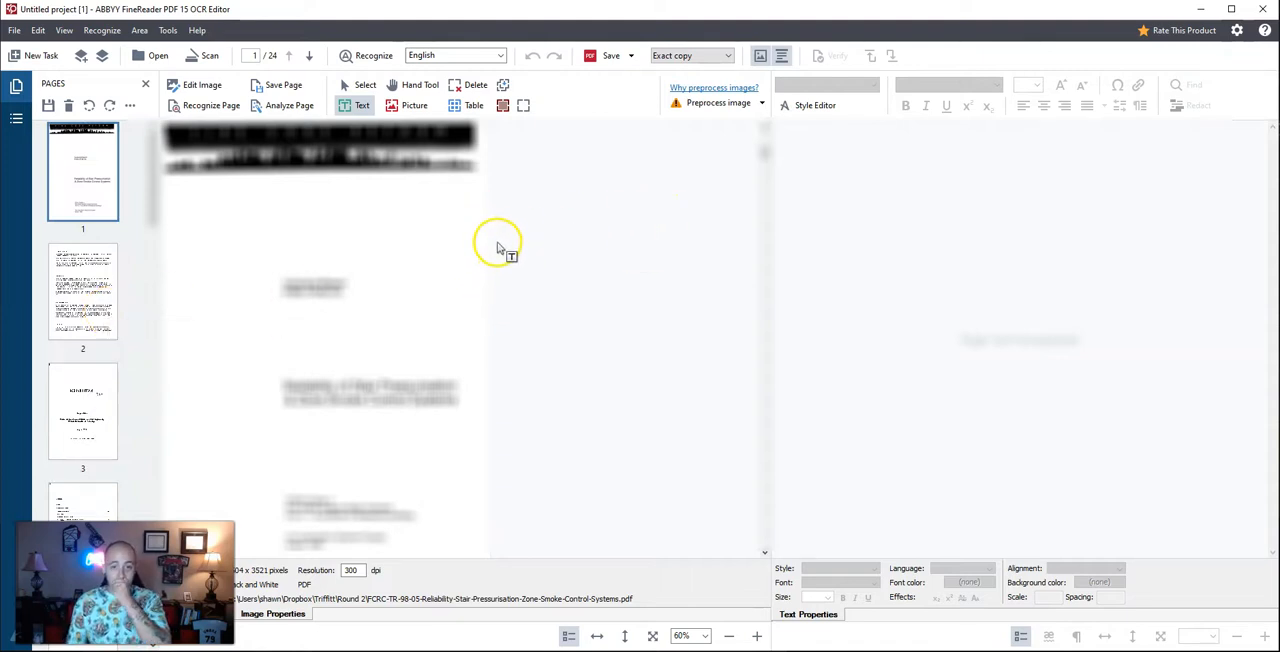
{"action": "mouse_move", "coordinate": [460, 230]}
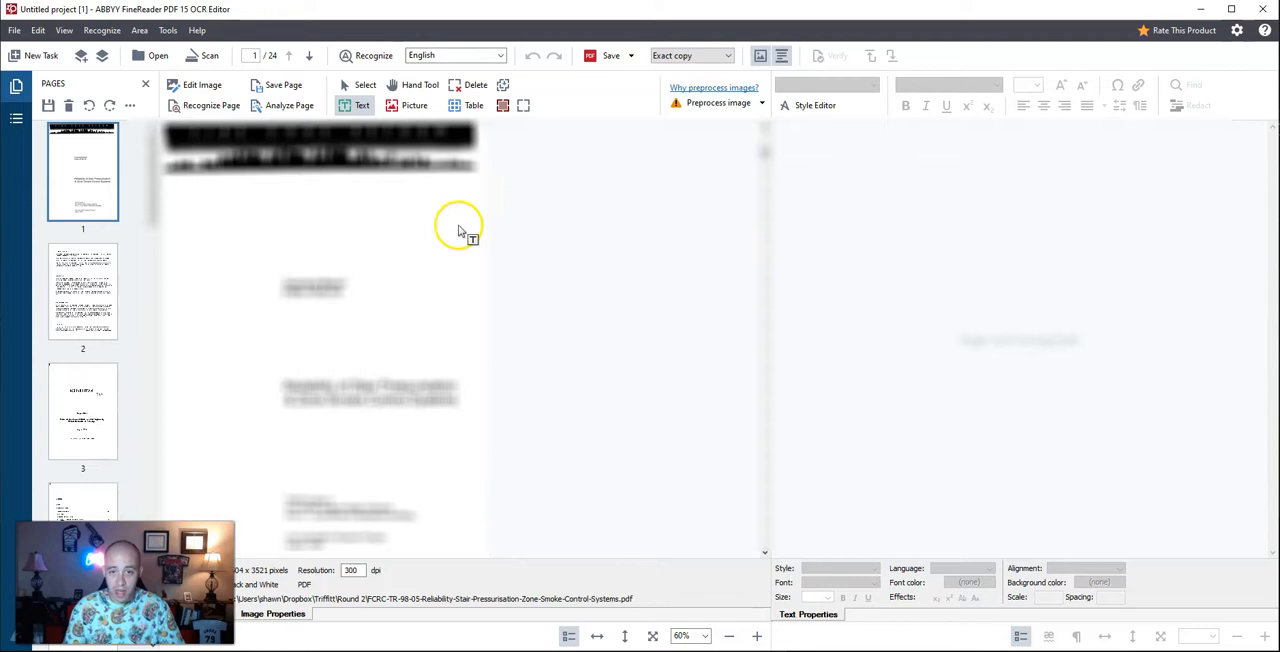
{"action": "mouse_move", "coordinate": [374, 56]}
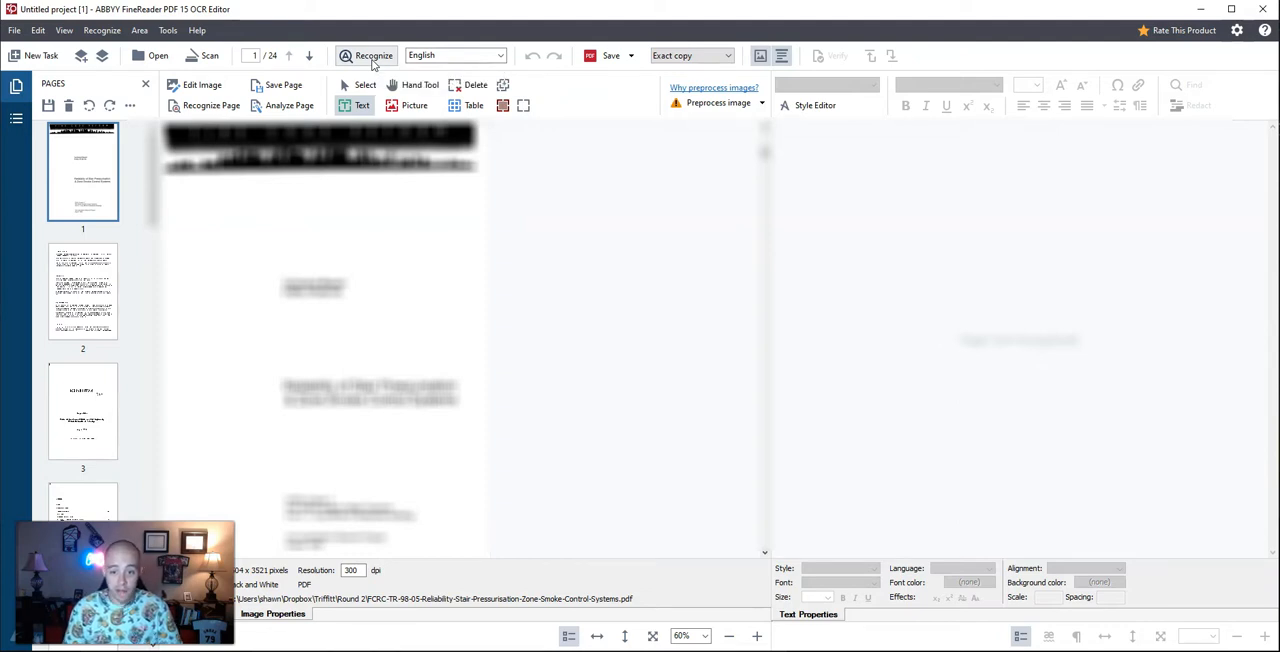
Step: Run Recognize so all 24 pages get recognised text beside their scans
{"action": "left_click", "coordinate": [364, 56]}
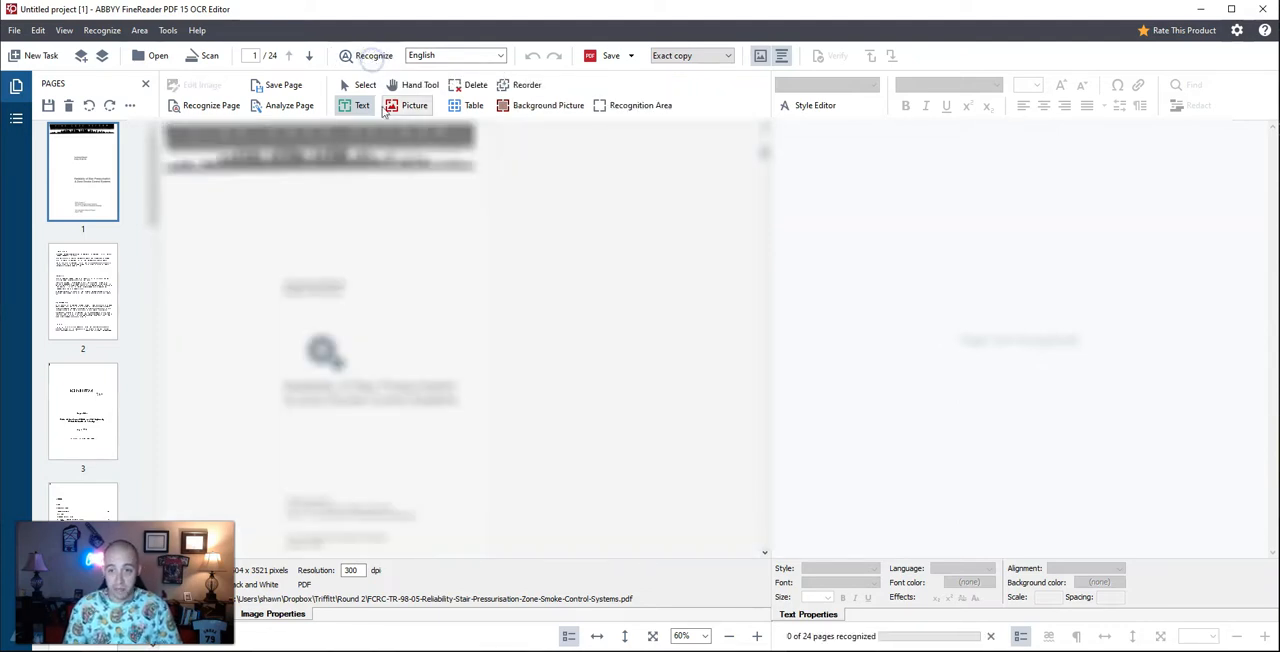
{"action": "left_click", "coordinate": [370, 56]}
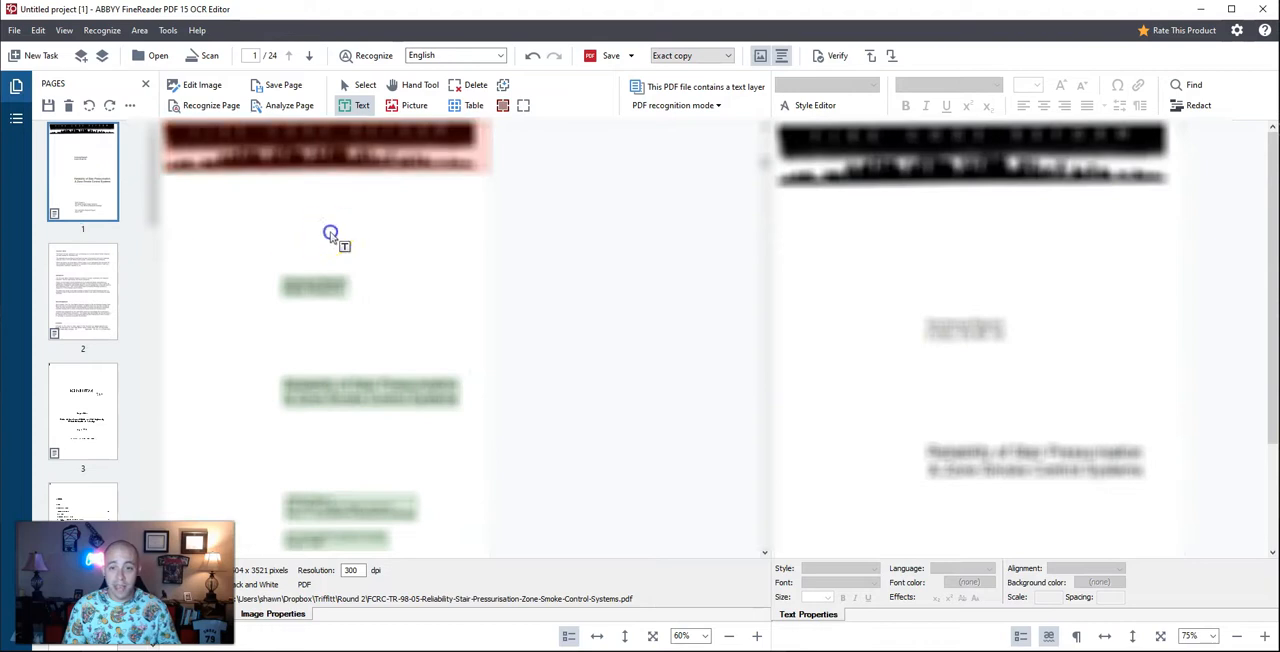
{"action": "mouse_move", "coordinate": [490, 198]}
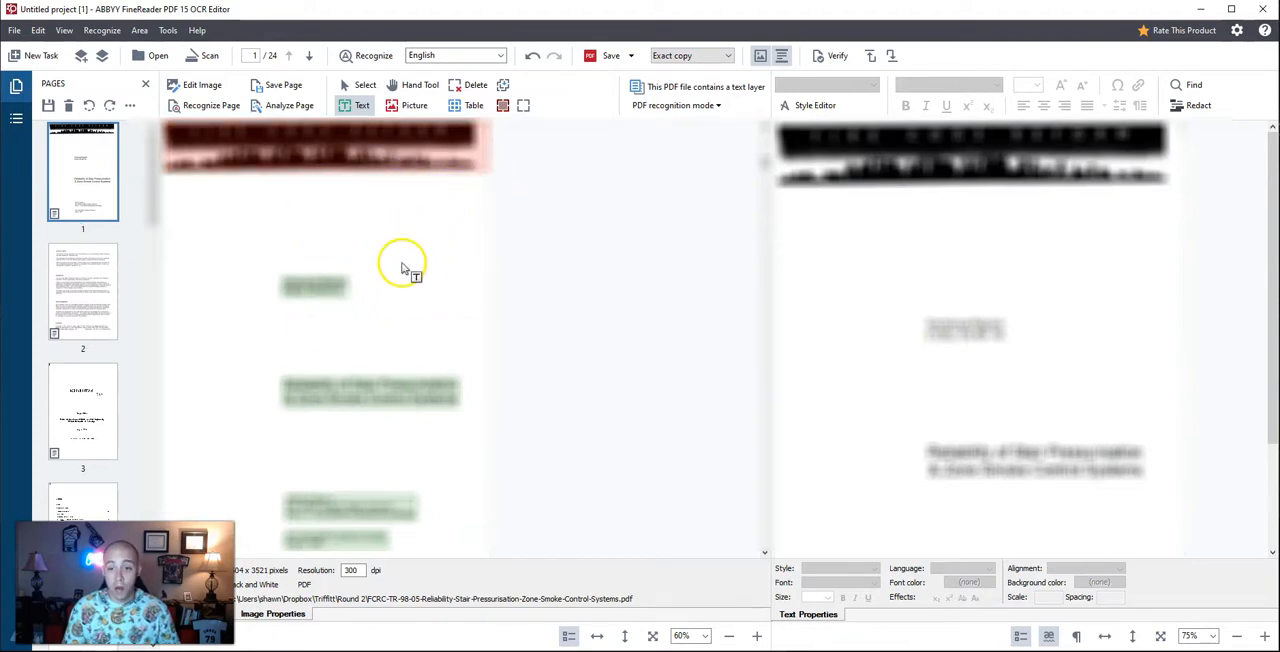
{"action": "mouse_move", "coordinate": [436, 246]}
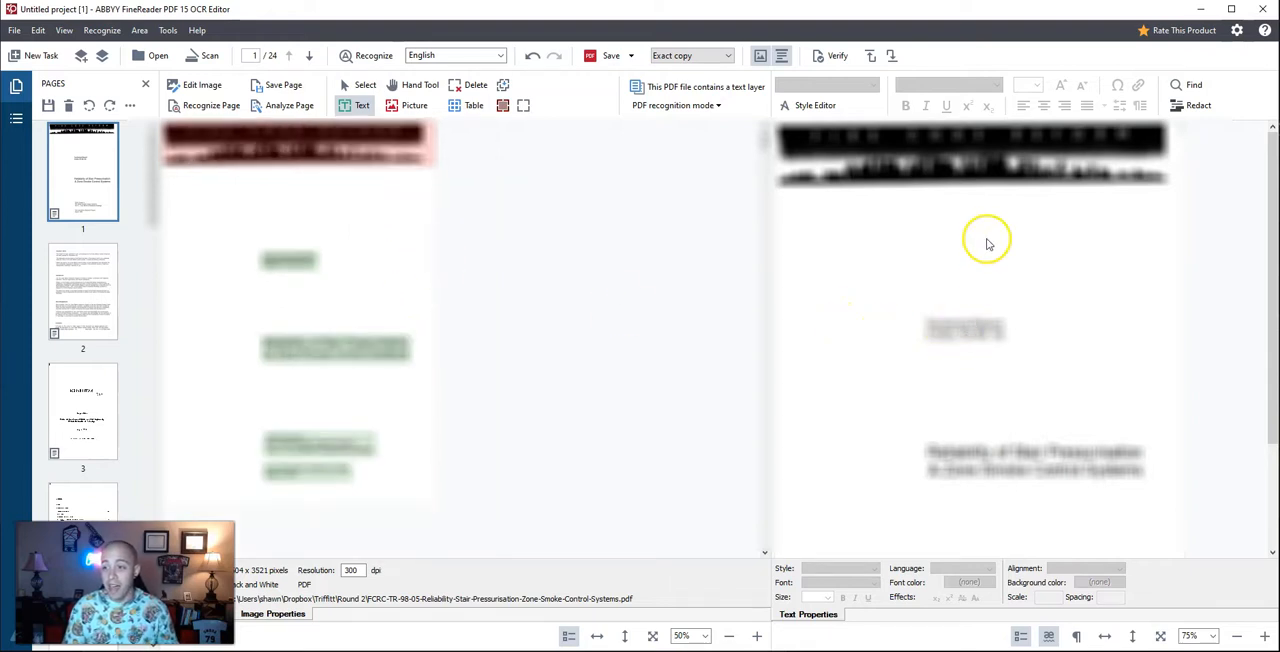
{"action": "mouse_move", "coordinate": [970, 188]}
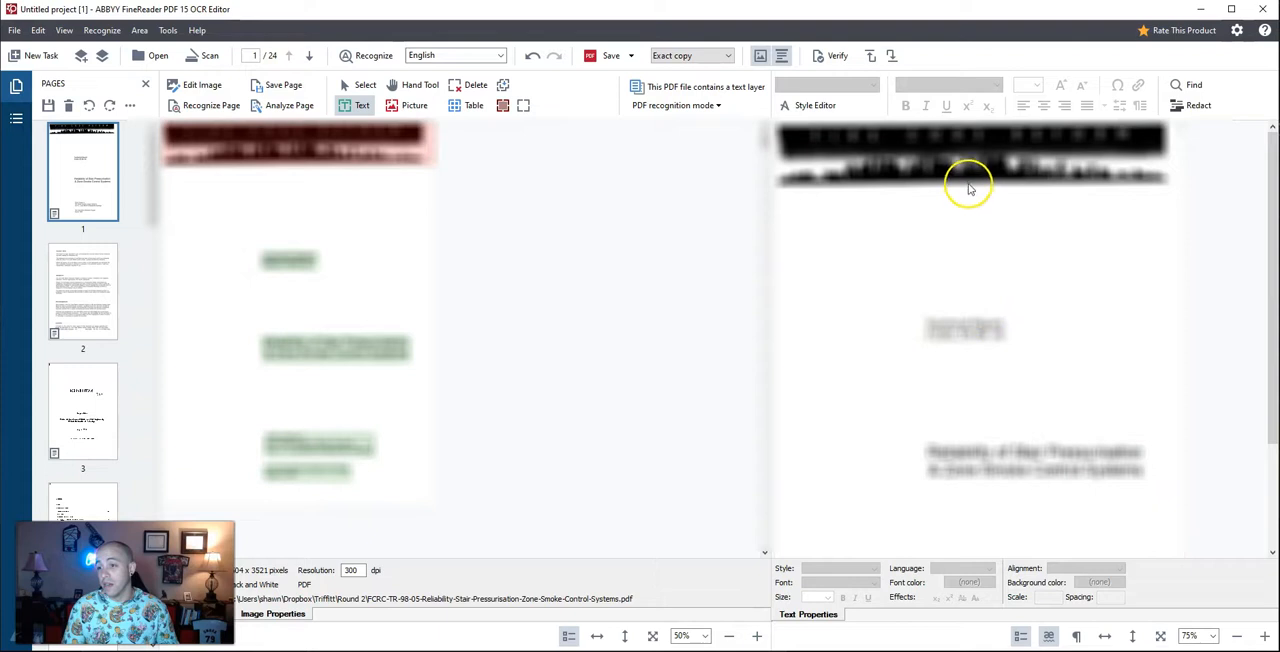
{"action": "mouse_move", "coordinate": [560, 324]}
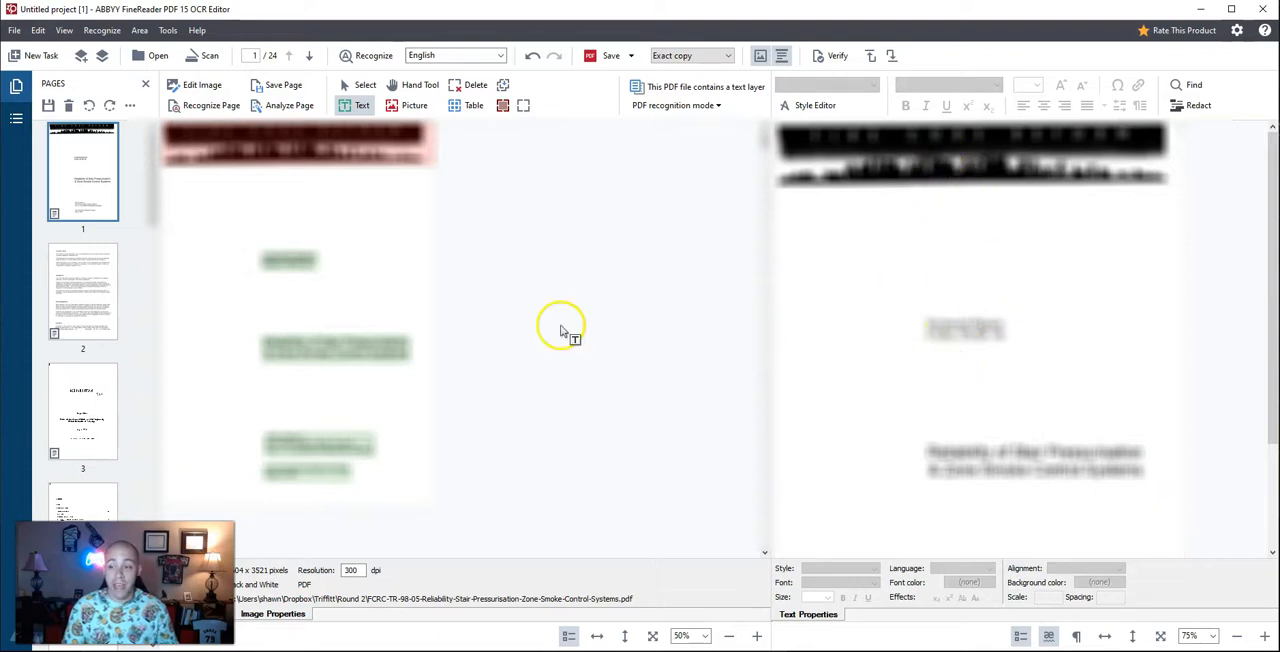
{"action": "mouse_move", "coordinate": [404, 210]}
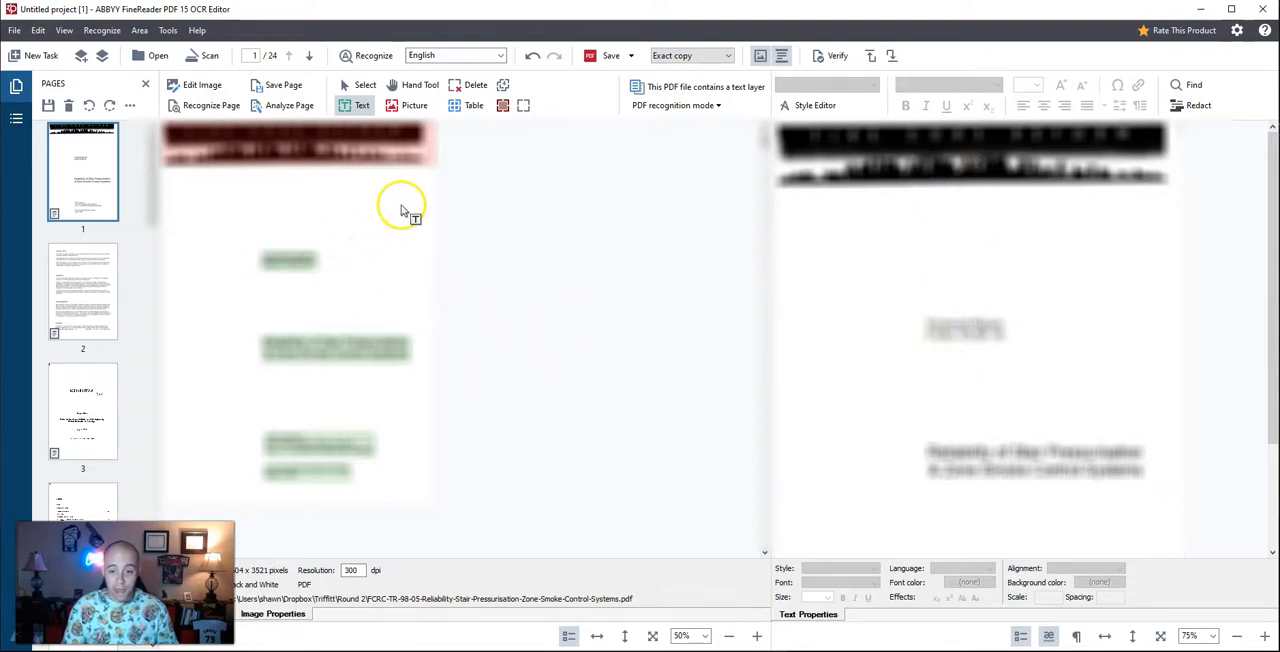
{"action": "mouse_move", "coordinate": [340, 244]}
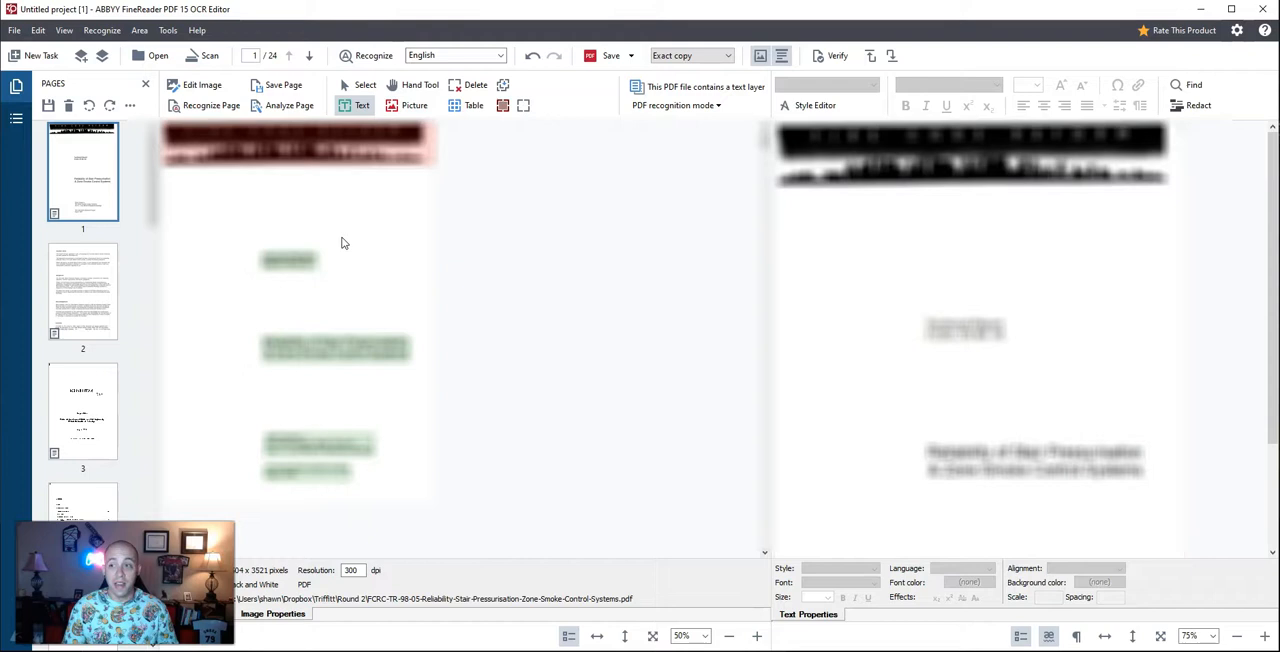
{"action": "mouse_move", "coordinate": [412, 220]}
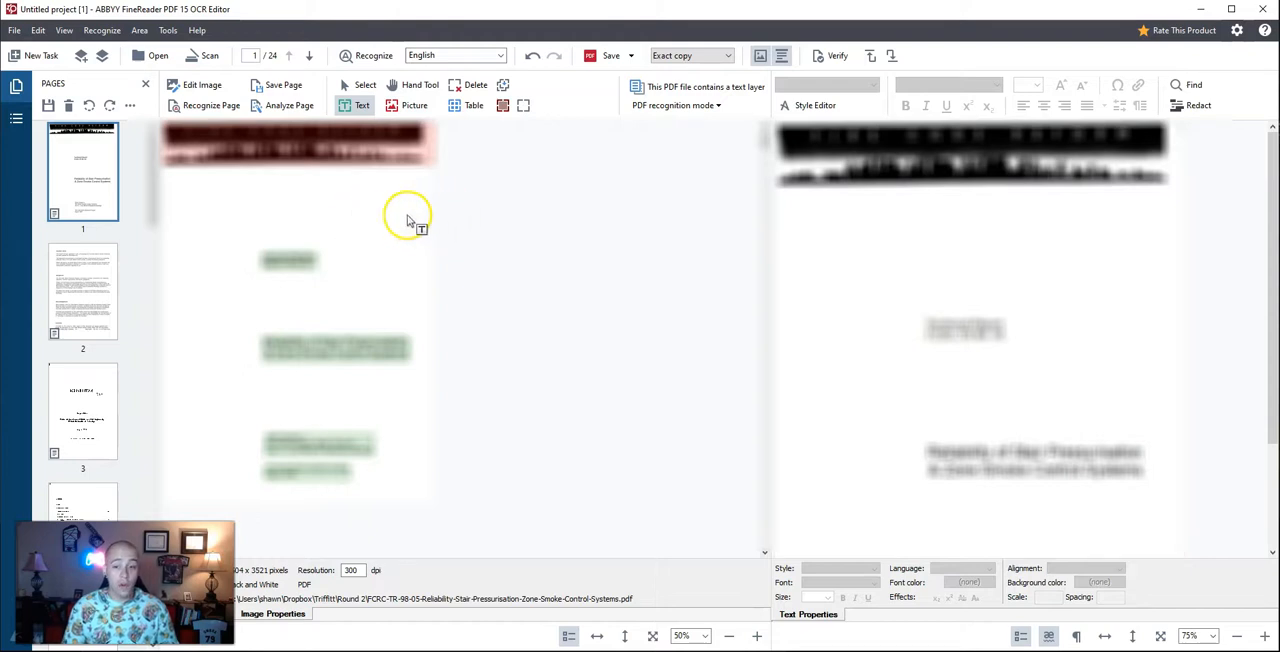
{"action": "mouse_move", "coordinate": [402, 214]}
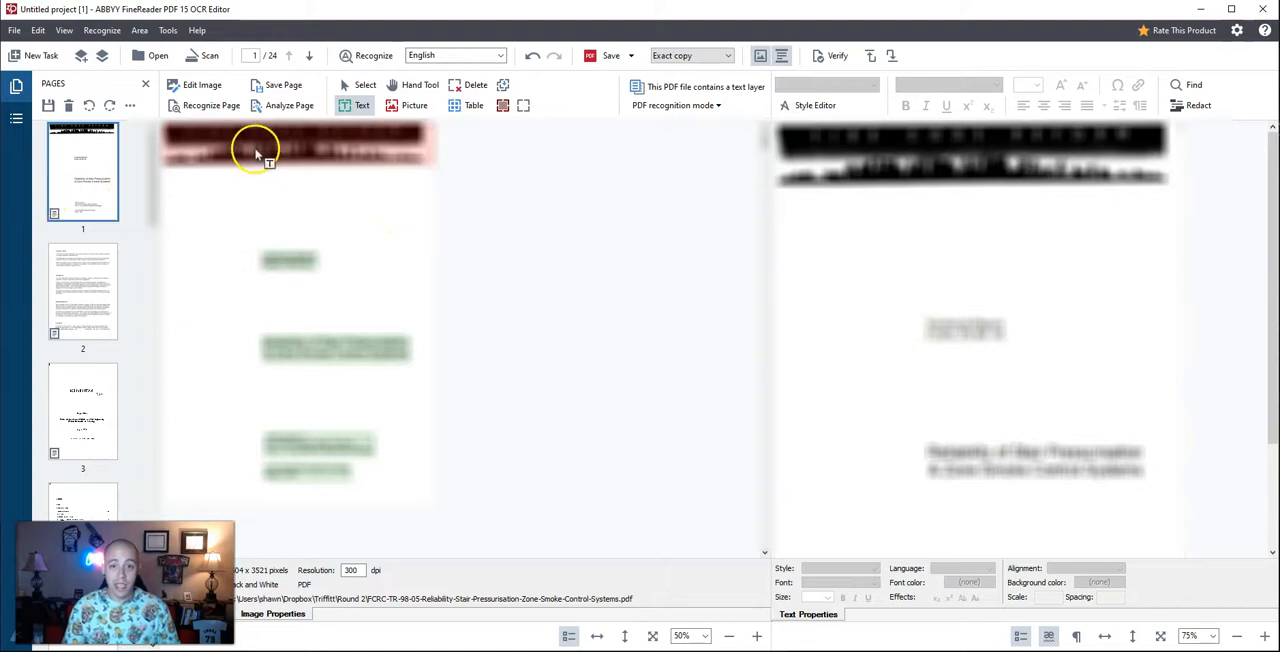
{"action": "mouse_move", "coordinate": [324, 180]}
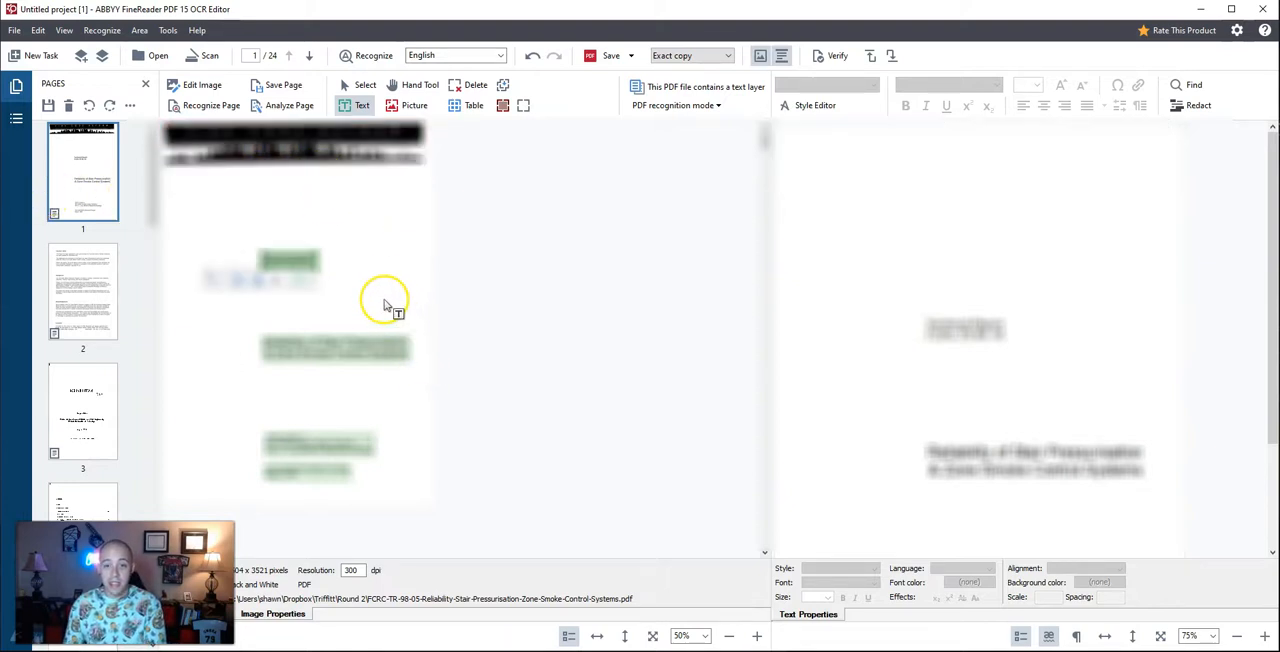
{"action": "mouse_move", "coordinate": [420, 316]}
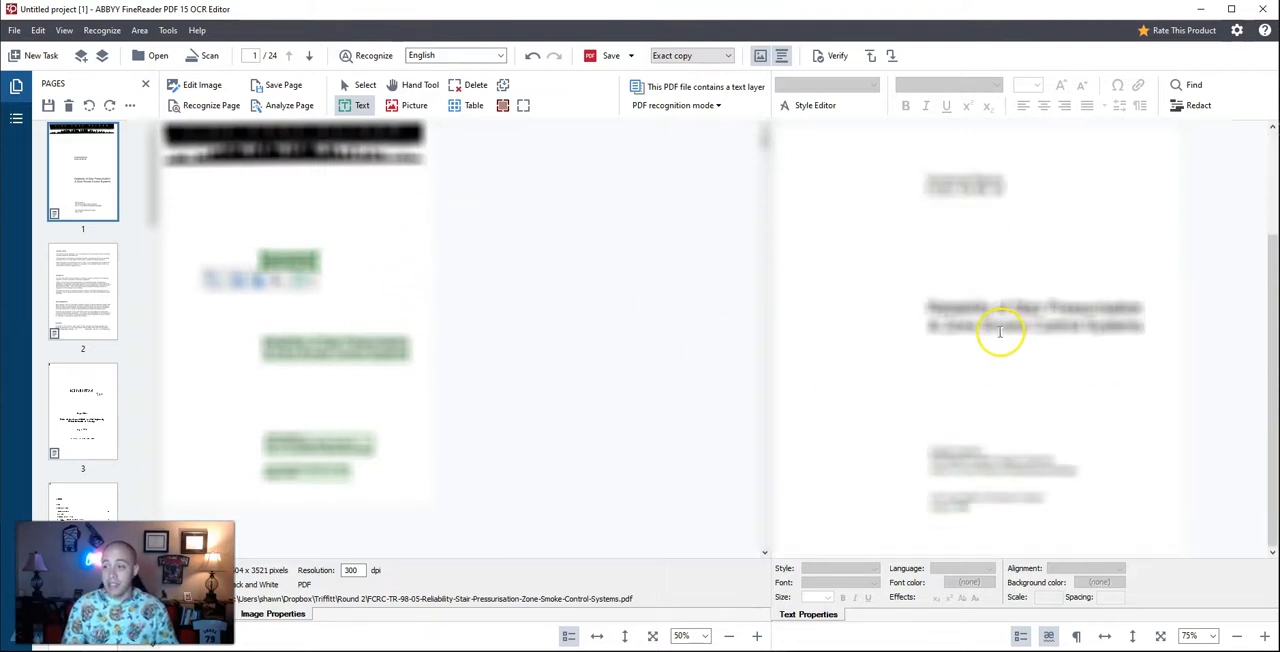
{"action": "mouse_move", "coordinate": [160, 260]}
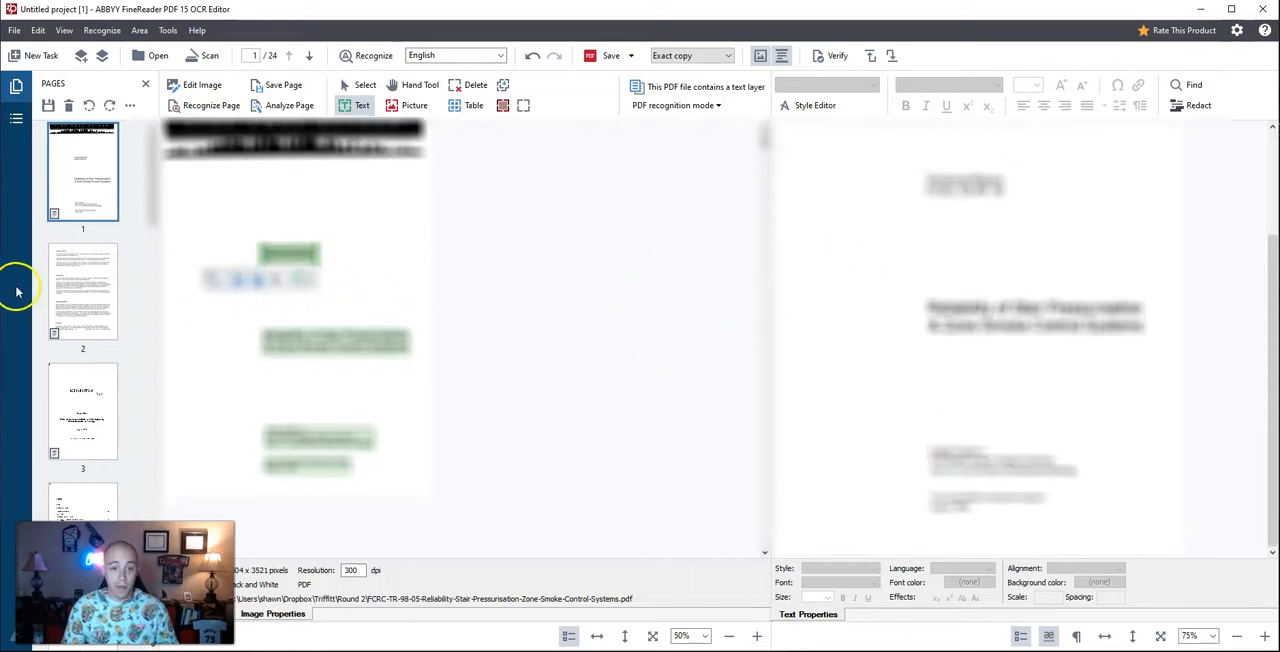
Step: Review pages 2 and 3, comparing their recognised text against the scanned images
{"action": "left_click", "coordinate": [84, 292]}
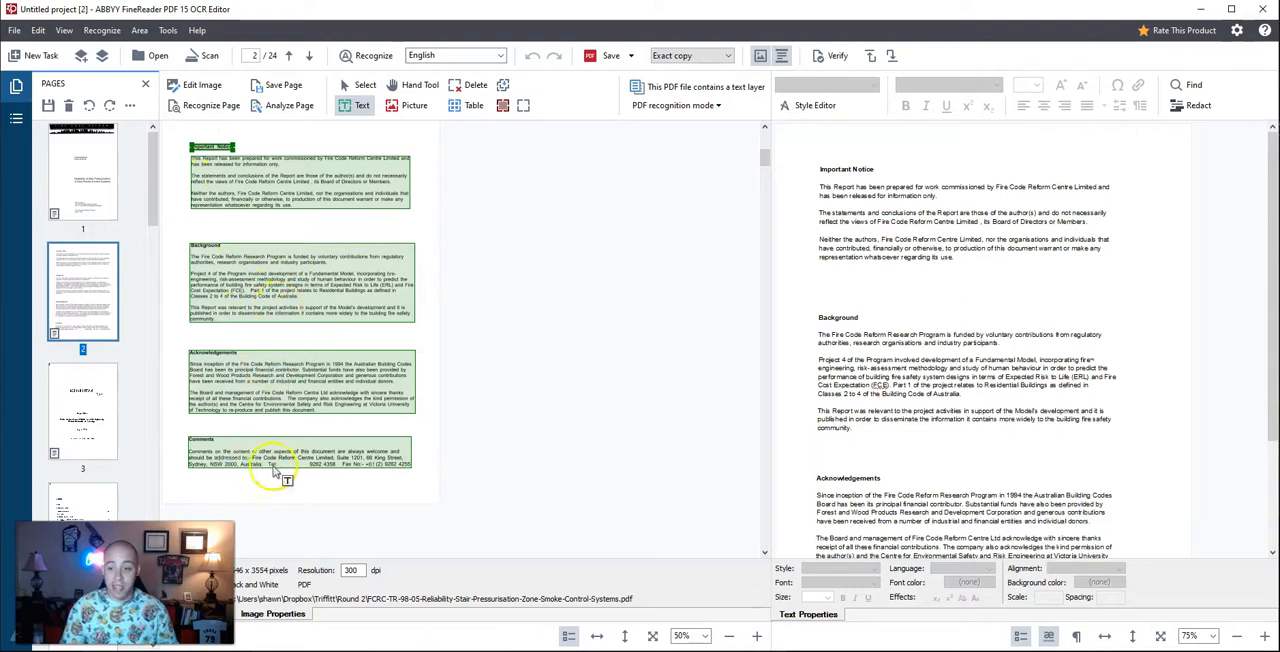
{"action": "scroll", "scroll_direction": "down", "scroll_amount": 3}
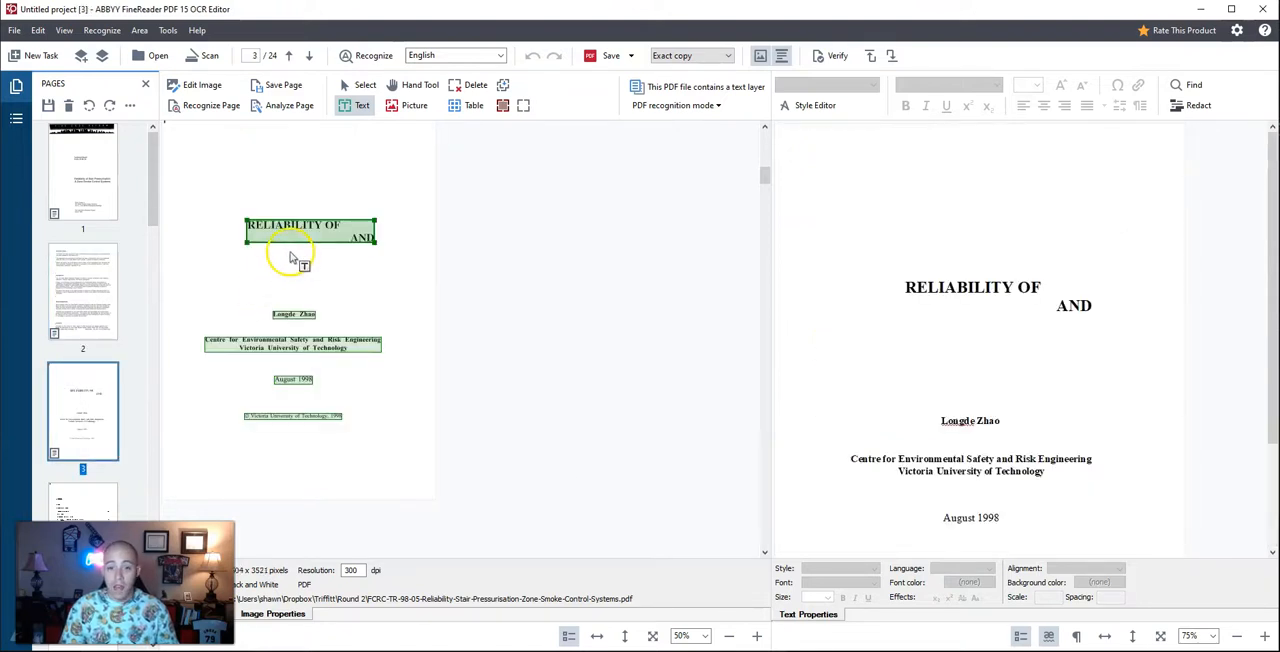
{"action": "mouse_move", "coordinate": [356, 318]}
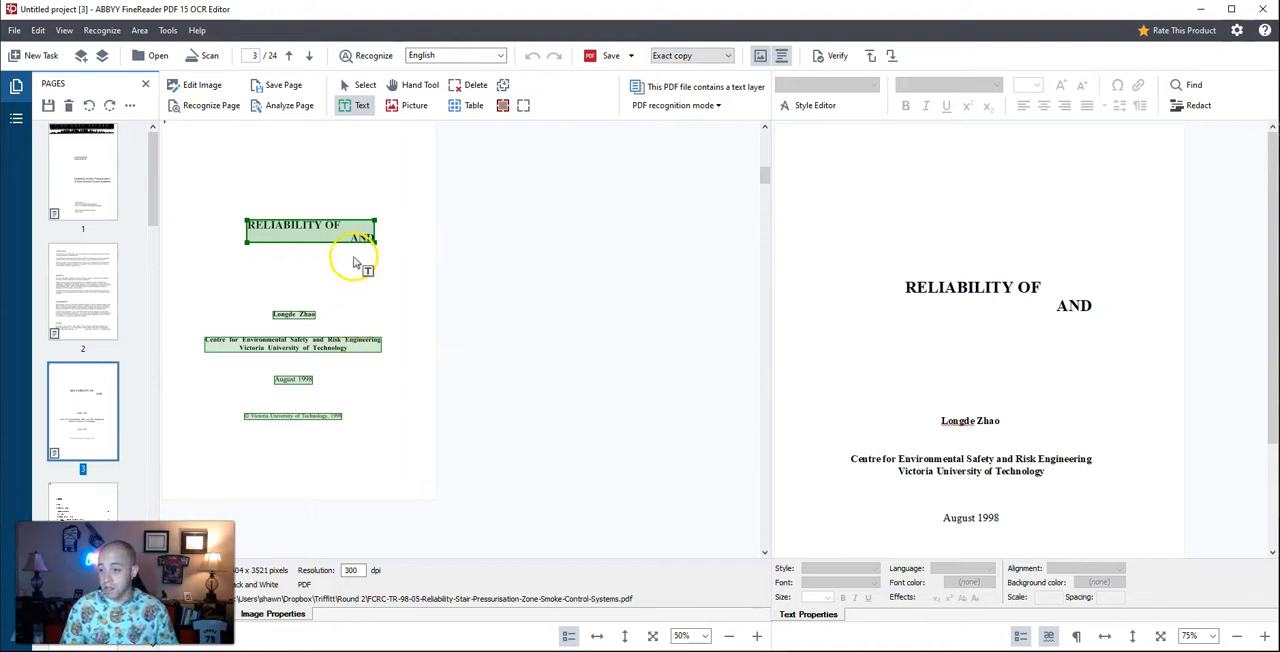
{"action": "mouse_move", "coordinate": [960, 422]}
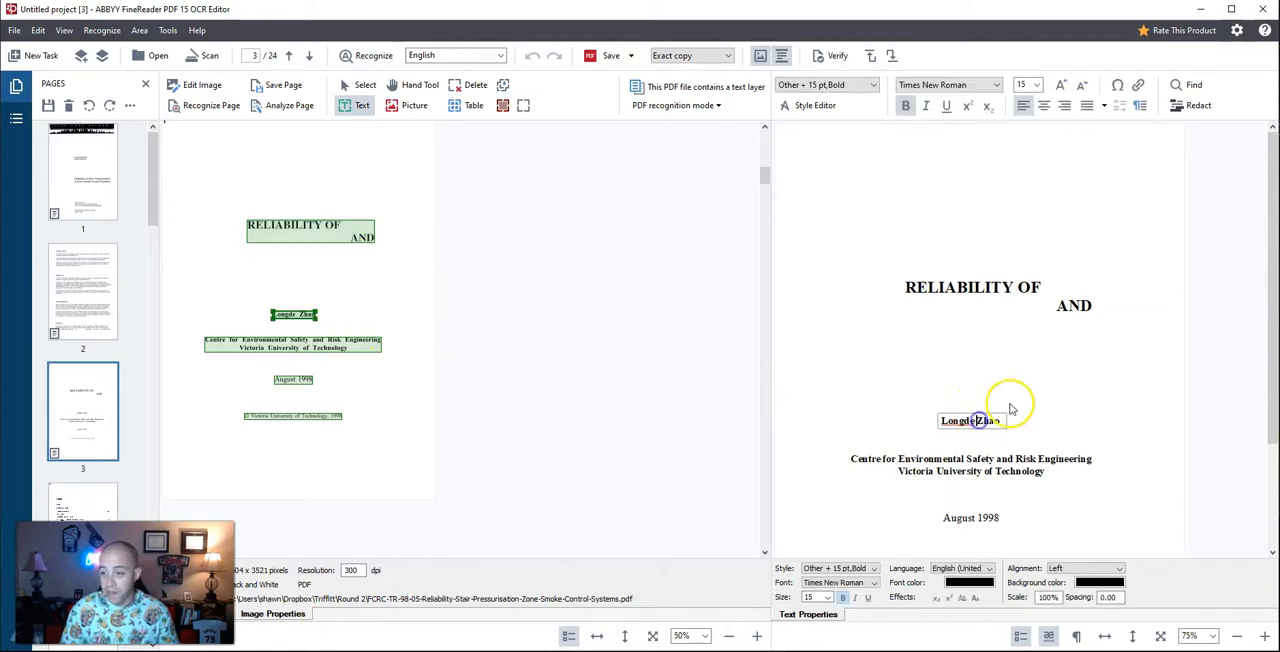
{"action": "scroll", "scroll_direction": "down", "scroll_amount": 3}
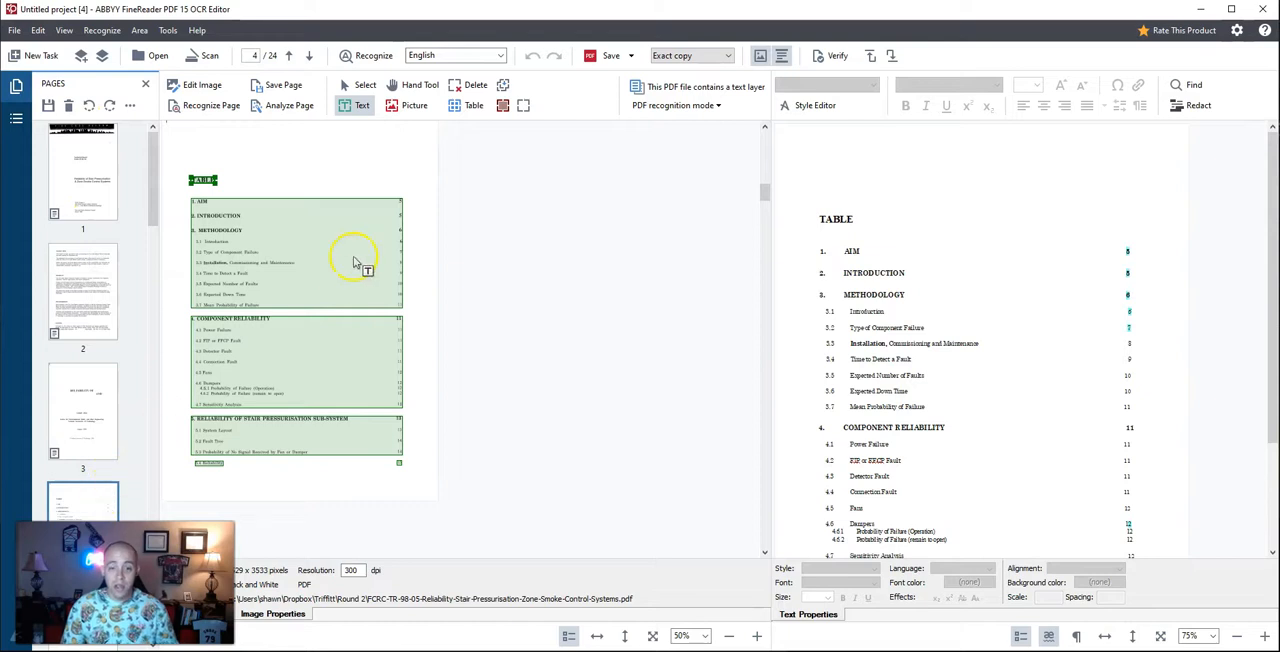
{"action": "mouse_move", "coordinate": [356, 318]}
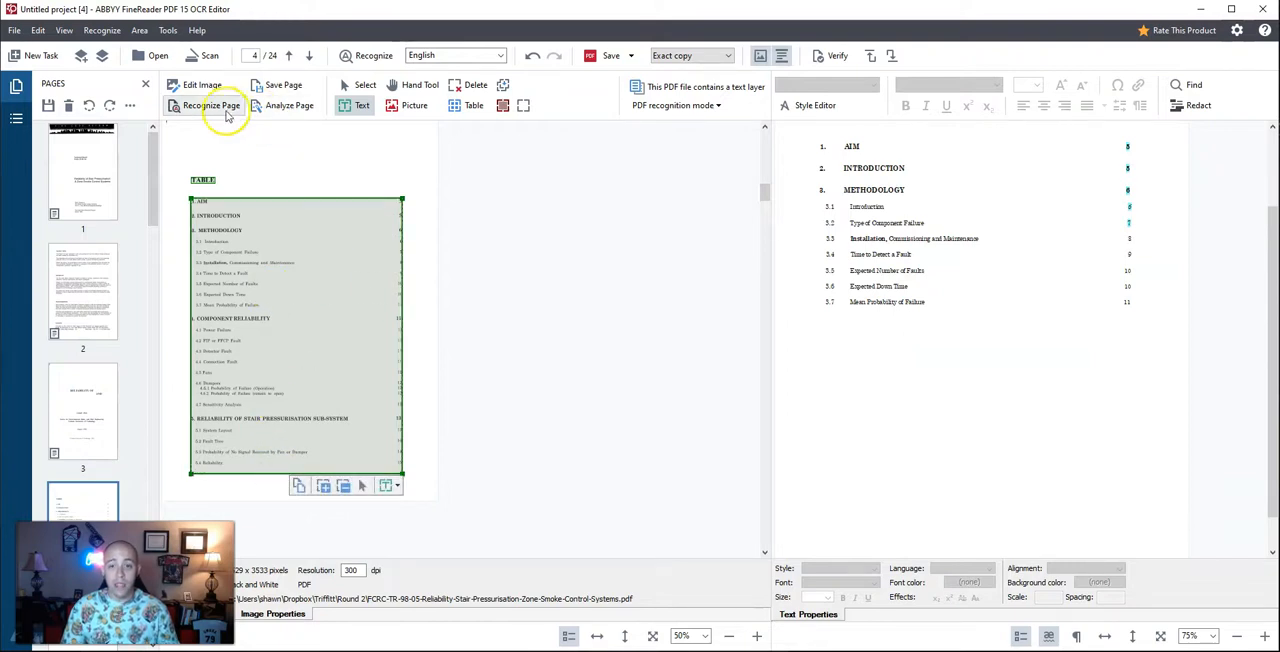
Step: Re-recognize page 4 so the table of contents reads as one complete area
{"action": "left_click", "coordinate": [212, 104]}
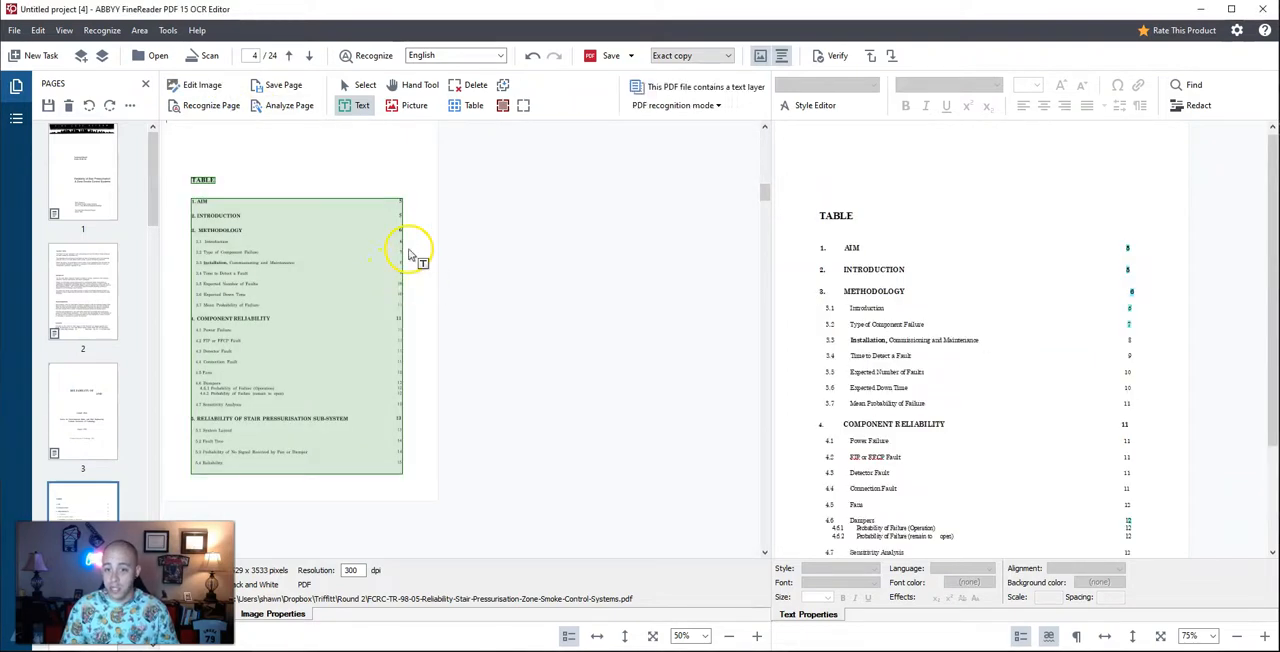
{"action": "scroll", "scroll_direction": "down", "scroll_amount": 3}
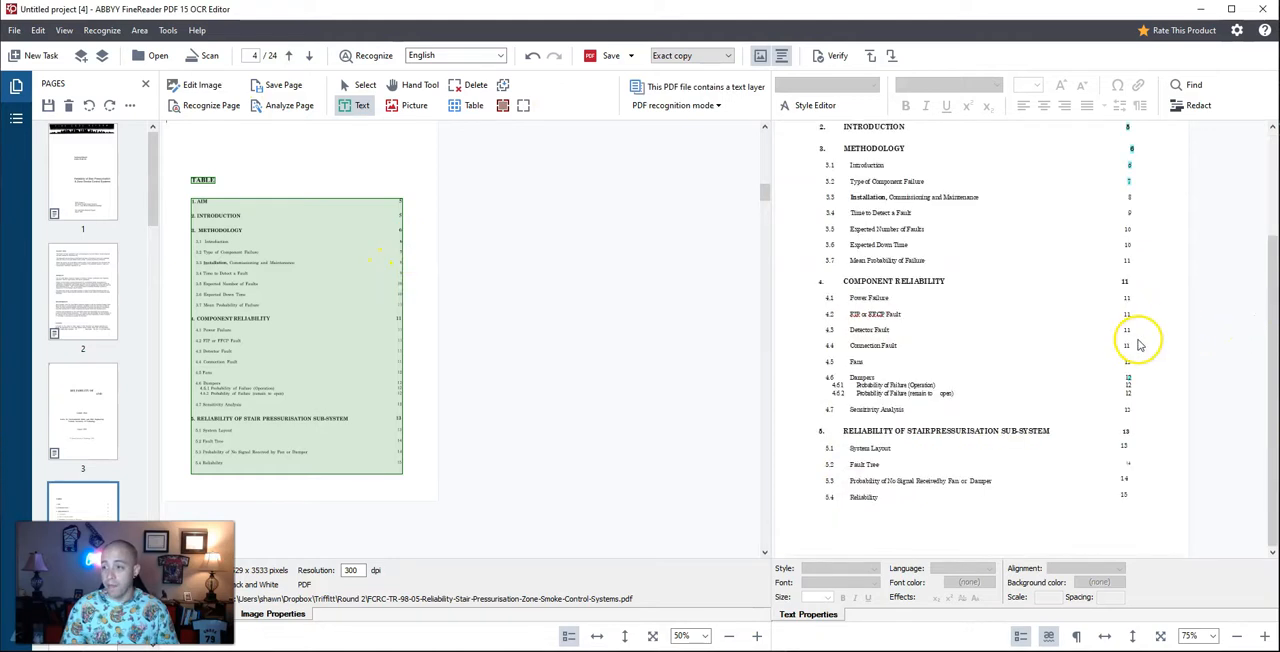
{"action": "scroll", "scroll_direction": "down", "scroll_amount": 3}
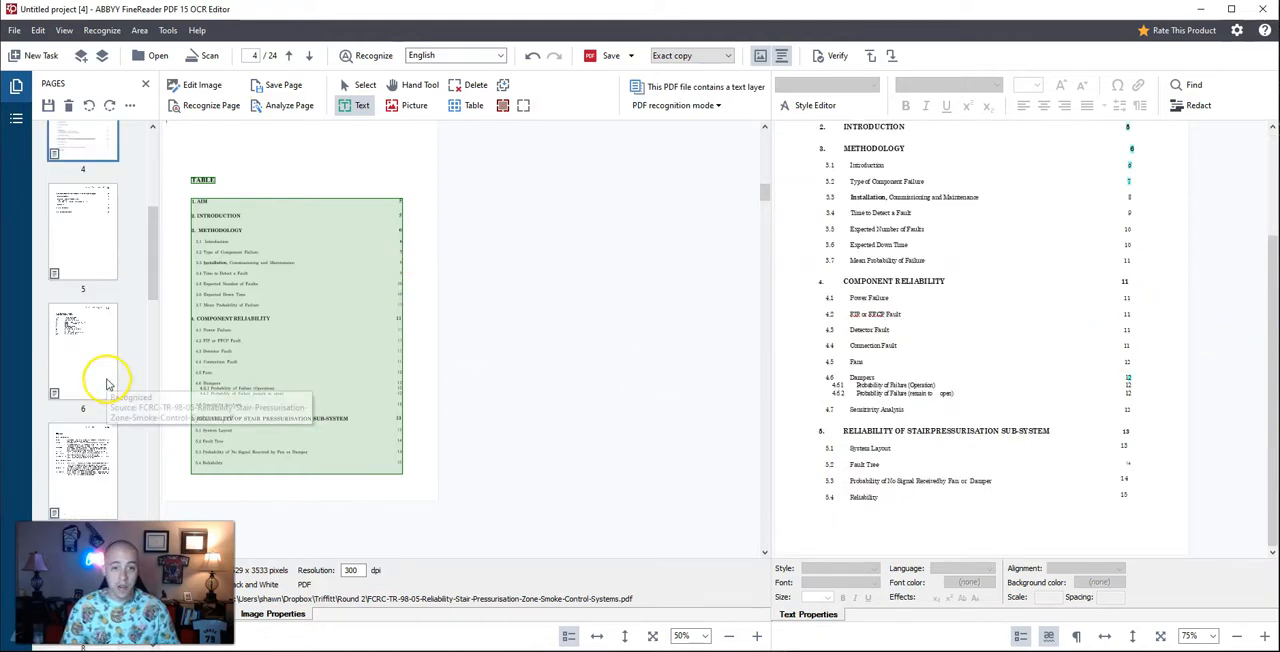
Step: Bring up page 5 to check the remaining table of contents entries
{"action": "left_click", "coordinate": [84, 232]}
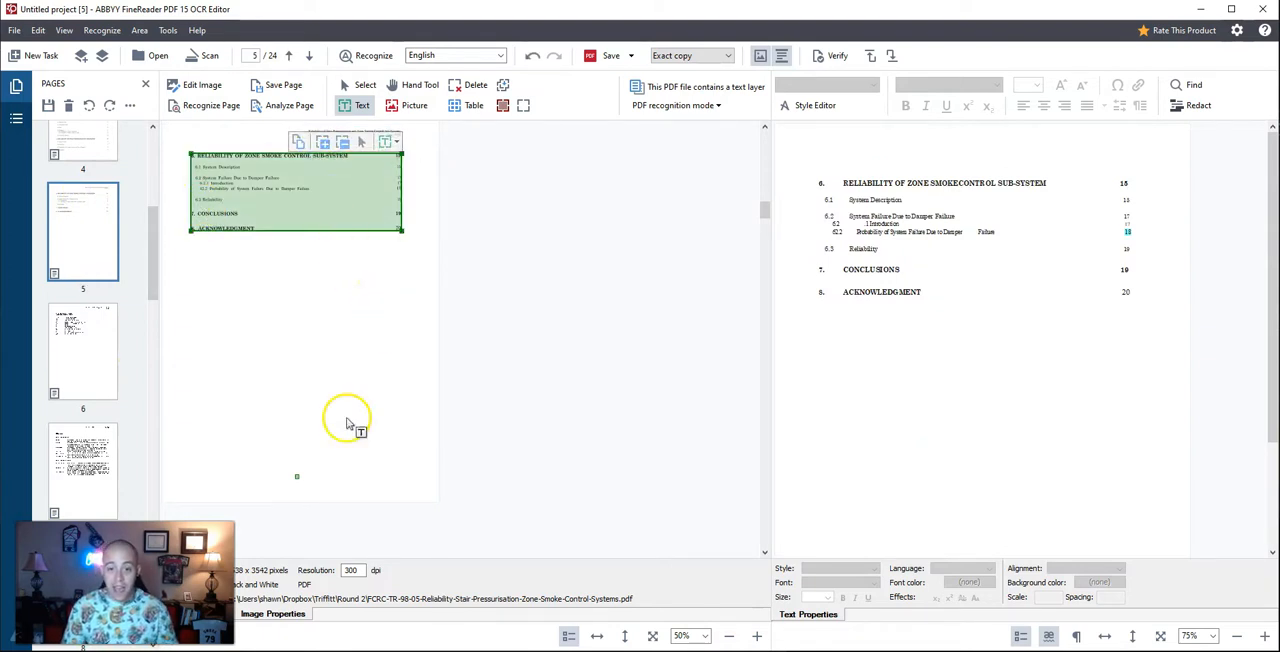
{"action": "mouse_move", "coordinate": [296, 476]}
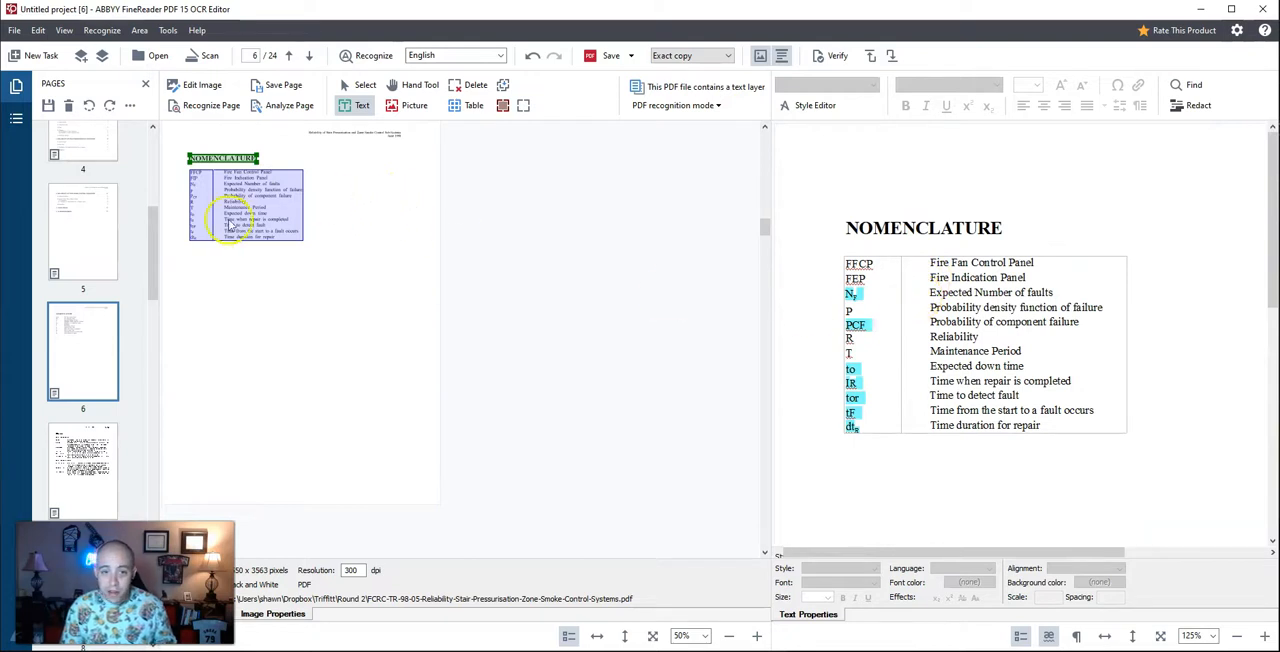
Step: Select the Nomenclature table area and bring up its context options to change its type
{"action": "left_click", "coordinate": [224, 200]}
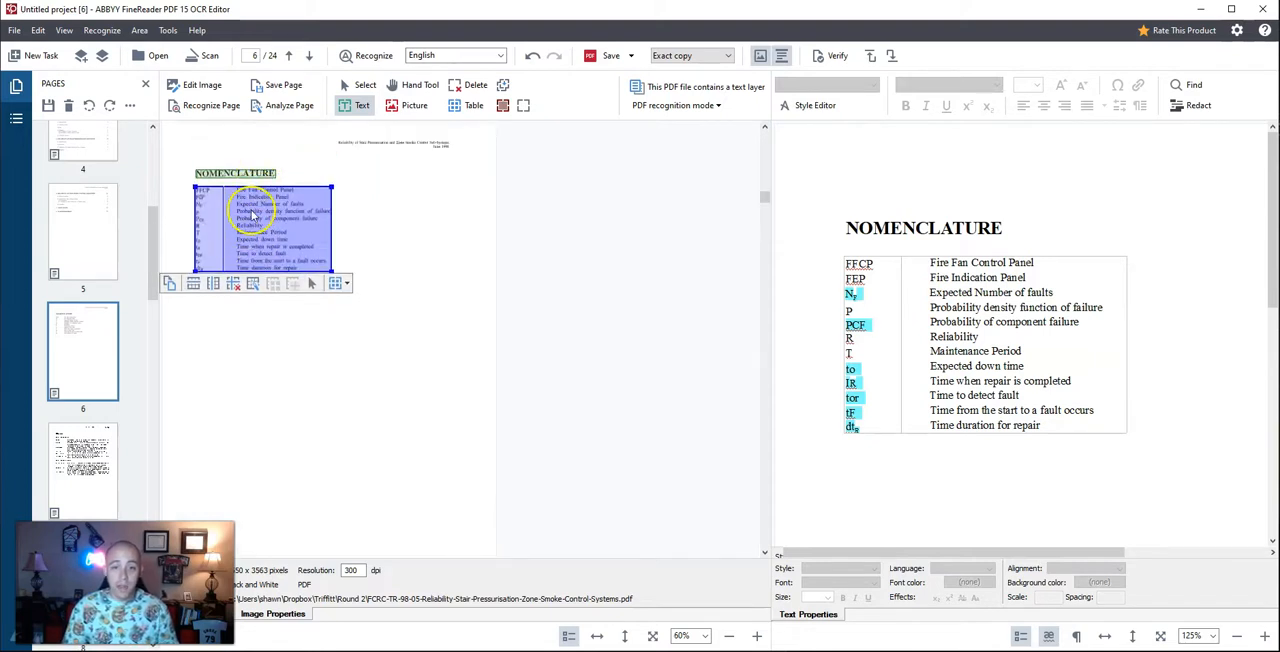
{"action": "right_click", "coordinate": [260, 210]}
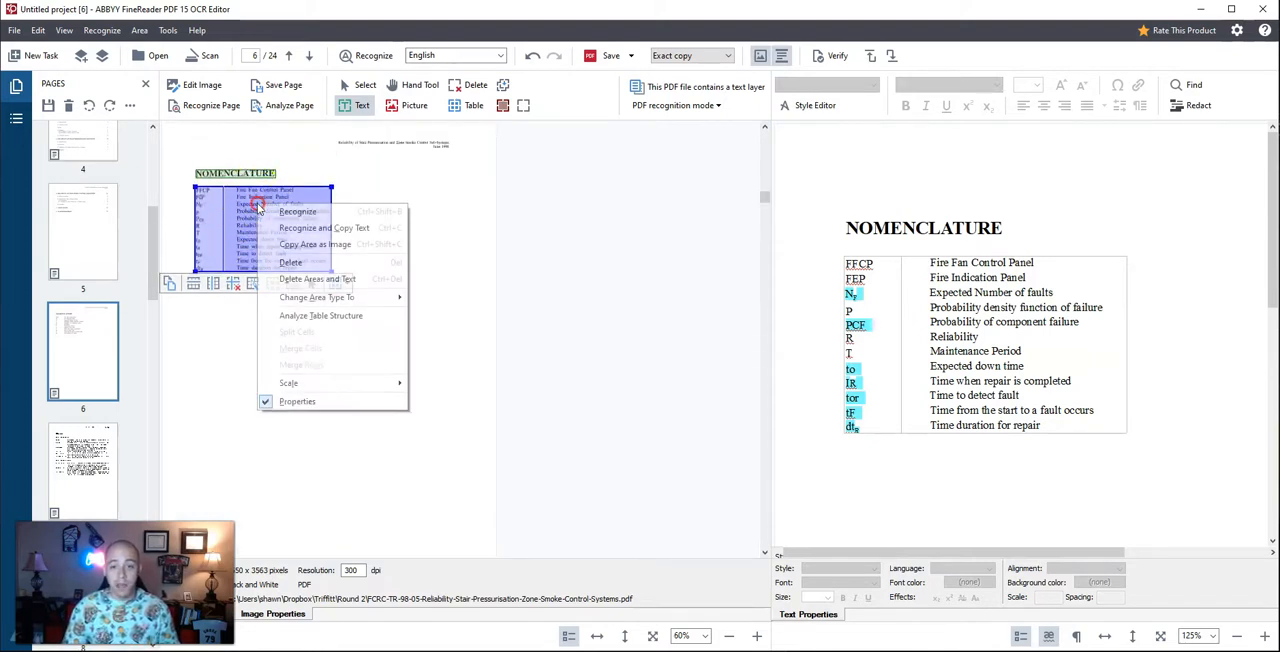
{"action": "mouse_move", "coordinate": [330, 296]}
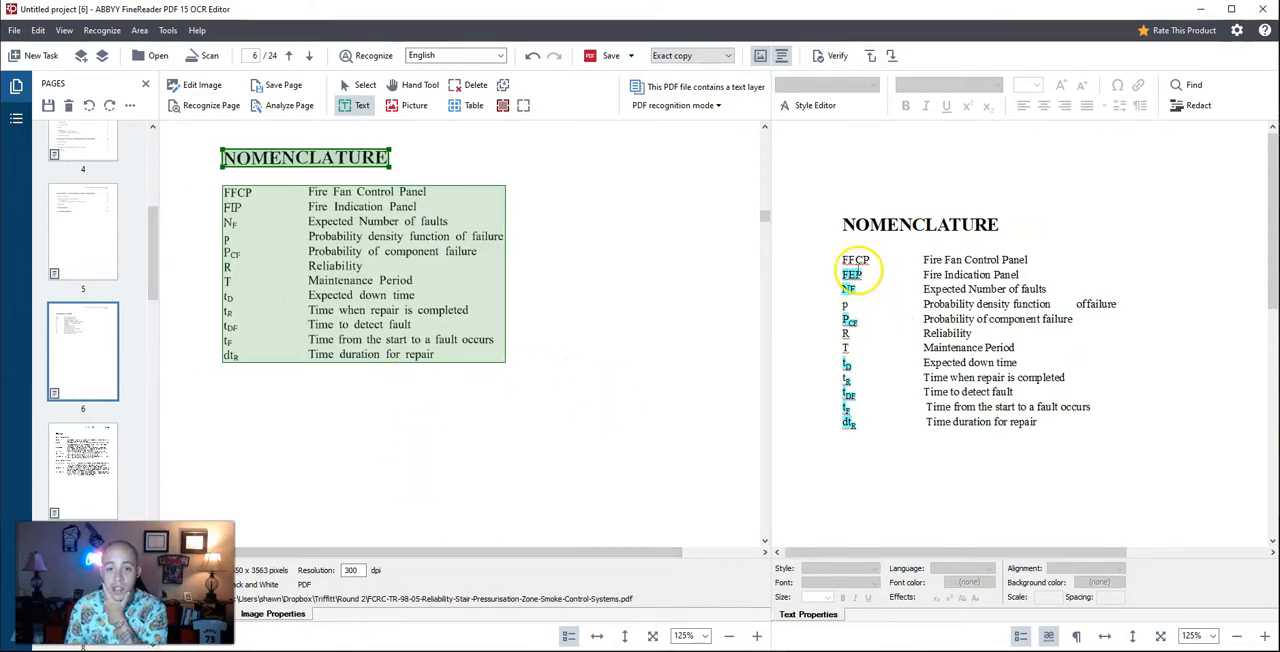
{"action": "left_click", "coordinate": [856, 276]}
{"action": "type", "text": "I"}
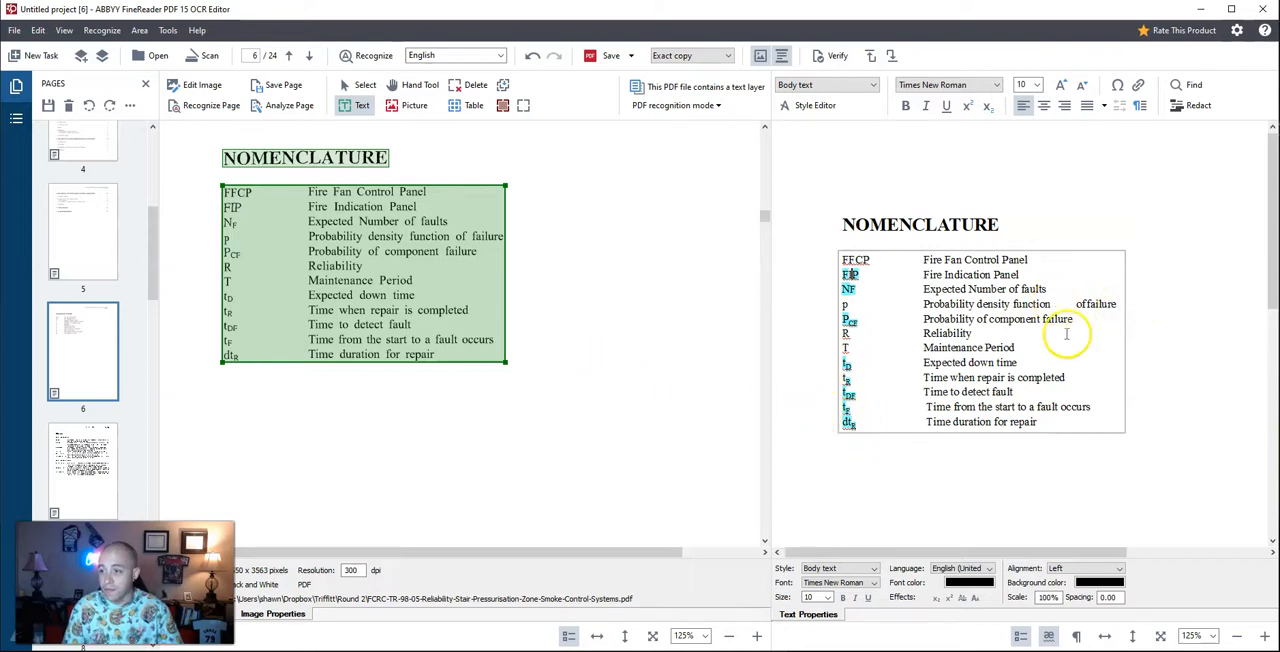
{"action": "left_click", "coordinate": [724, 636]}
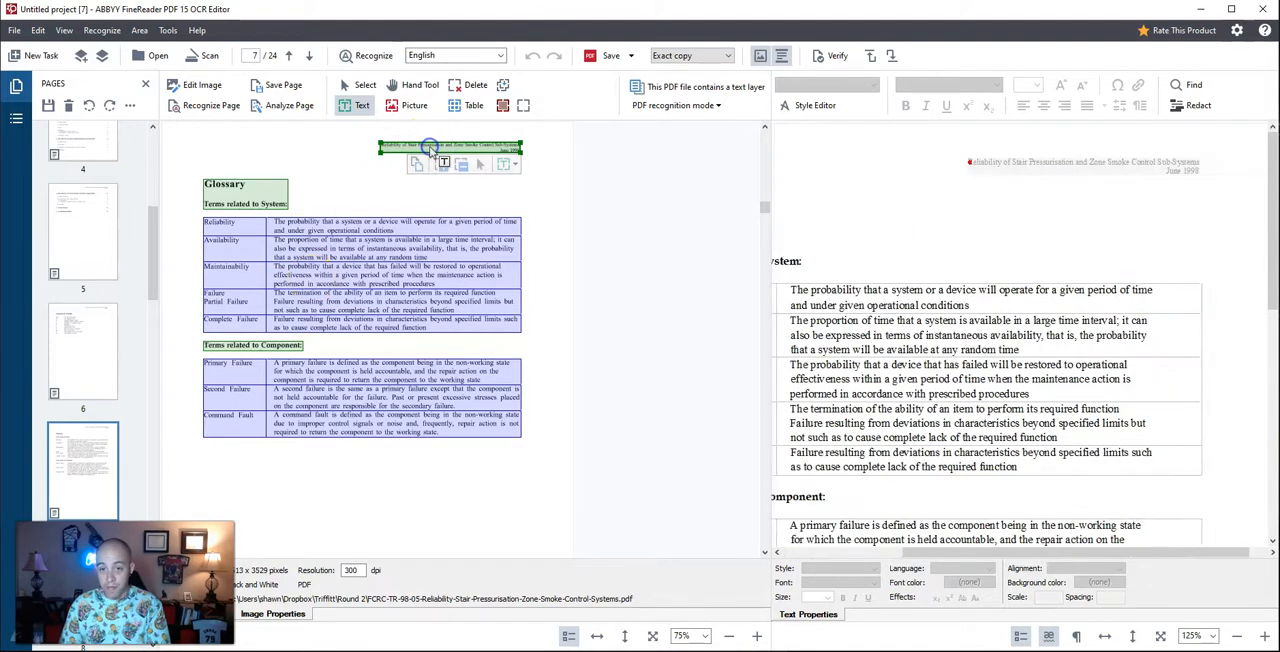
Step: Re-recognize page 7 so the glossary reads as plain text lines
{"action": "scroll", "scroll_direction": "down", "scroll_amount": 3}
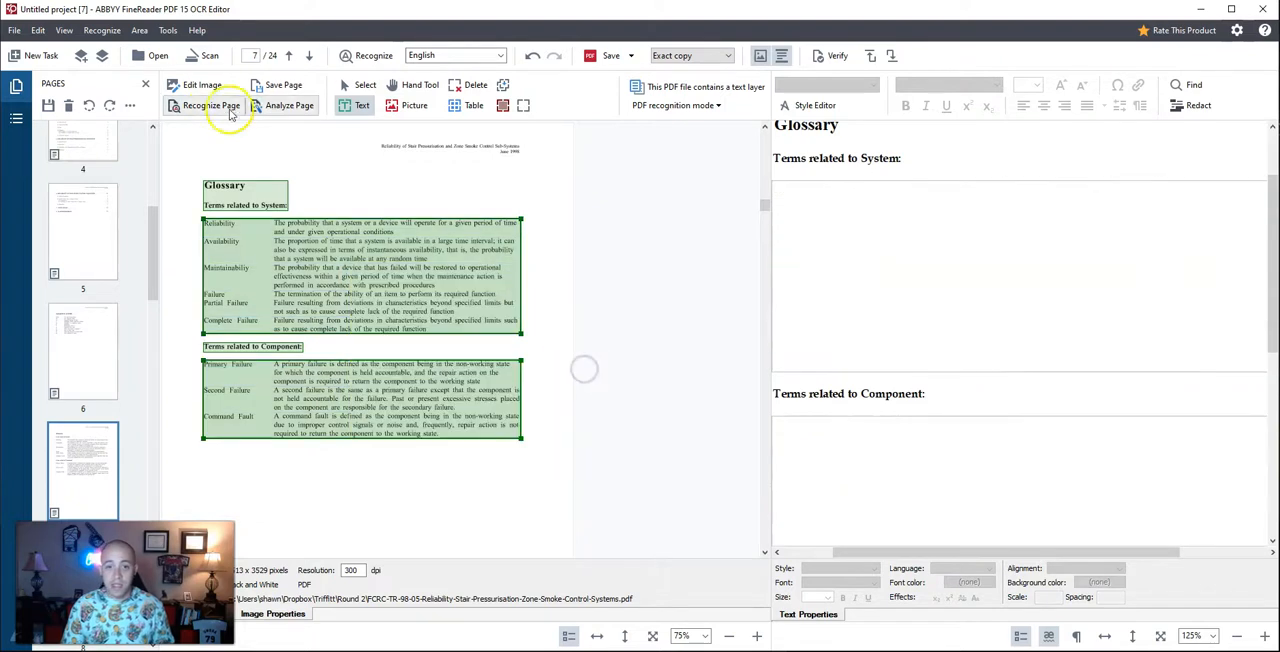
{"action": "left_click", "coordinate": [224, 104]}
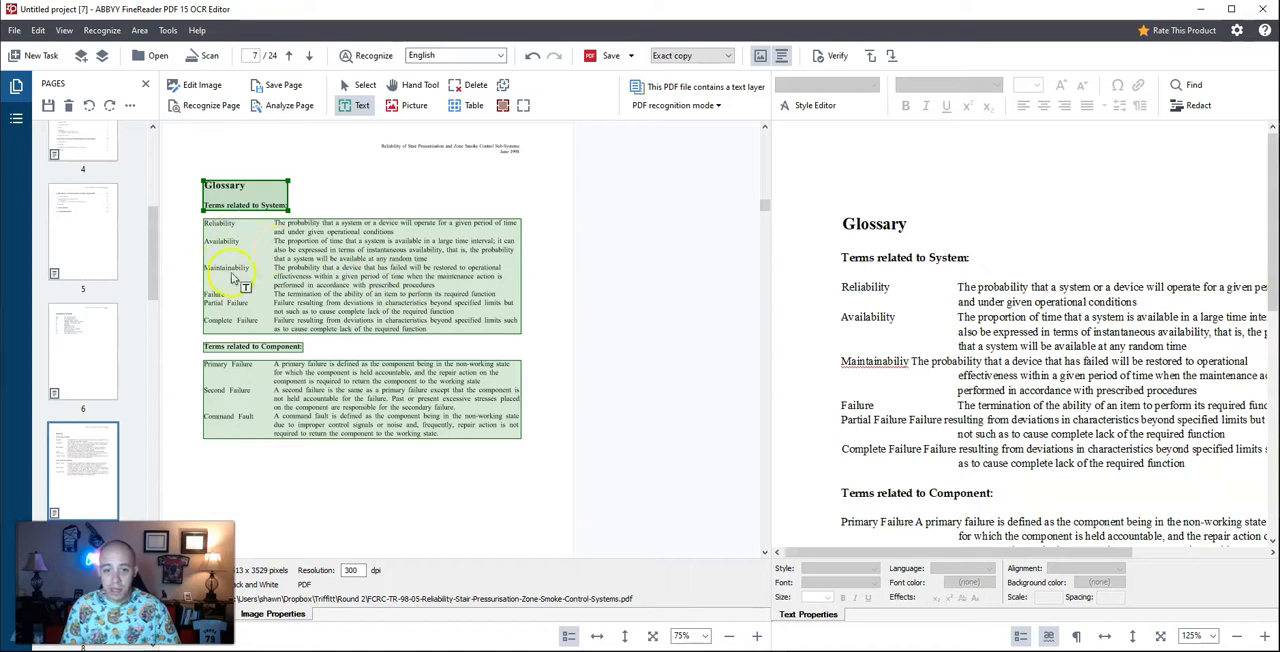
{"action": "mouse_move", "coordinate": [284, 280]}
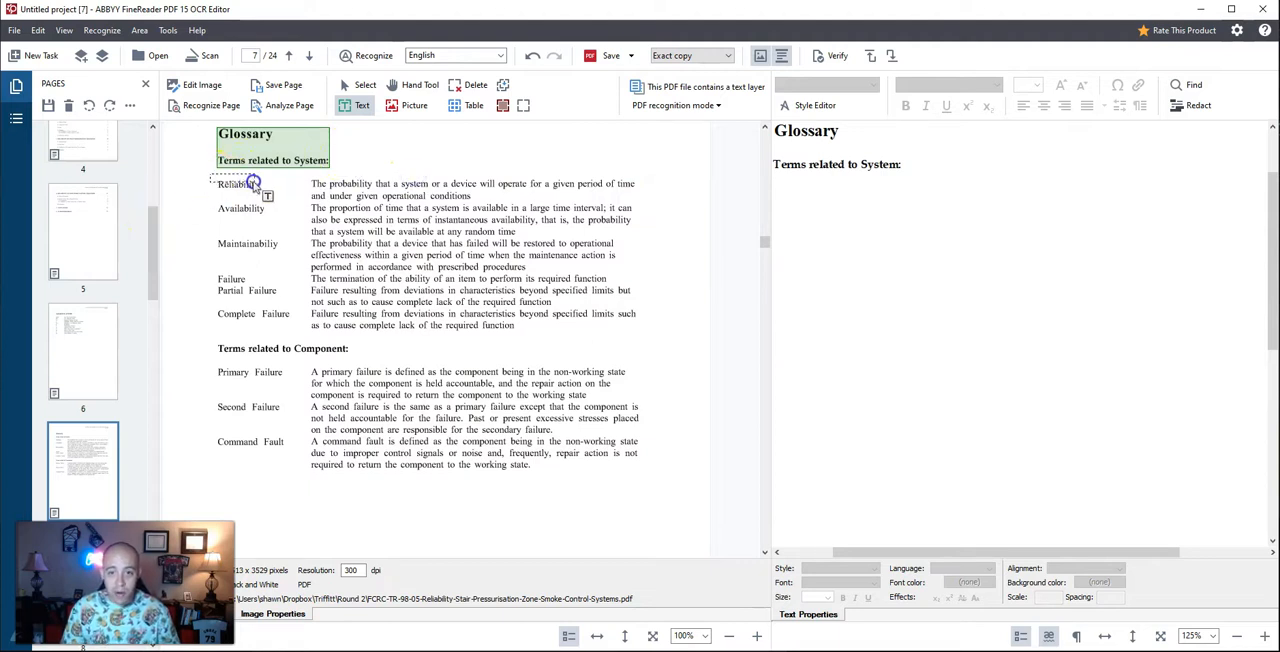
Step: Draw separate text areas around each glossary term and each definition on page 7
{"action": "left_click", "coordinate": [236, 184]}
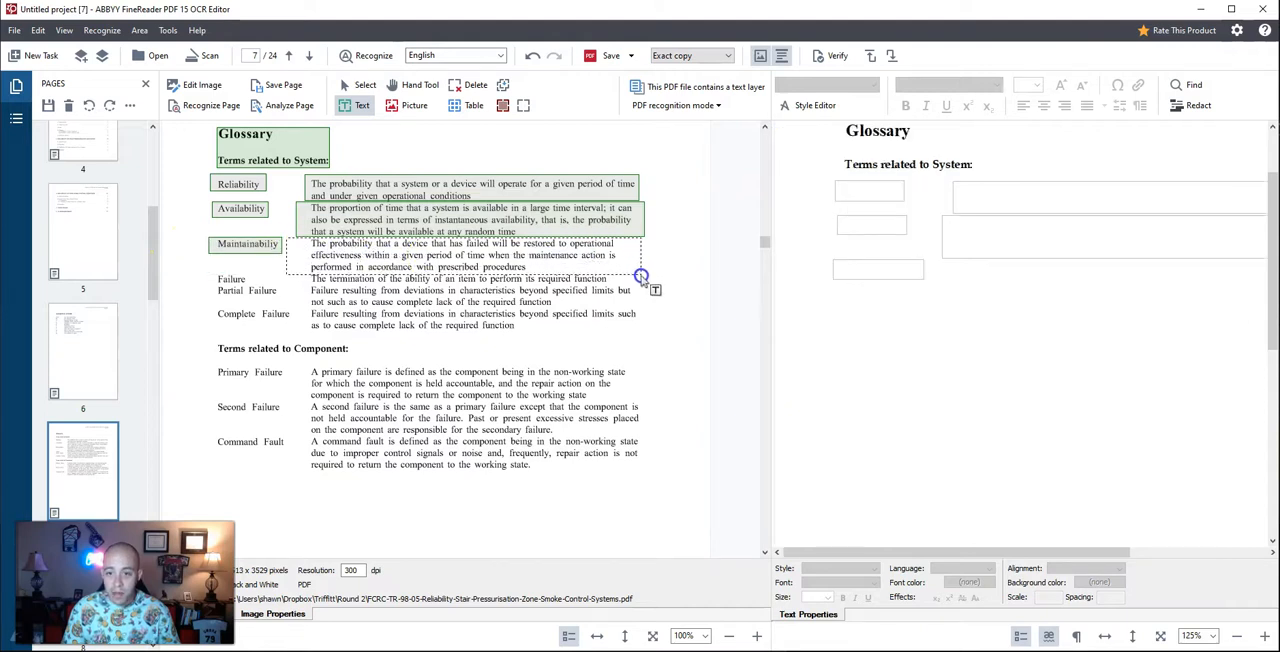
{"action": "left_click", "coordinate": [476, 256]}
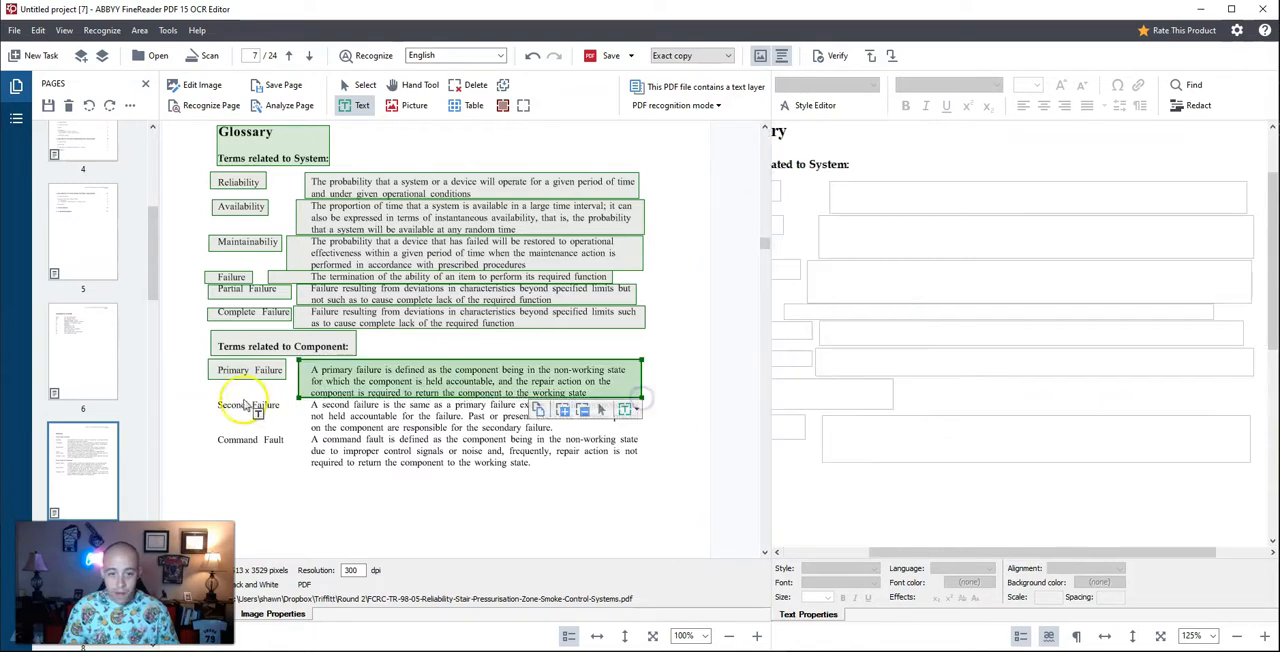
{"action": "left_click", "coordinate": [248, 404]}
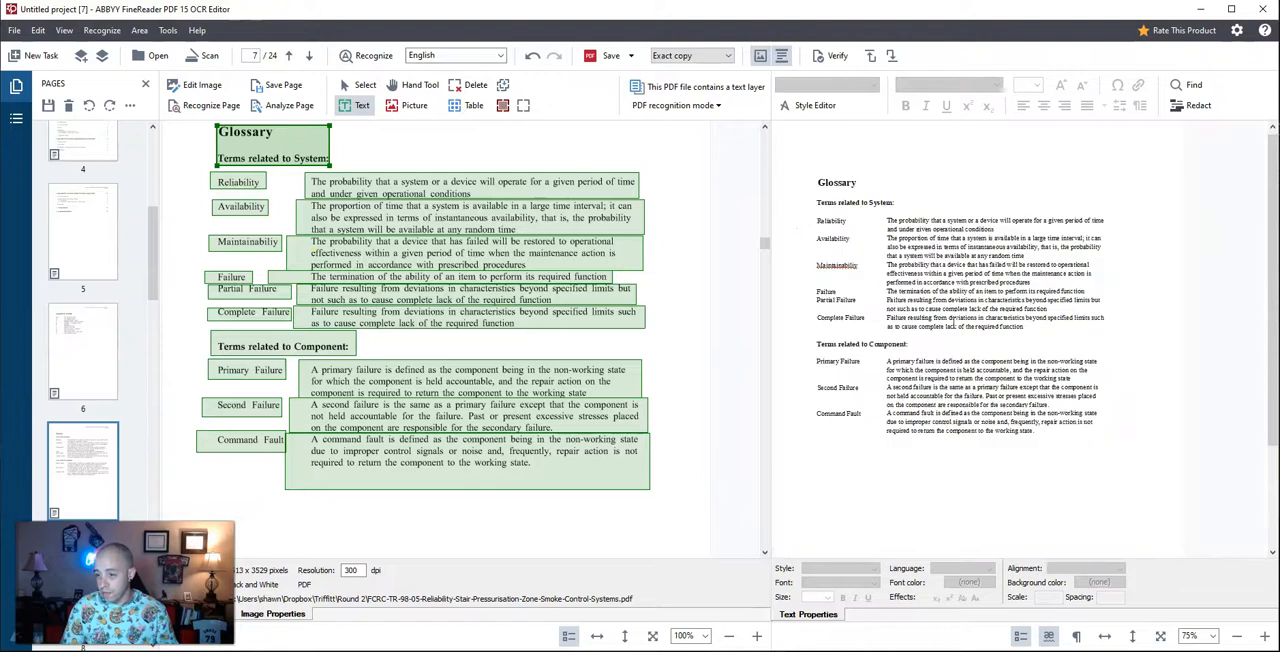
Step: Switch back to the Select tool after zoning page 7's glossary
{"action": "left_click", "coordinate": [520, 84]}
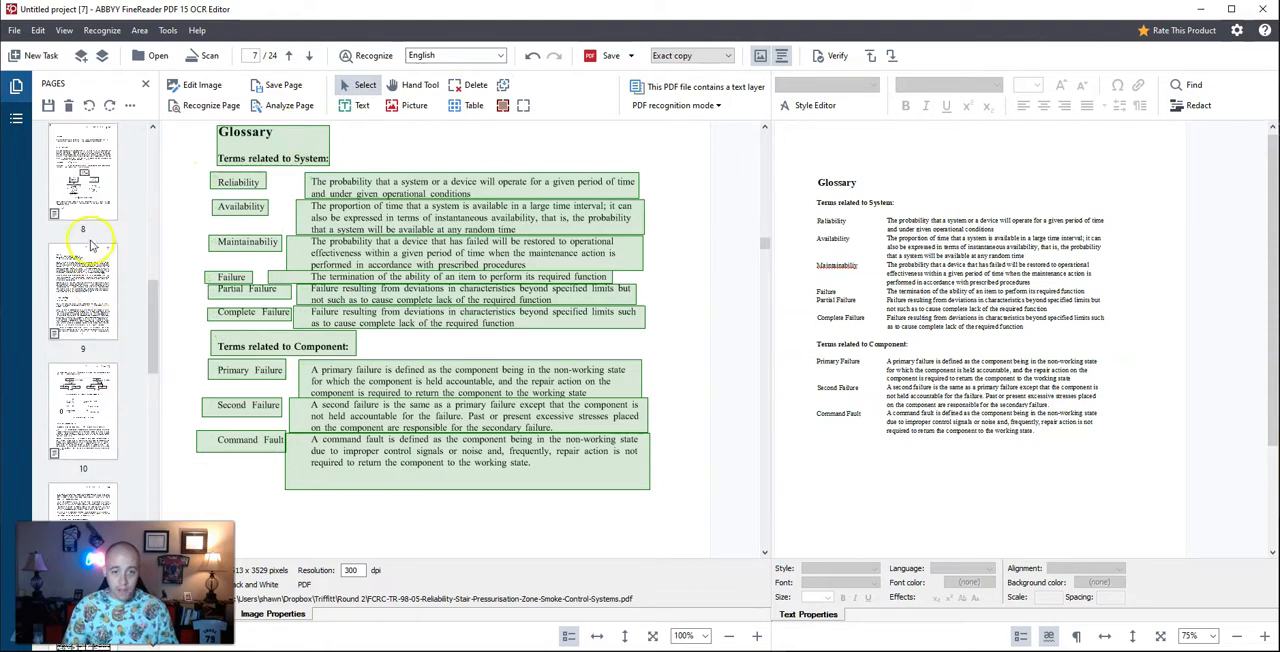
Step: Open page 8, try Flexible layout output, then keep Exact copy
{"action": "left_click", "coordinate": [88, 220]}
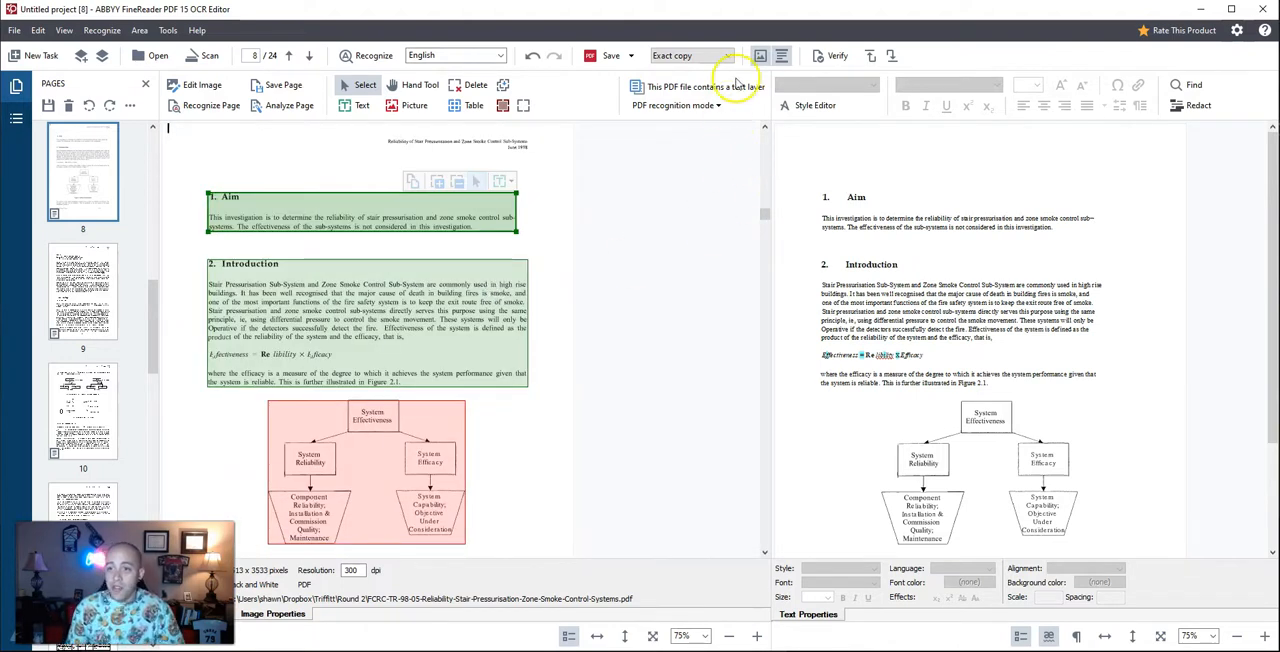
{"action": "left_click", "coordinate": [724, 56]}
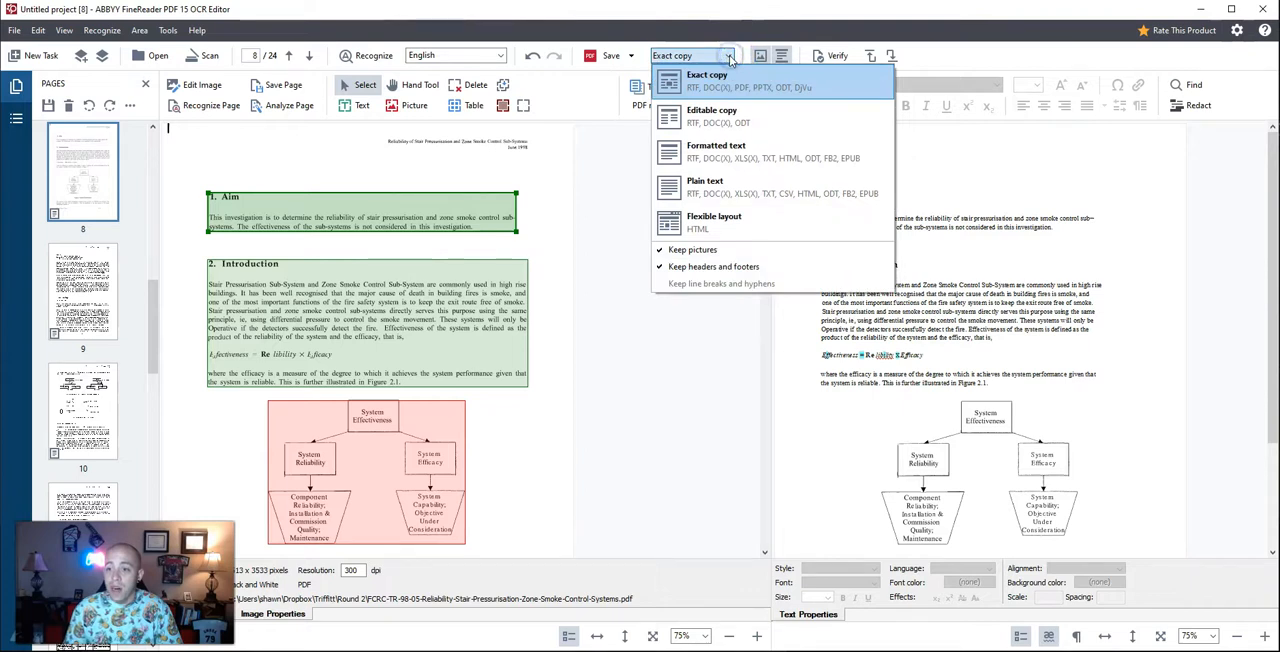
{"action": "left_click", "coordinate": [714, 216]}
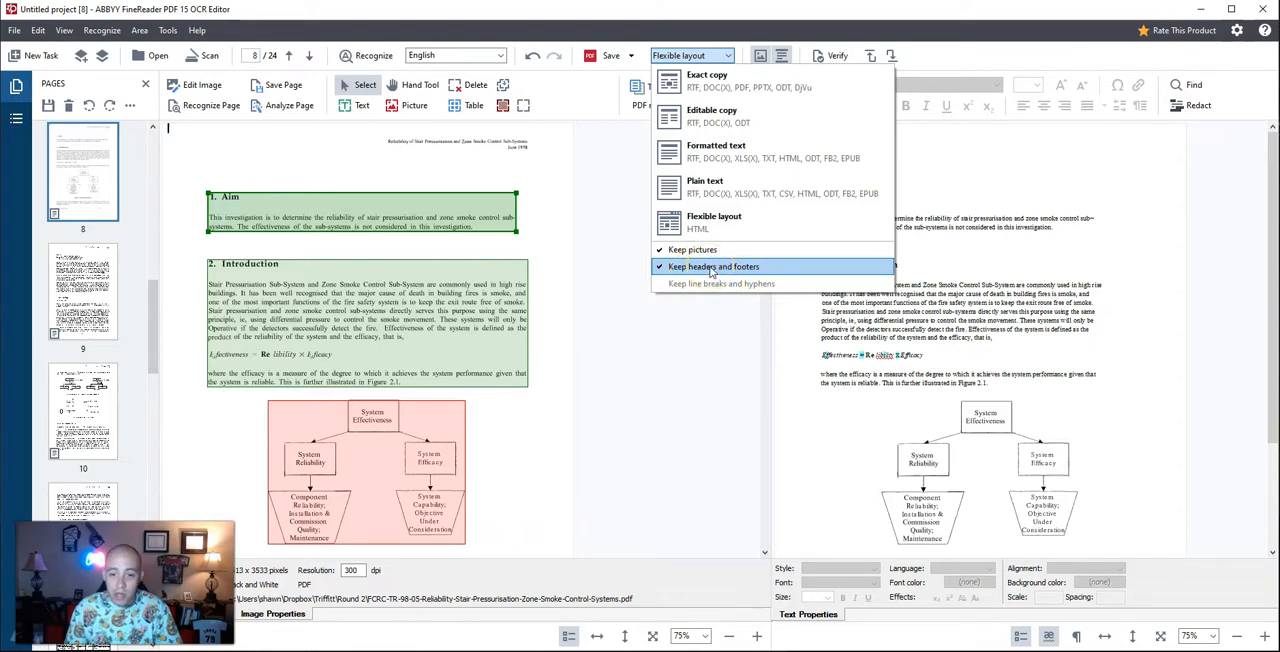
{"action": "left_click", "coordinate": [702, 82]}
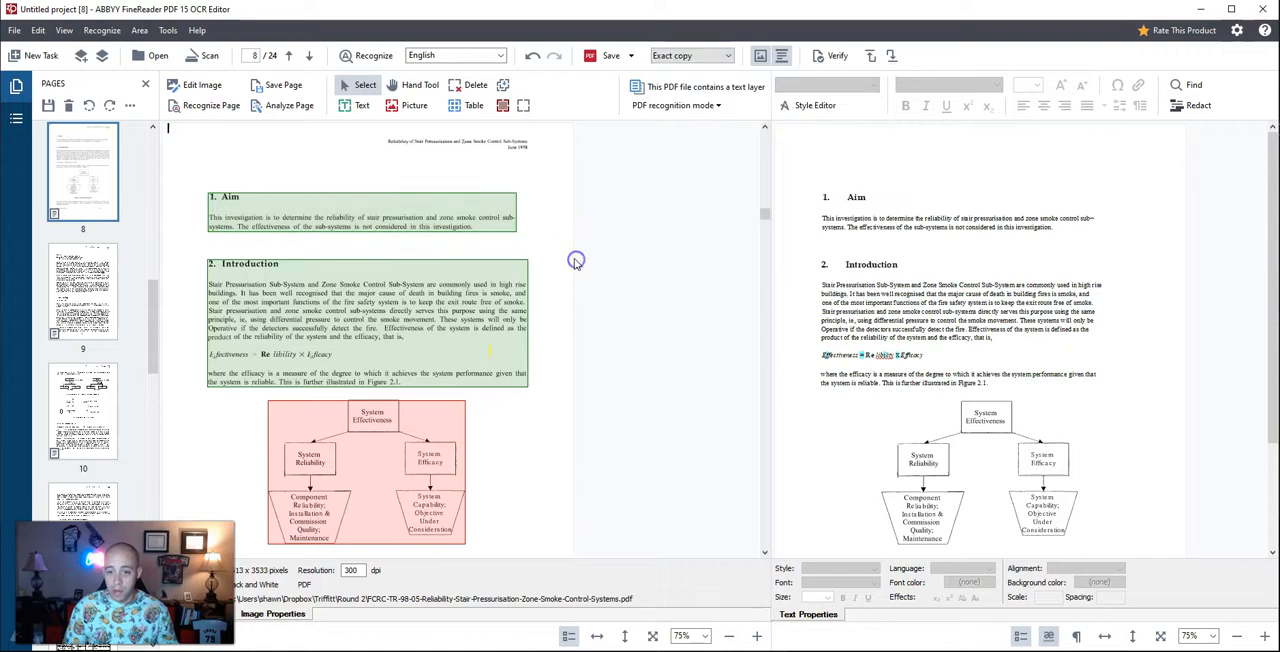
Step: Outline the effectiveness equation on page 8 as a separate Picture area
{"action": "scroll", "scroll_direction": "down", "scroll_amount": 3}
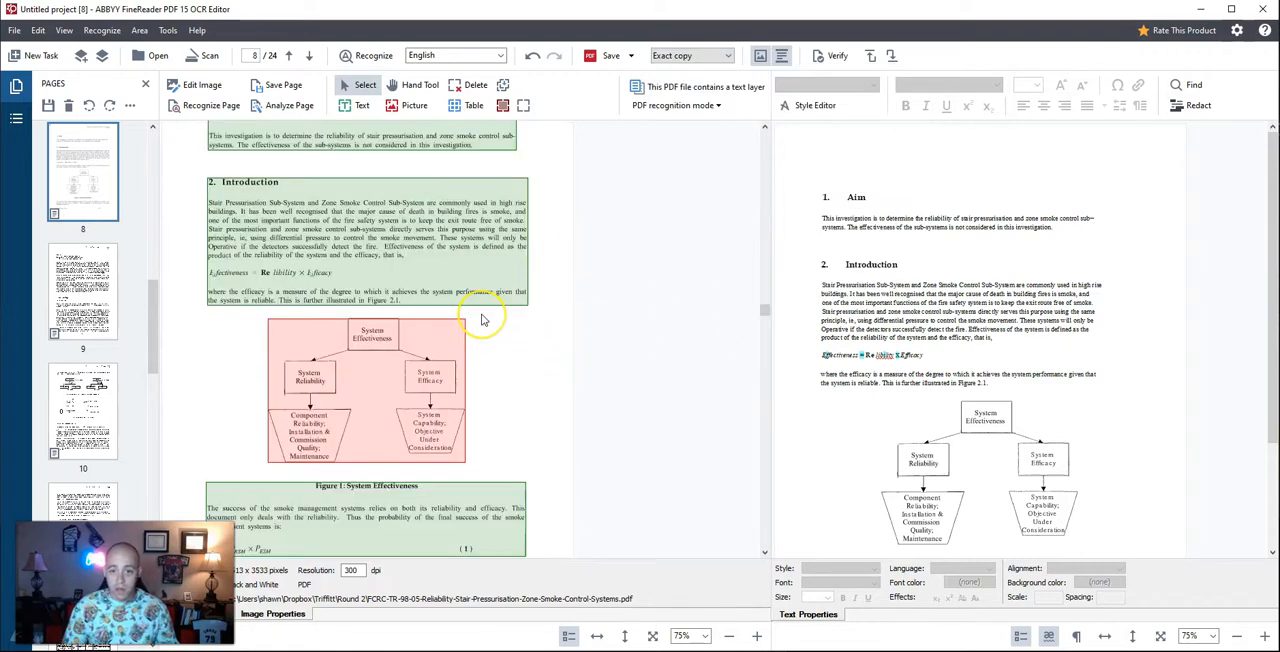
{"action": "scroll", "scroll_direction": "down", "scroll_amount": 3}
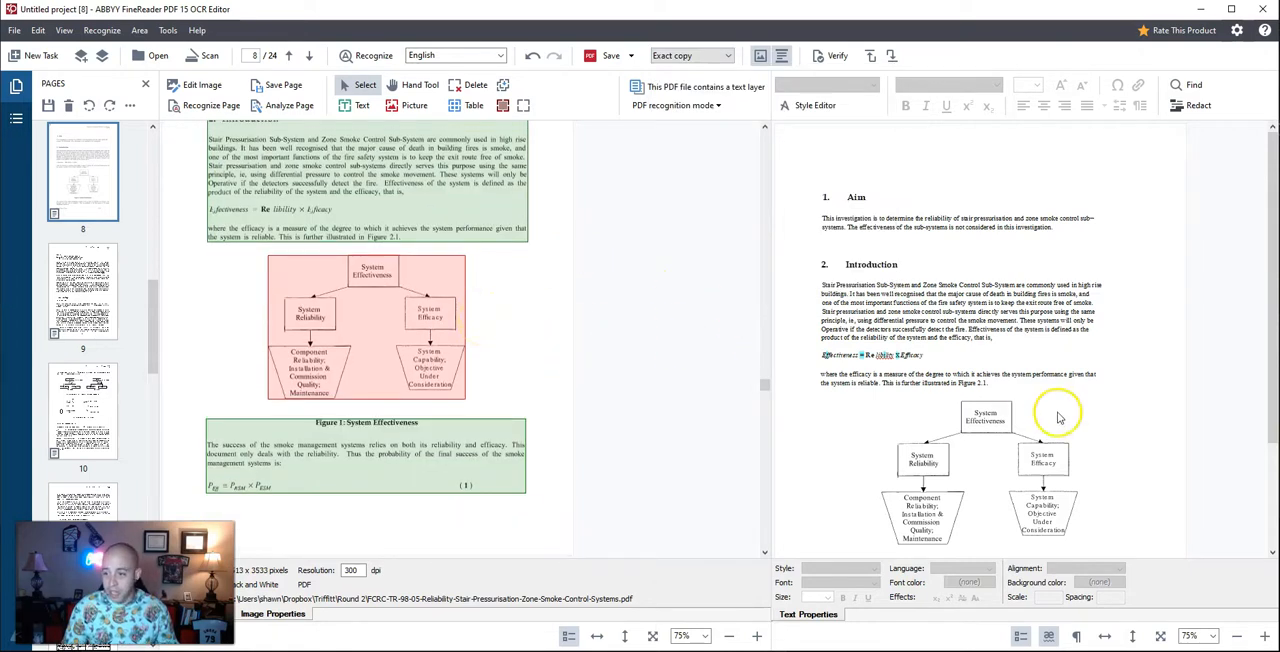
{"action": "scroll", "scroll_direction": "down", "scroll_amount": 3}
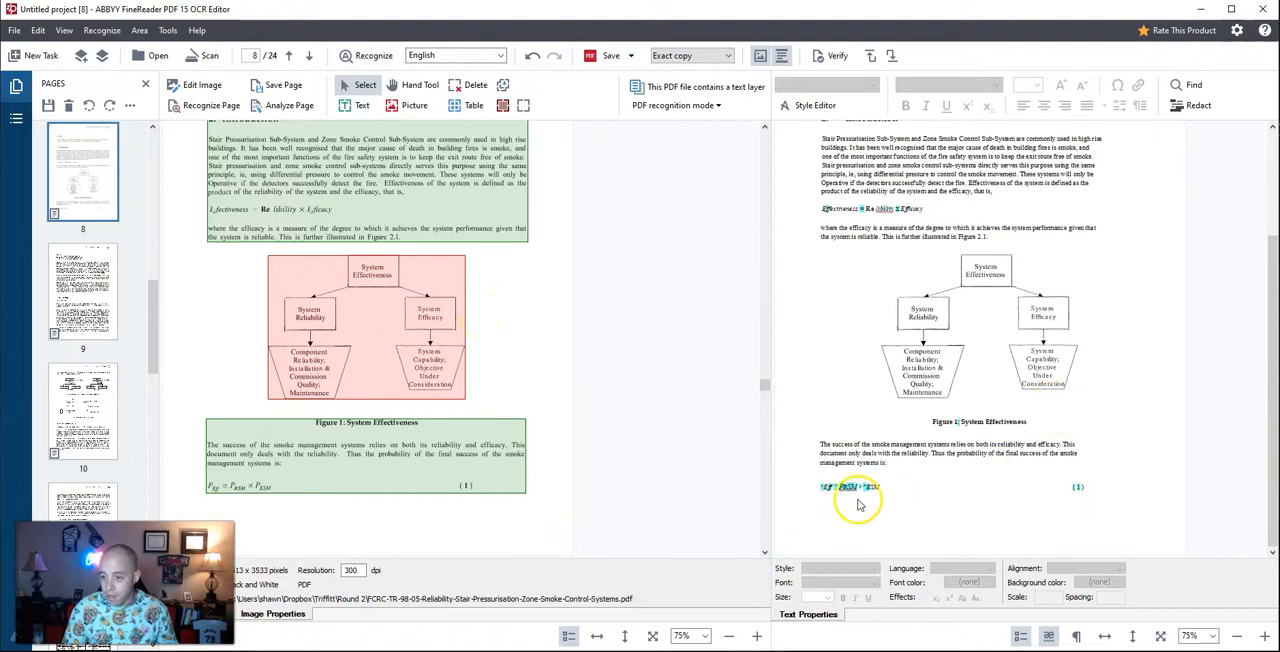
{"action": "mouse_move", "coordinate": [854, 504]}
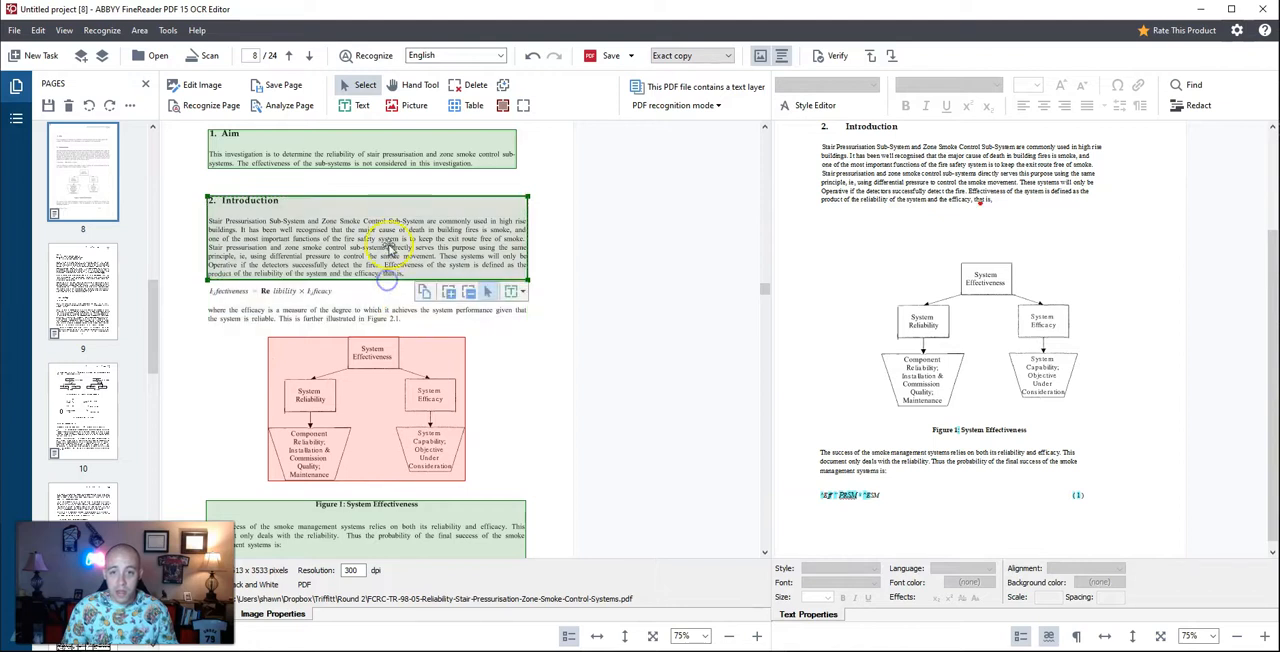
{"action": "left_click", "coordinate": [384, 104]}
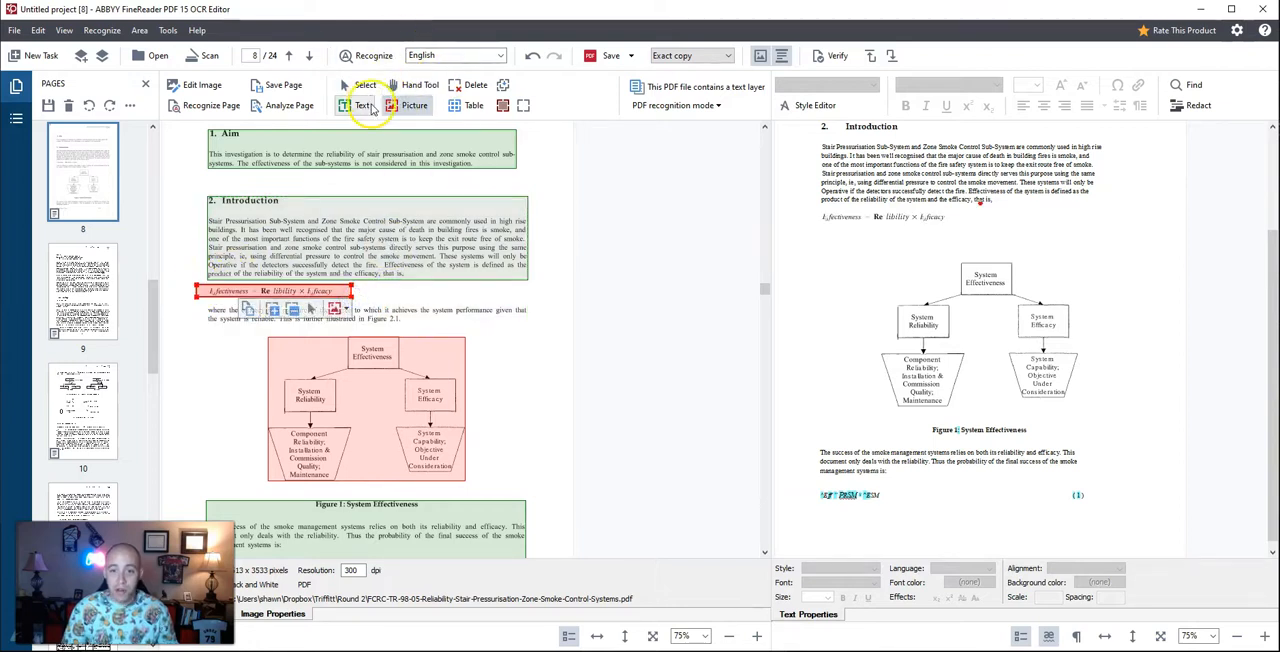
Step: Review page 8's Text and Picture zones against the recognised text, reaching page 9
{"action": "left_click", "coordinate": [364, 104]}
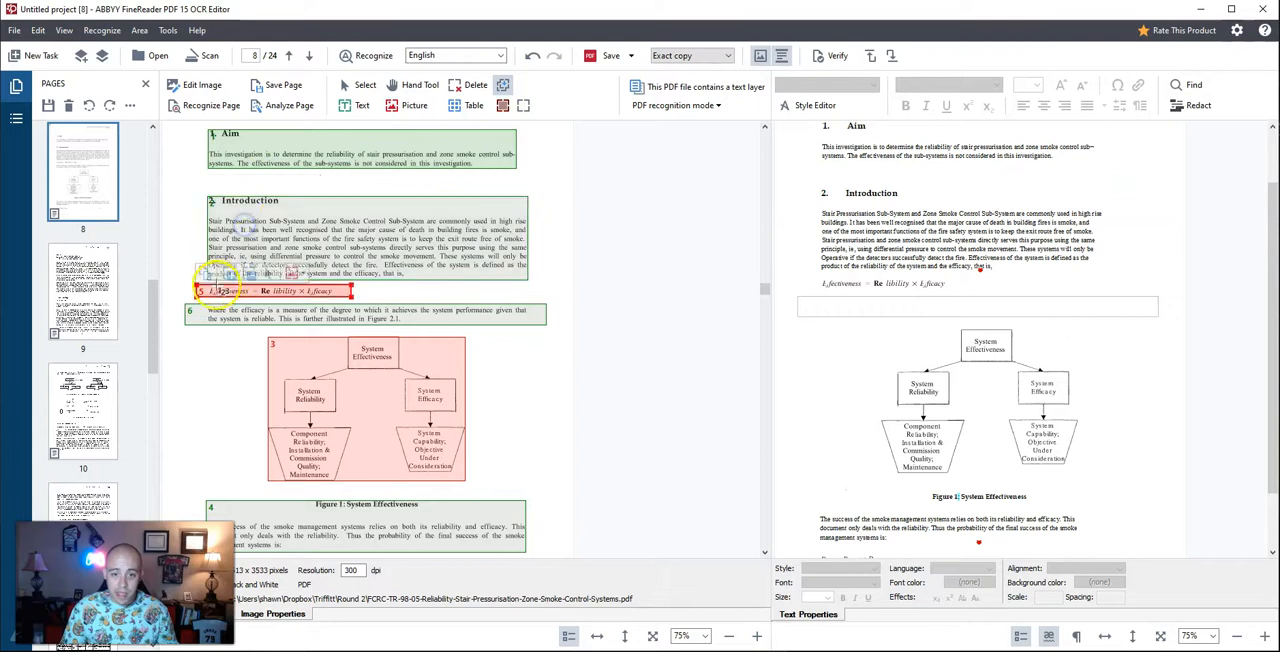
{"action": "left_click", "coordinate": [308, 360]}
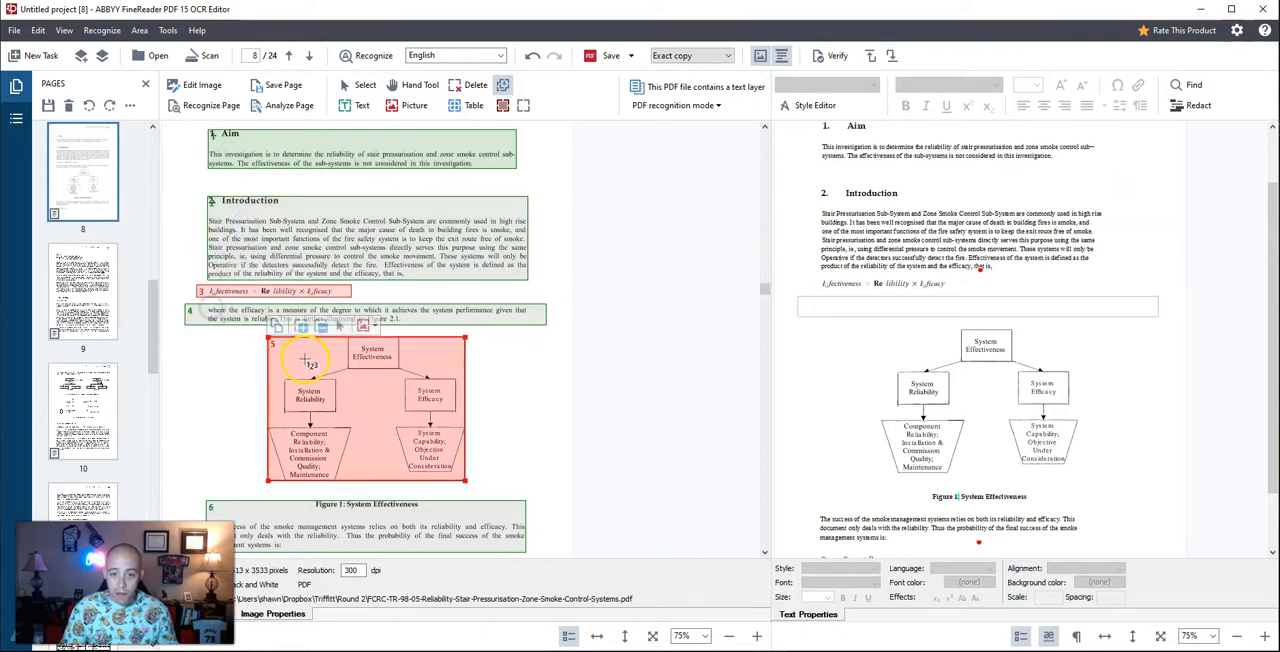
{"action": "scroll", "scroll_direction": "down", "scroll_amount": 3}
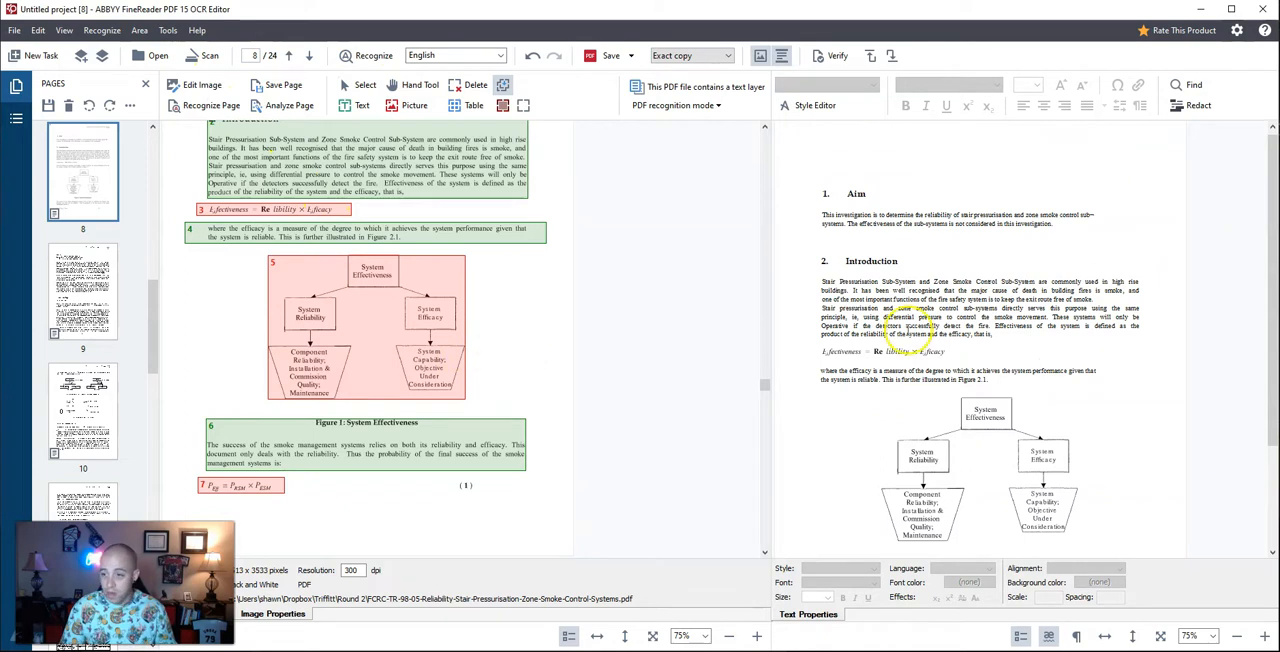
{"action": "scroll", "scroll_direction": "down", "scroll_amount": 3}
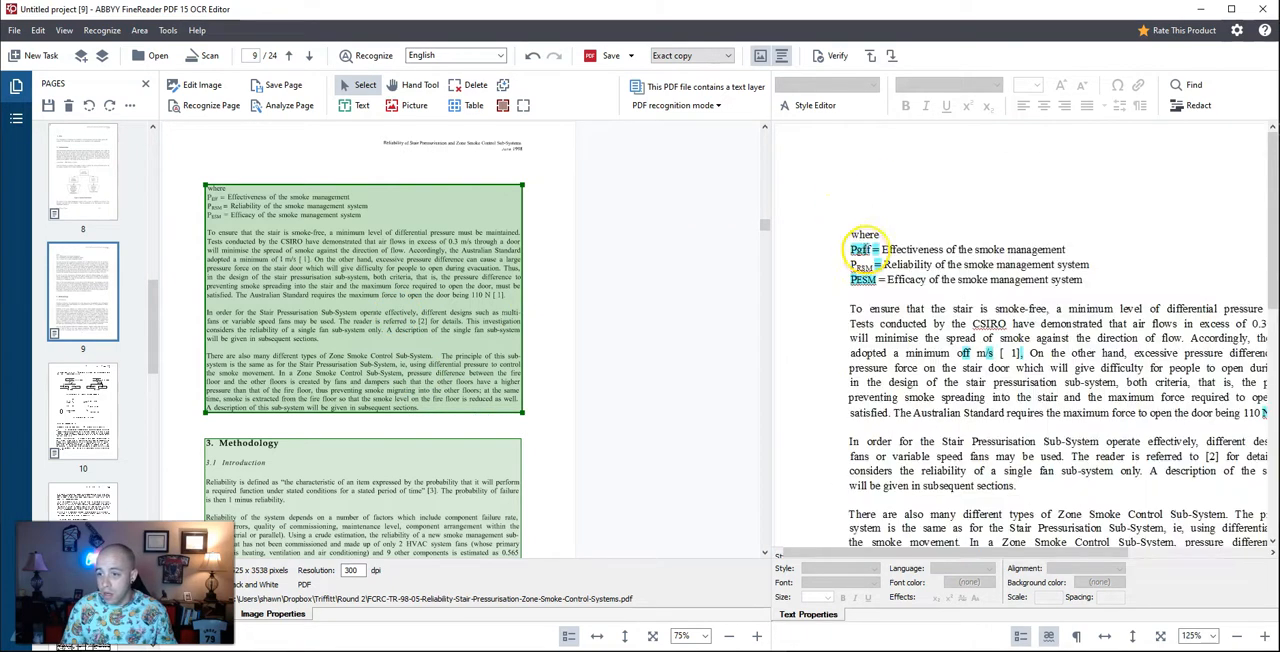
Step: Check page 9's definitions and Methodology zones in the Text pane, then reach page 10
{"action": "left_click", "coordinate": [860, 248]}
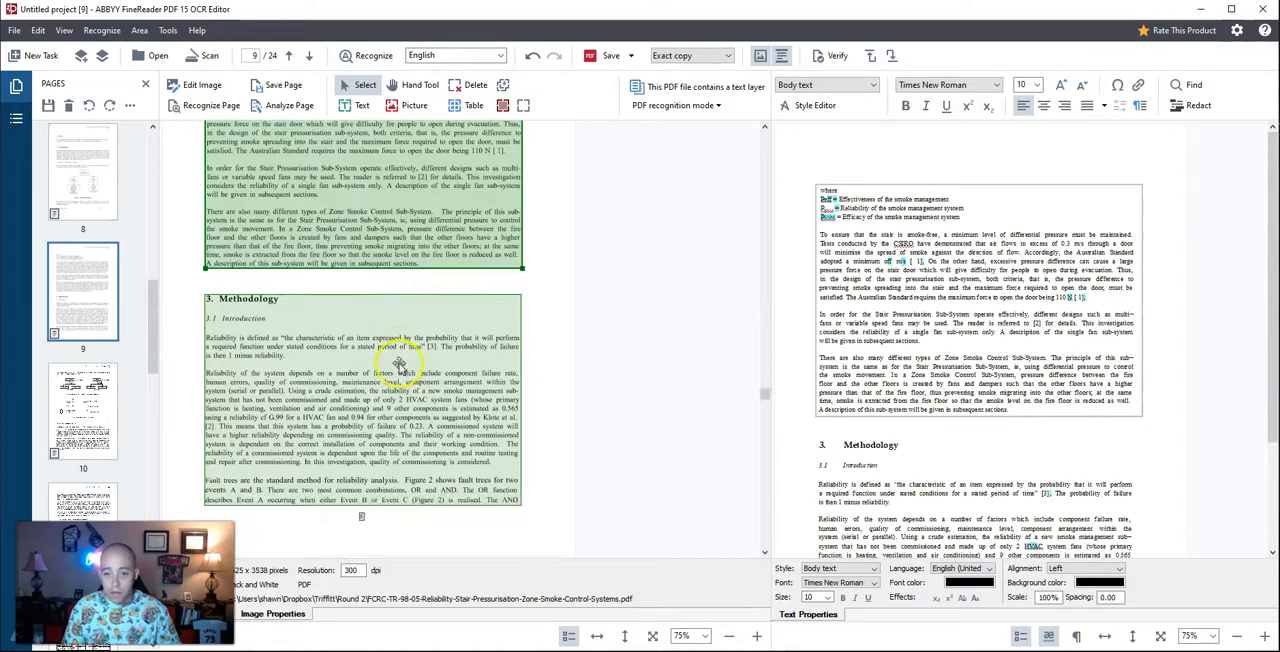
{"action": "scroll", "scroll_direction": "down", "scroll_amount": 3}
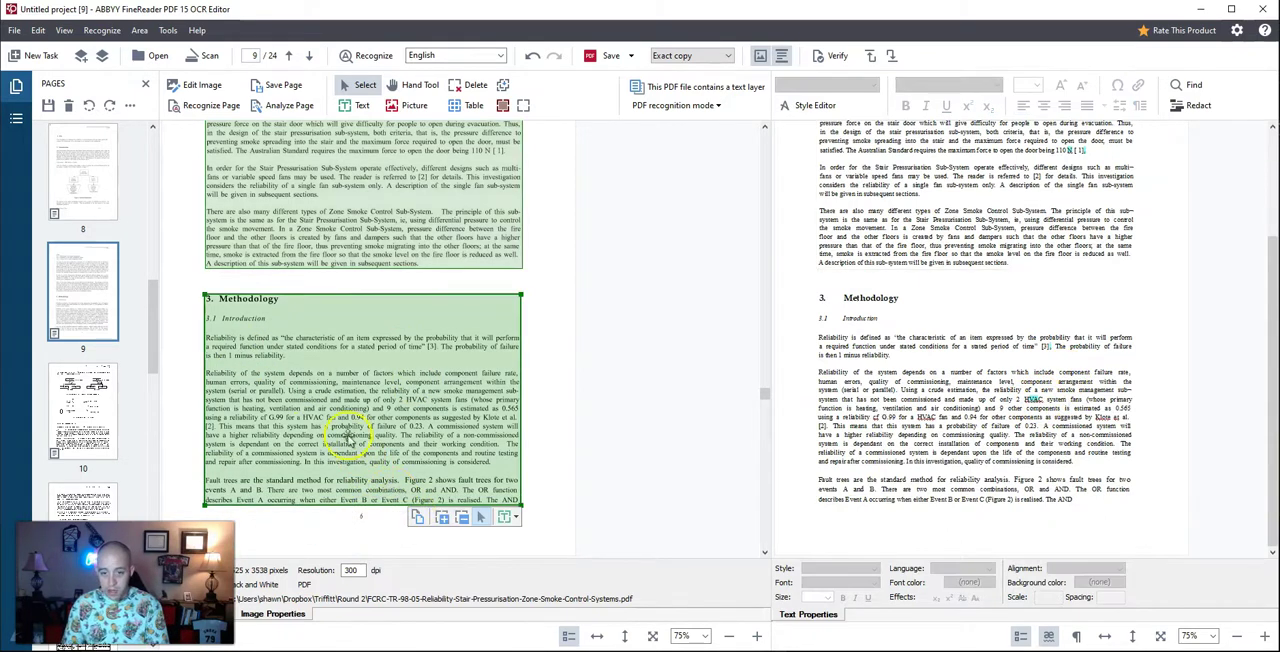
{"action": "left_click", "coordinate": [290, 56]}
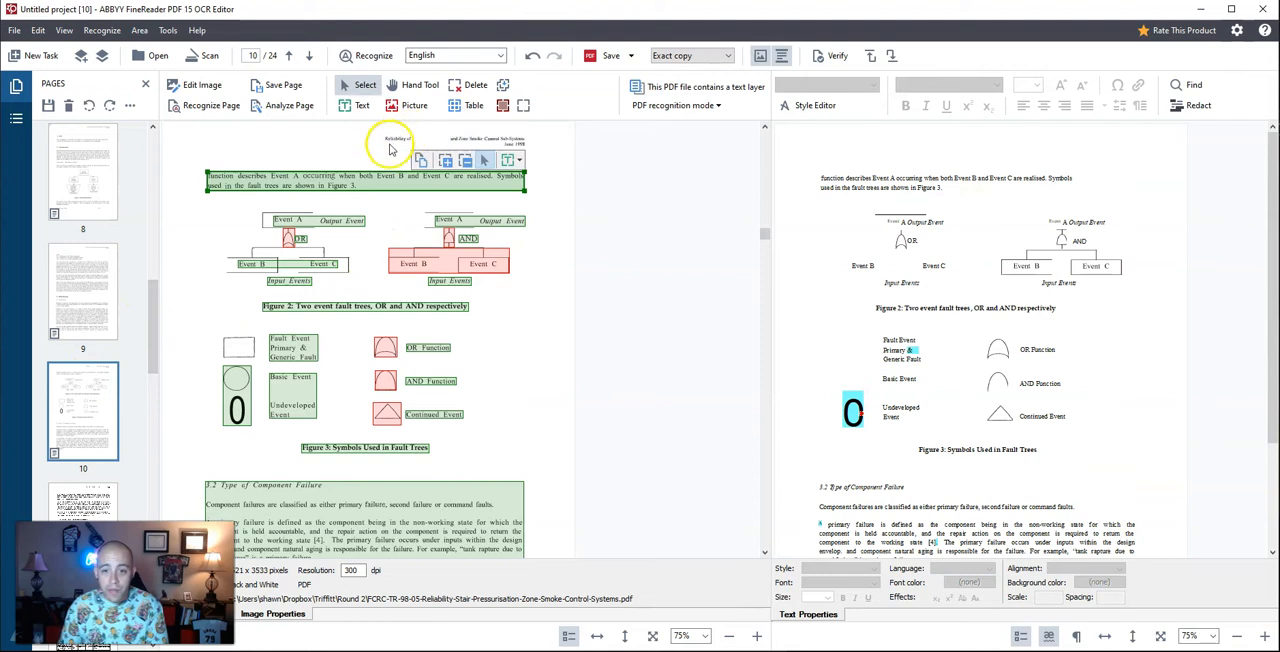
Step: Make the Figure 2 fault trees one picture area and mark a Figure 3 symbol as a picture
{"action": "left_click", "coordinate": [412, 108]}
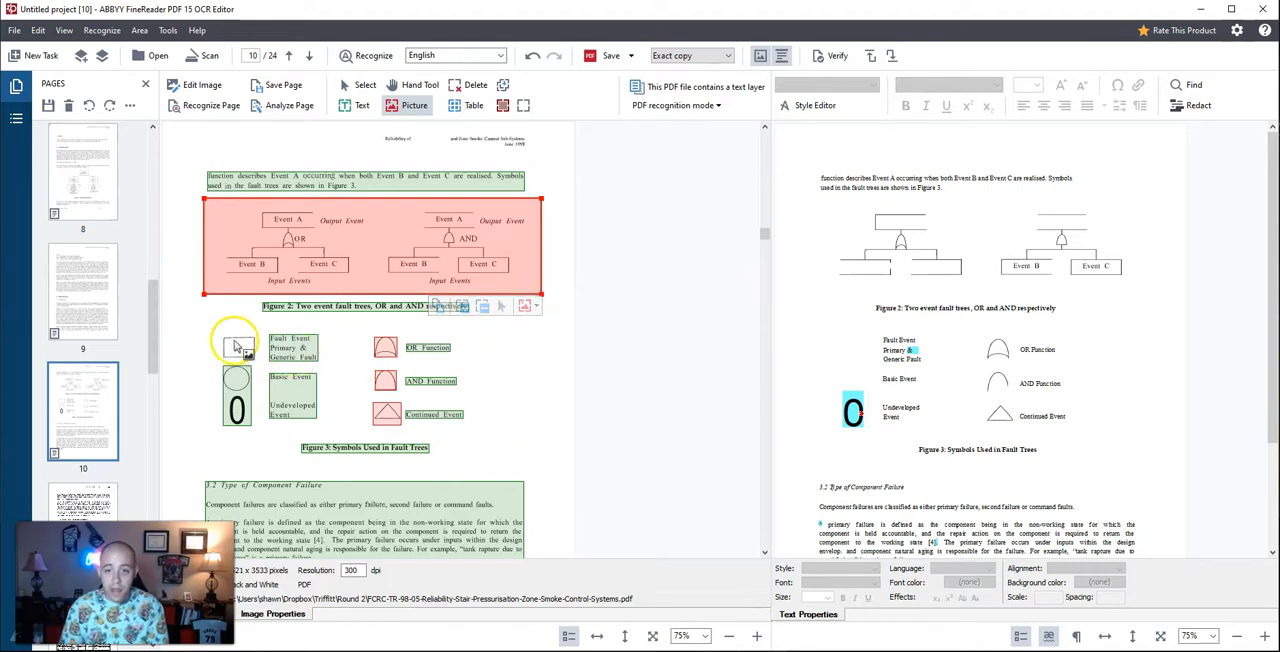
{"action": "mouse_move", "coordinate": [248, 352]}
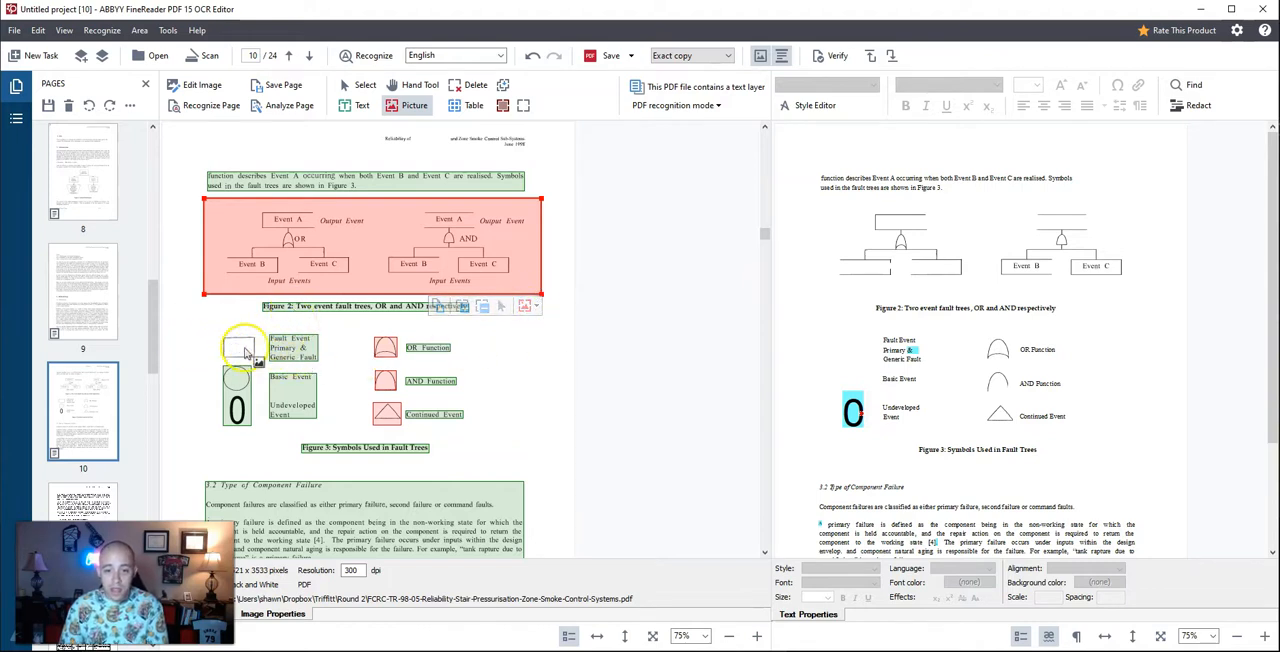
{"action": "scroll", "scroll_direction": "down", "scroll_amount": 3}
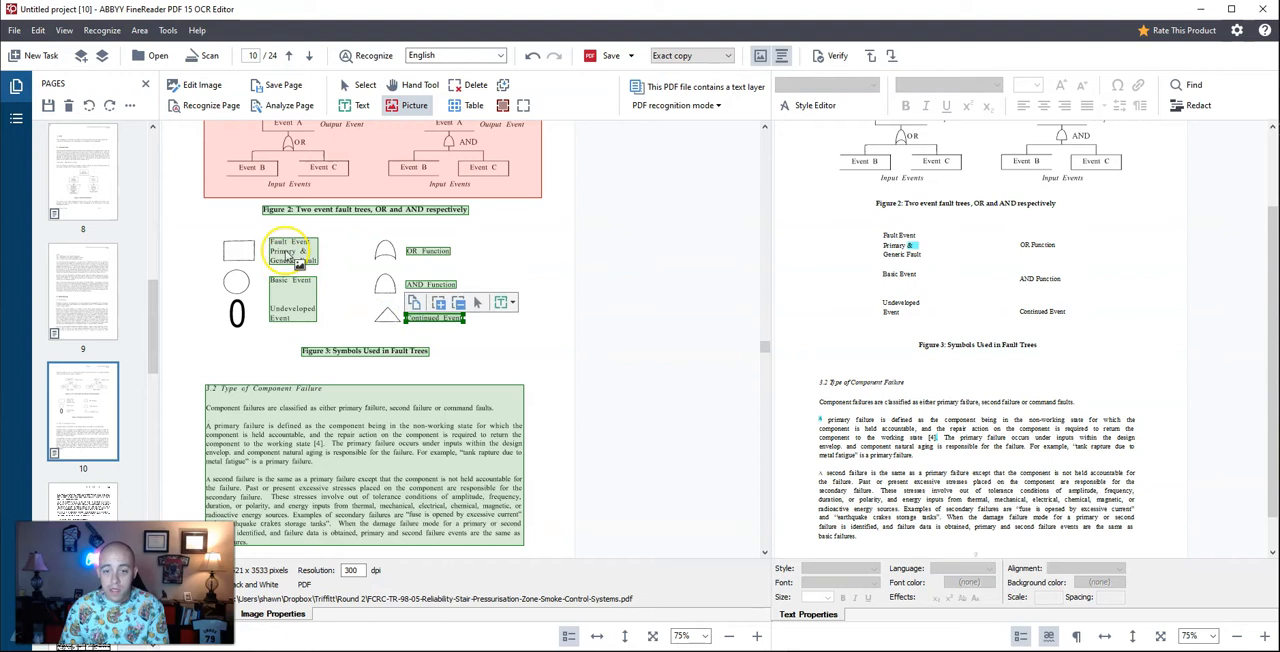
{"action": "left_click", "coordinate": [292, 284]}
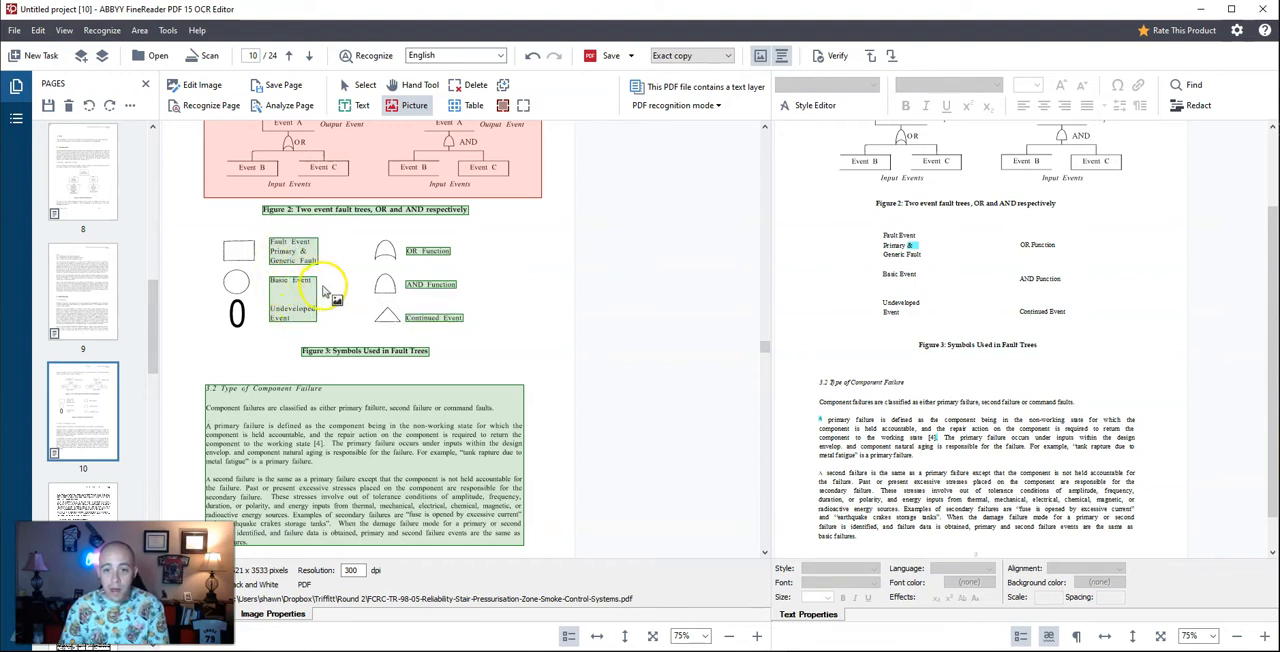
{"action": "mouse_move", "coordinate": [216, 240]}
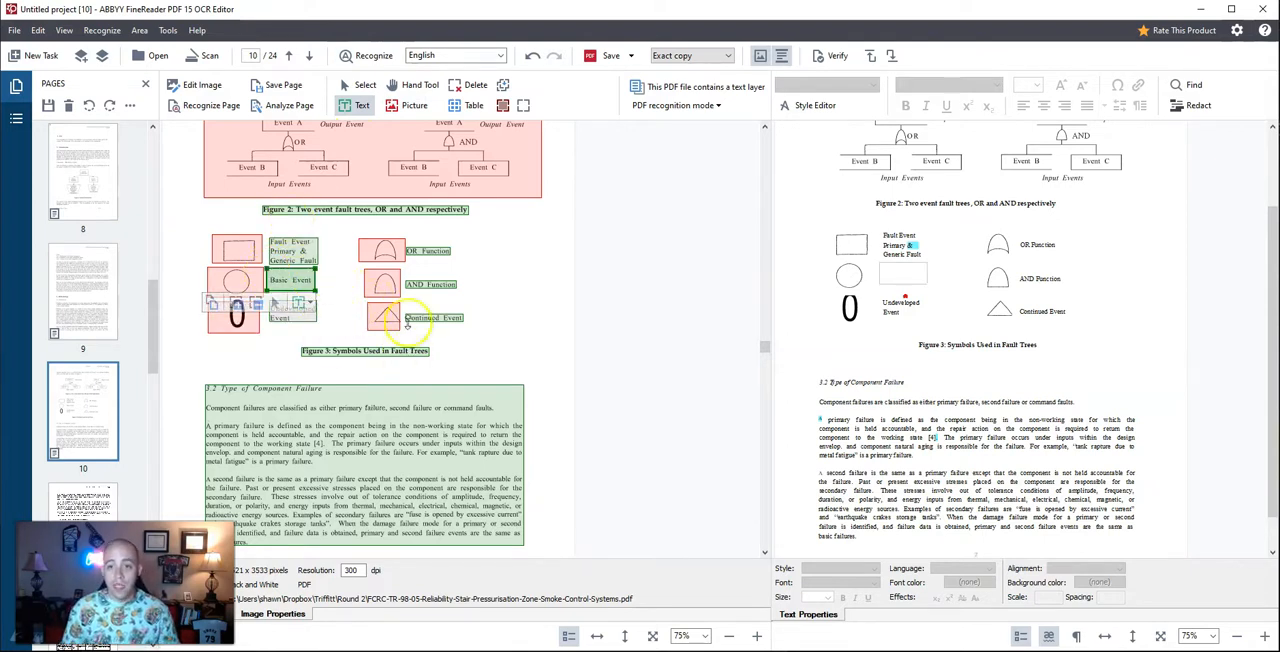
Step: Scroll page 10 to review the re-recognised Figure 3 symbols shown as images
{"action": "scroll", "scroll_direction": "down", "scroll_amount": 3}
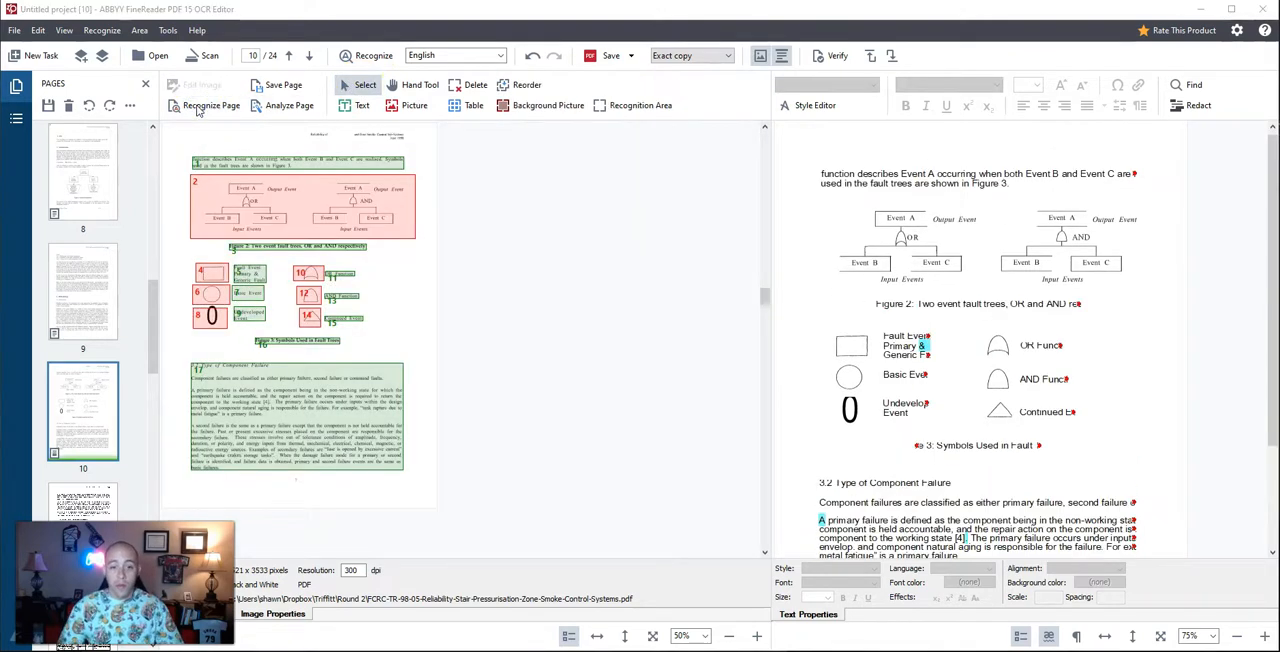
Step: Recognise page 12 so Table 2's maintenance frequencies appear as a table
{"action": "left_click", "coordinate": [208, 106]}
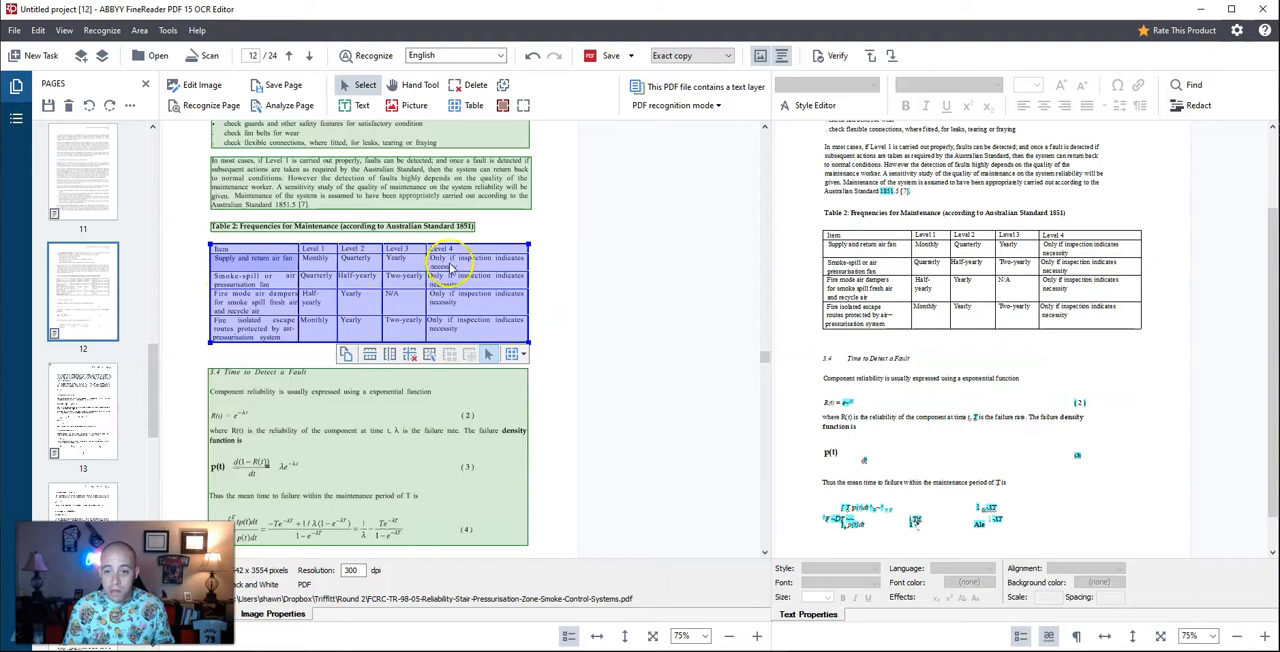
{"action": "mouse_move", "coordinate": [488, 270]}
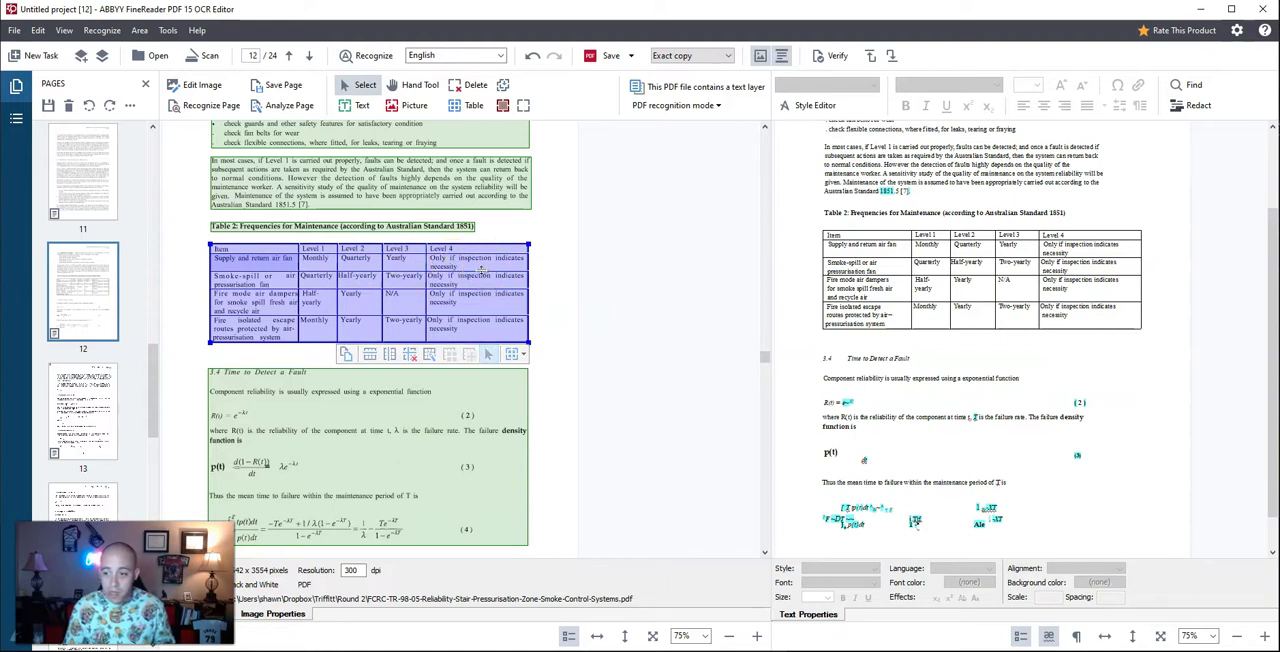
{"action": "scroll", "scroll_direction": "down", "scroll_amount": 3}
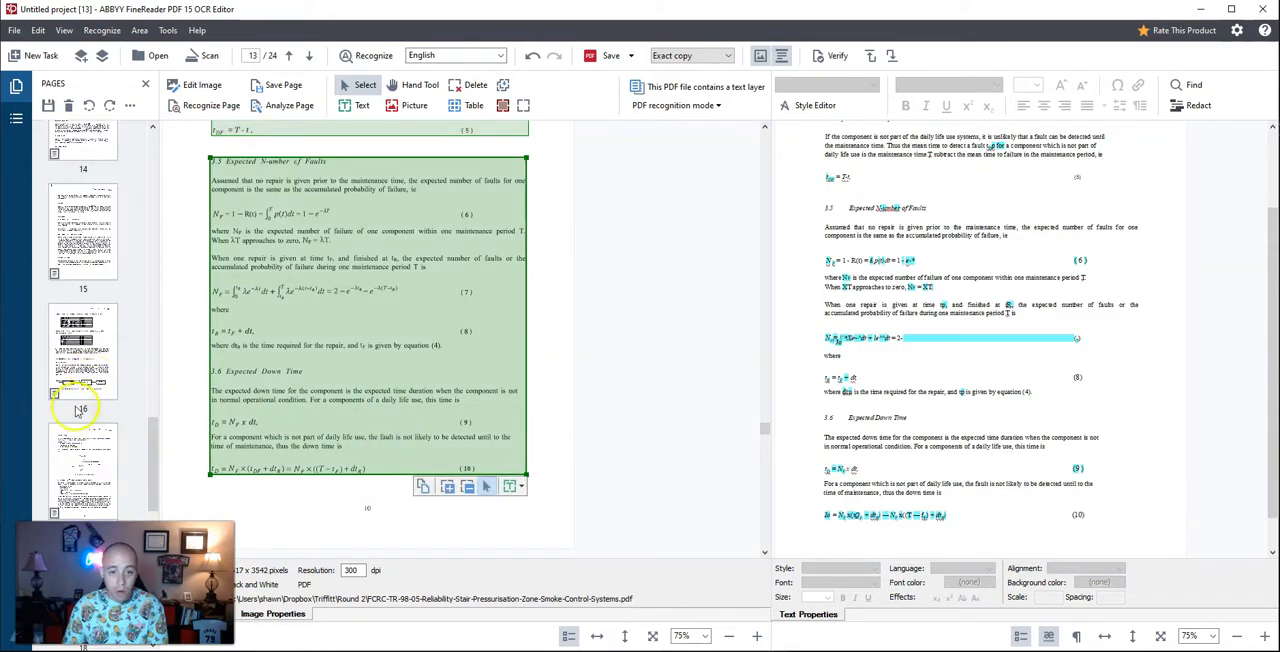
{"action": "mouse_move", "coordinate": [100, 350]}
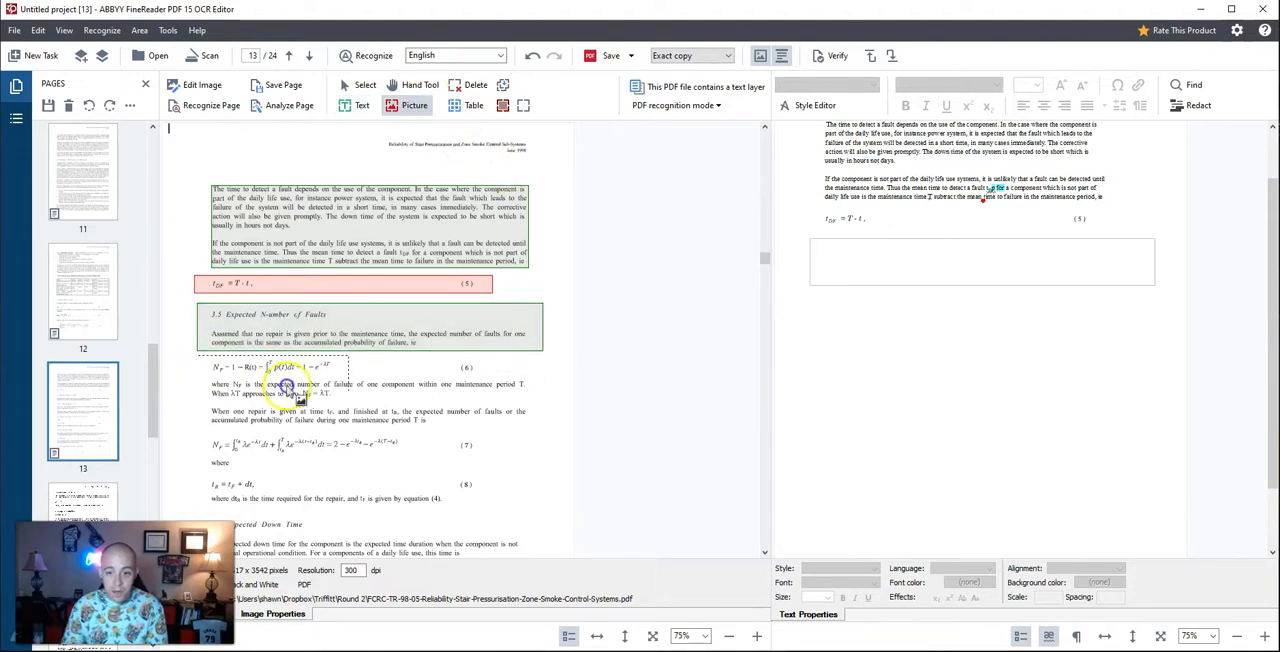
Step: Zone page 13's two Nf equations as pictures with the surrounding and down-time paragraphs as text
{"action": "left_click", "coordinate": [290, 364]}
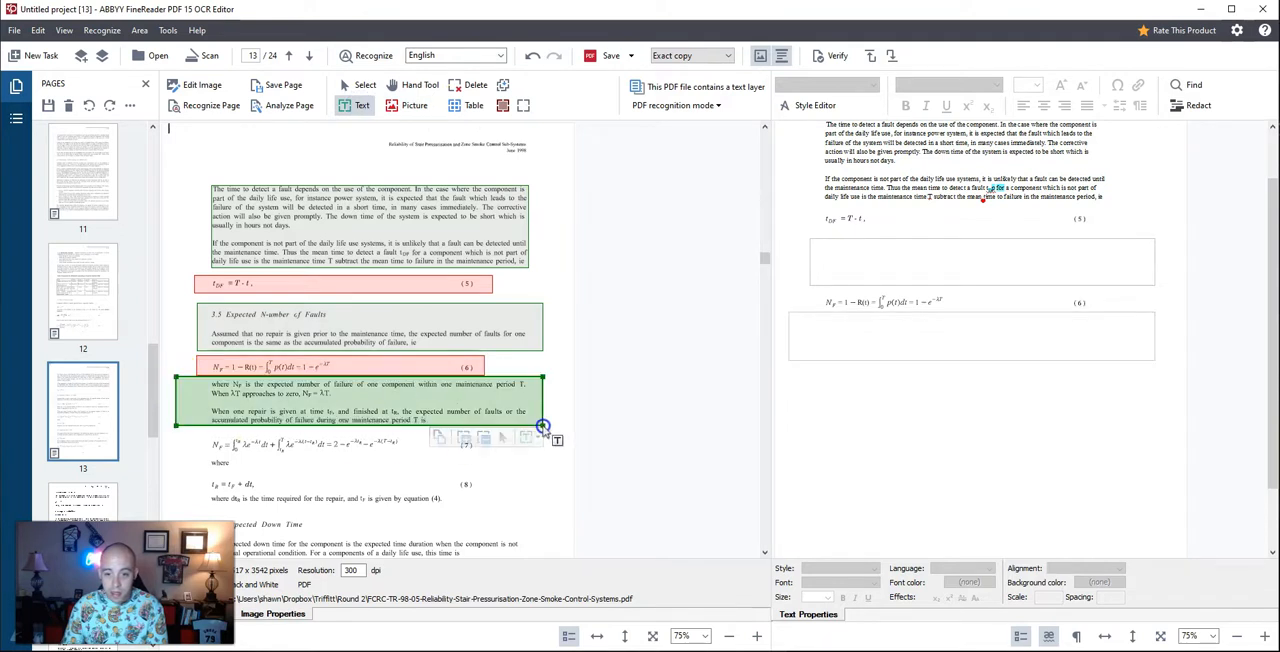
{"action": "left_click", "coordinate": [414, 104]}
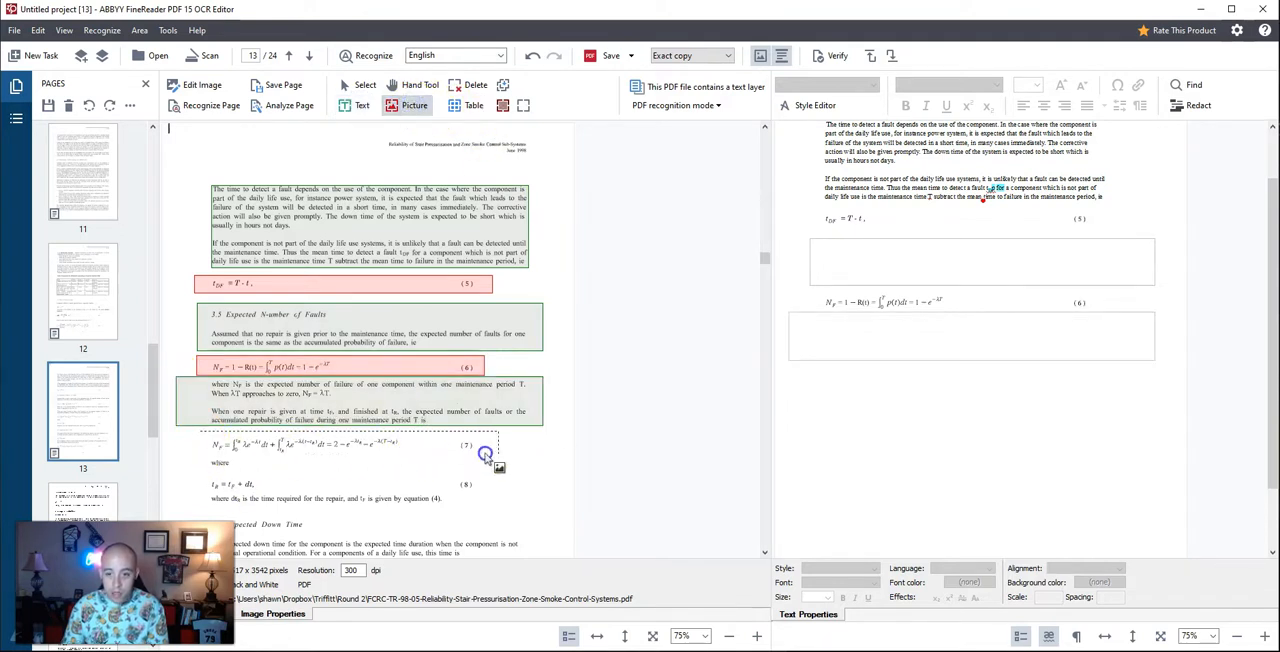
{"action": "left_click", "coordinate": [362, 104]}
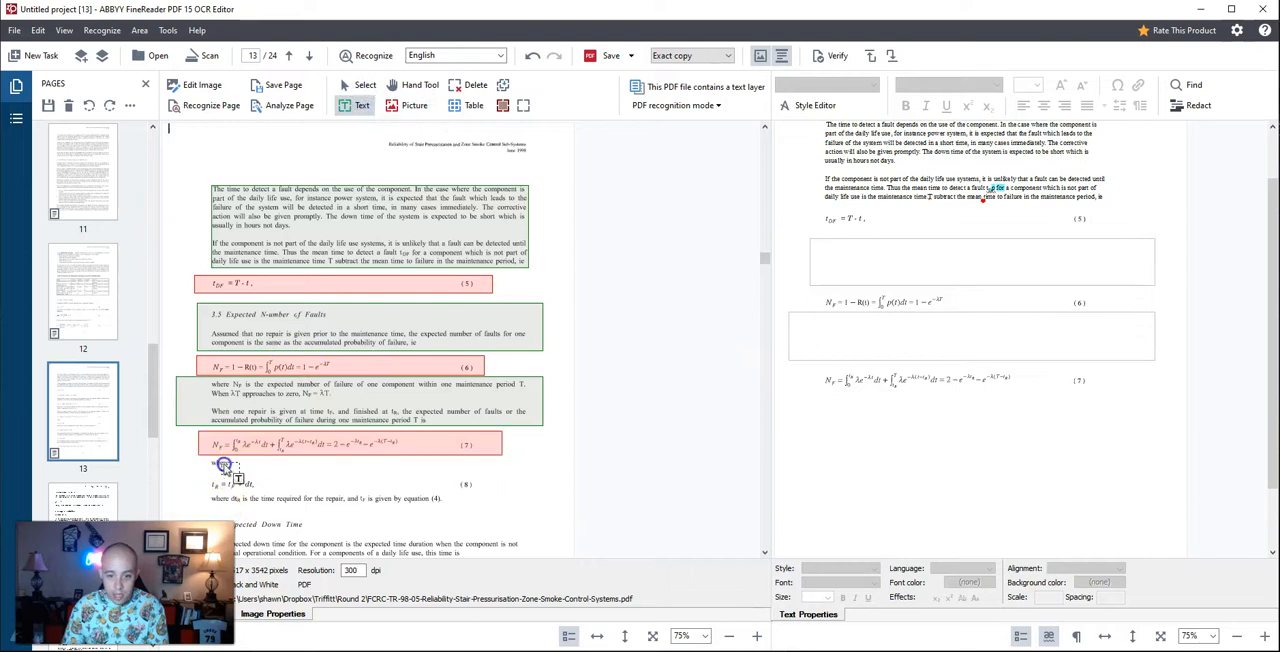
{"action": "left_click", "coordinate": [430, 104]}
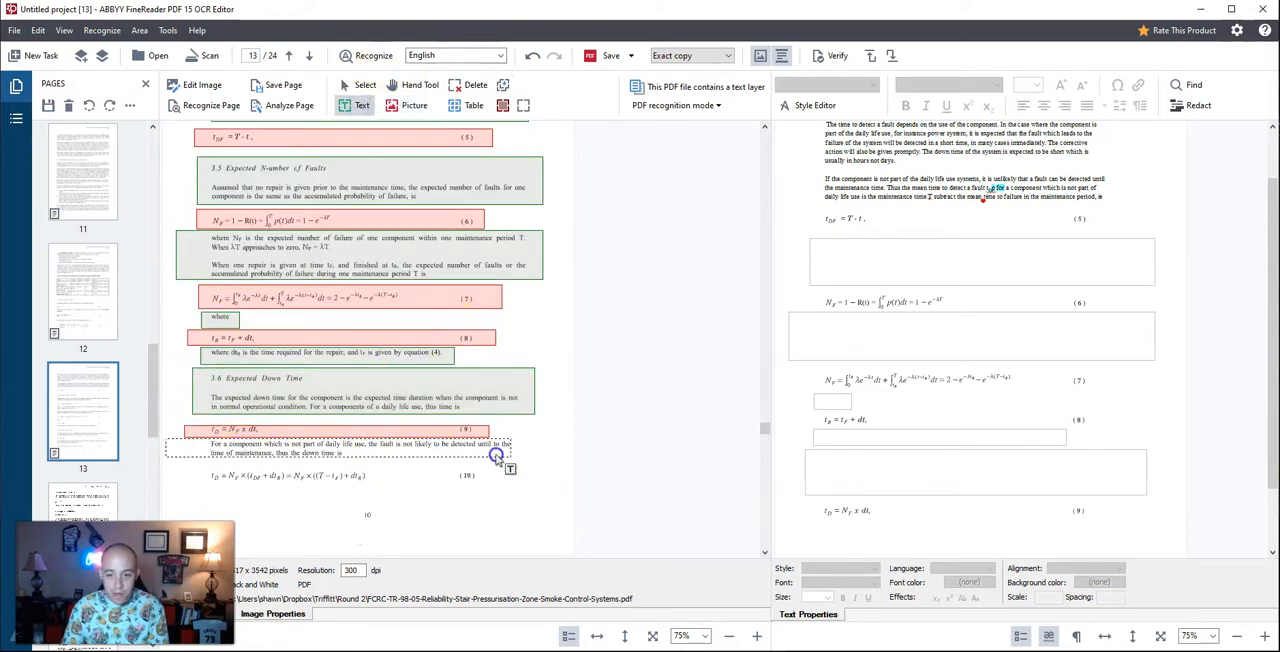
{"action": "left_click", "coordinate": [408, 104]}
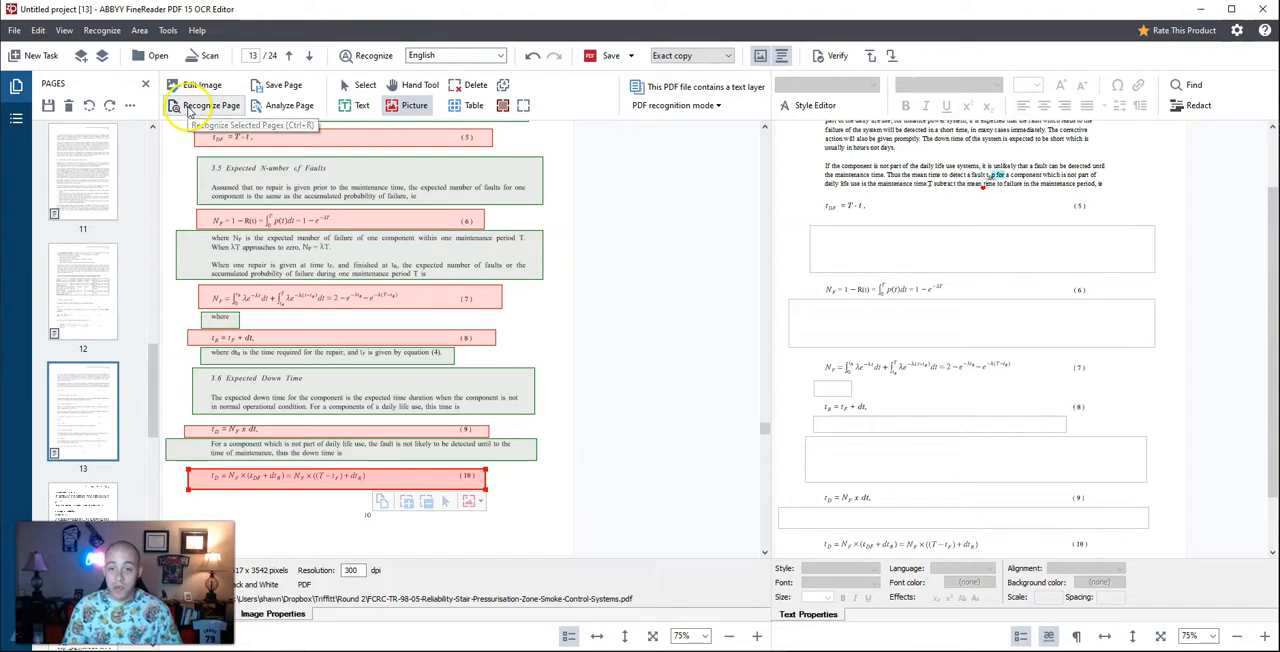
Step: Re-recognise page 13, then mark page 14's mean failure probability equation as a picture
{"action": "left_click", "coordinate": [214, 104]}
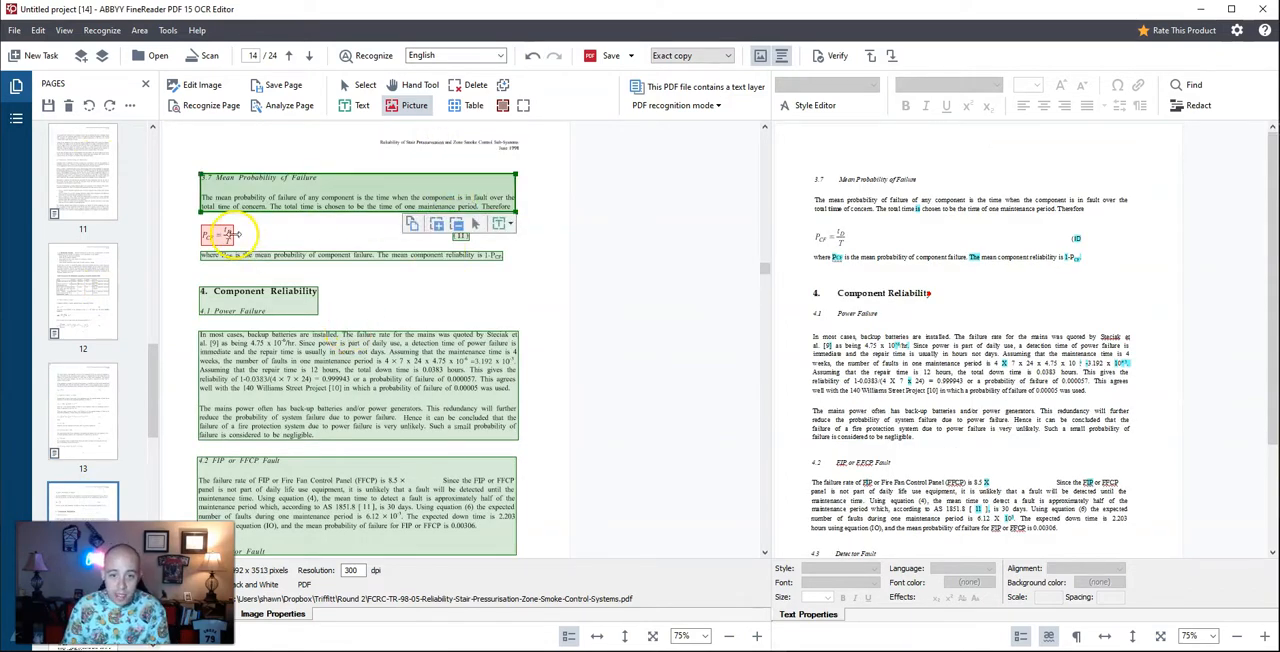
{"action": "left_click", "coordinate": [210, 236]}
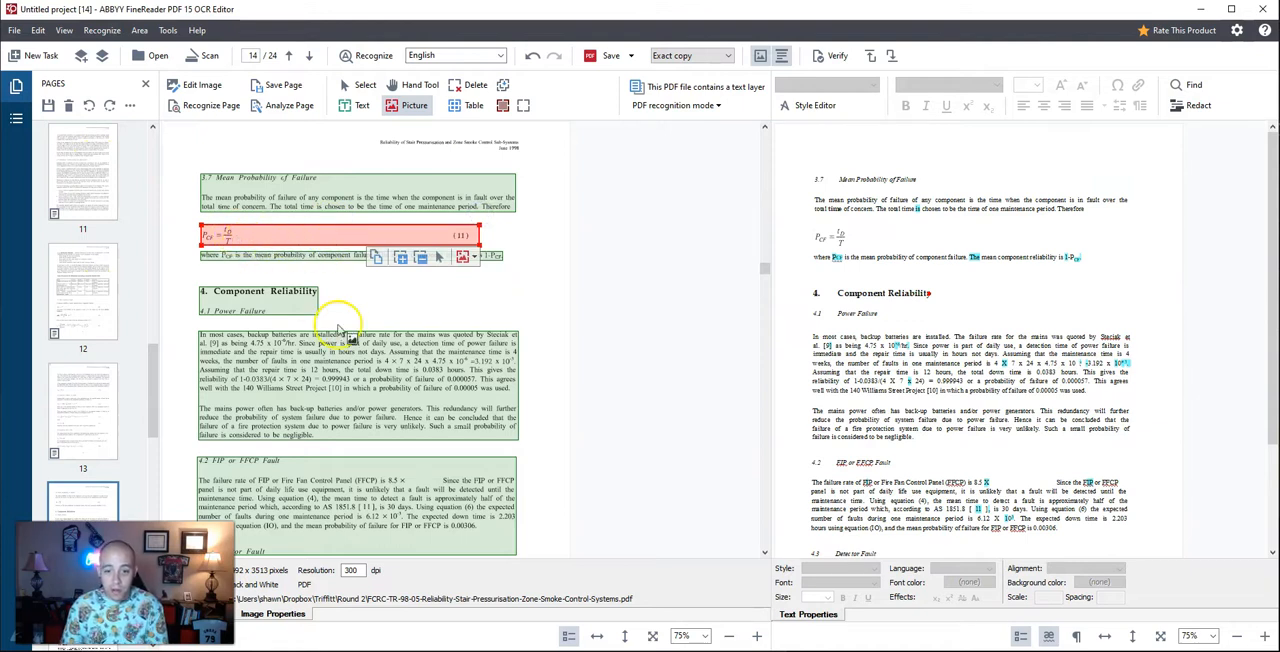
{"action": "scroll", "scroll_direction": "down", "scroll_amount": 3}
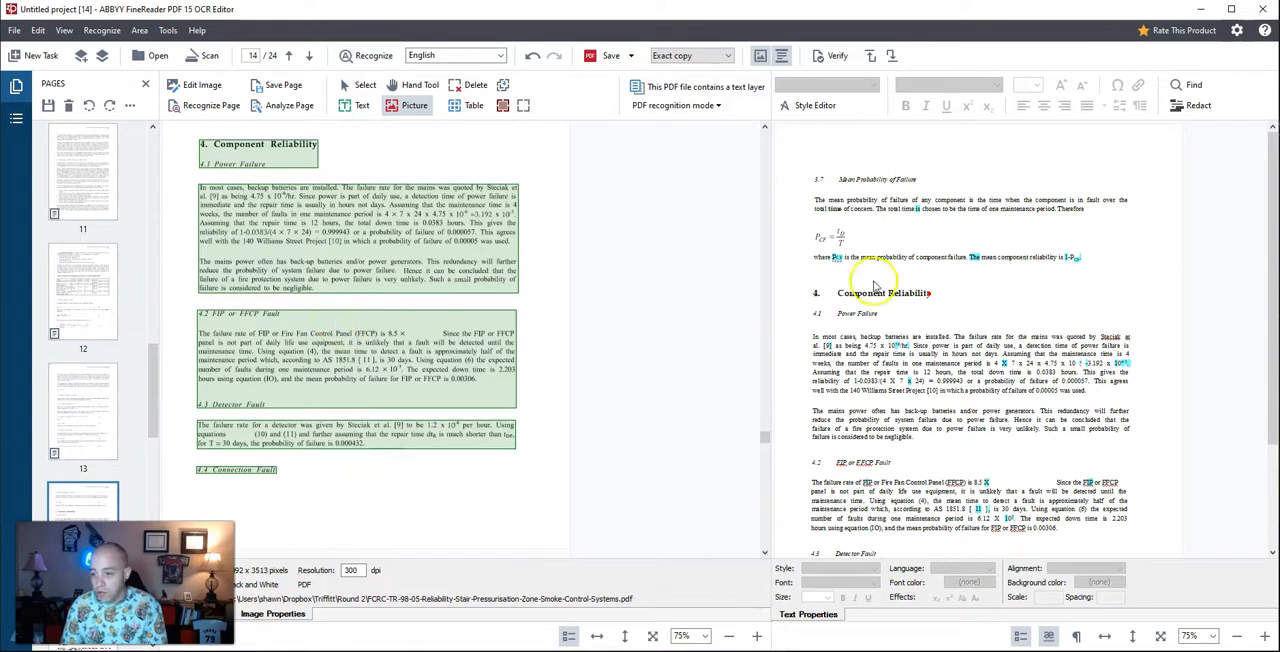
{"action": "scroll", "scroll_direction": "down", "scroll_amount": 3}
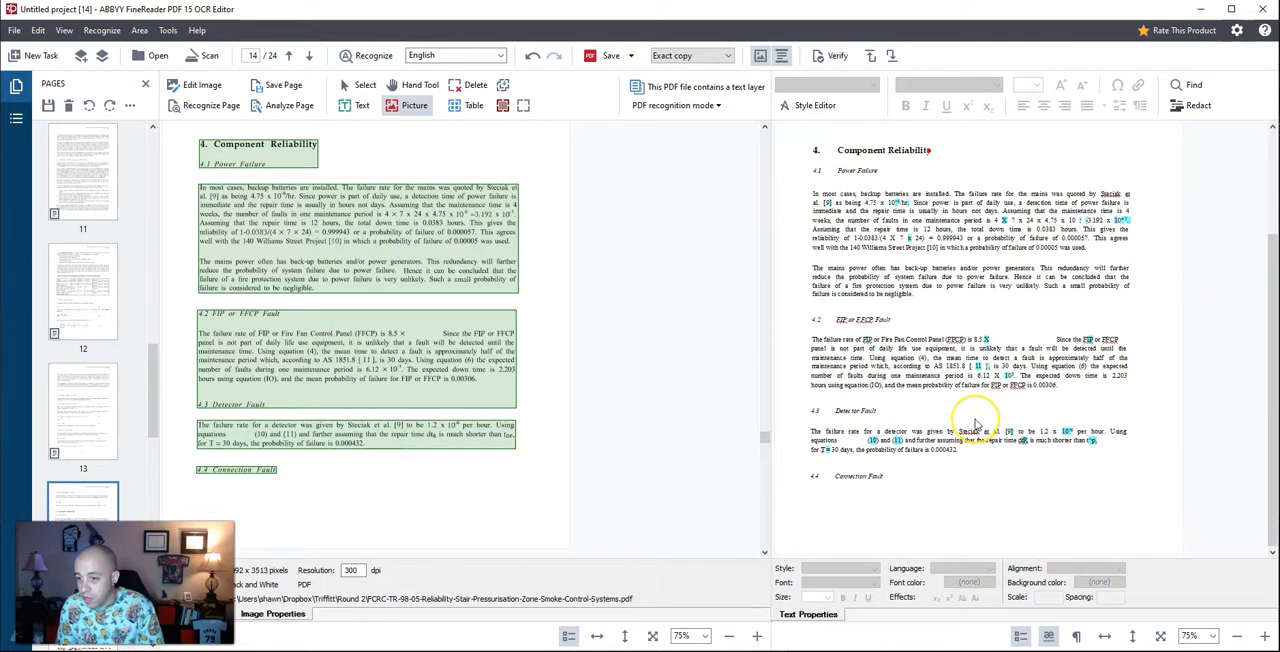
{"action": "mouse_move", "coordinate": [1036, 452]}
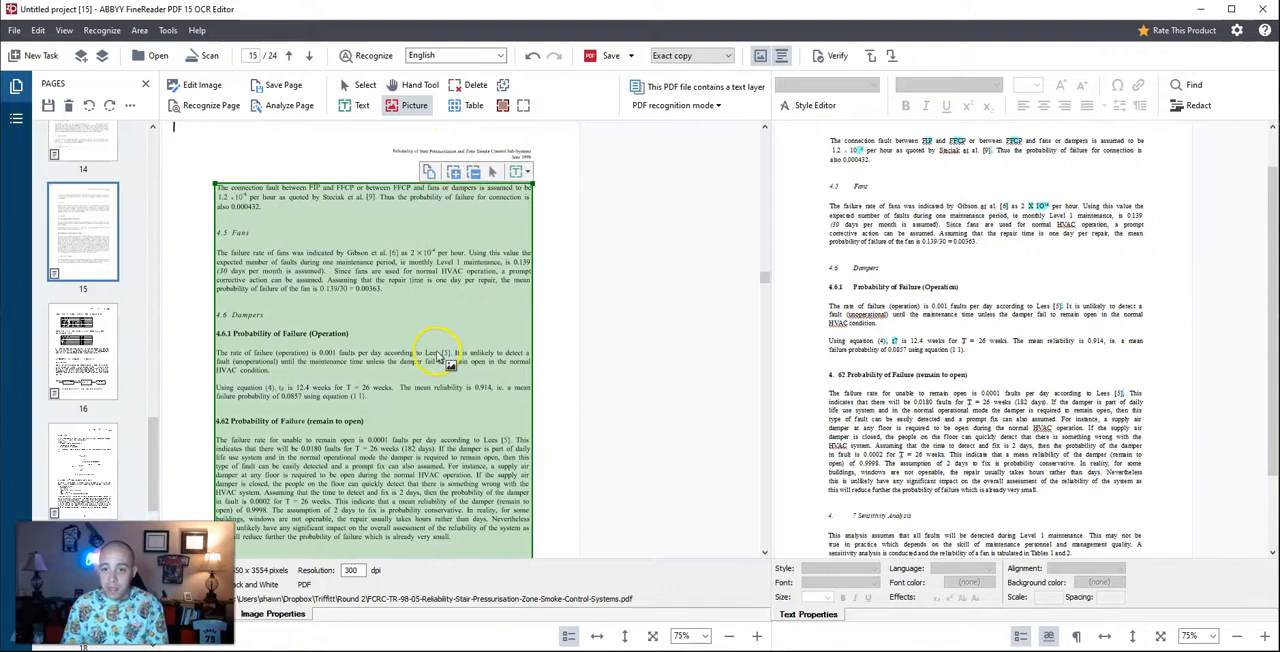
{"action": "scroll", "scroll_direction": "down", "scroll_amount": 3}
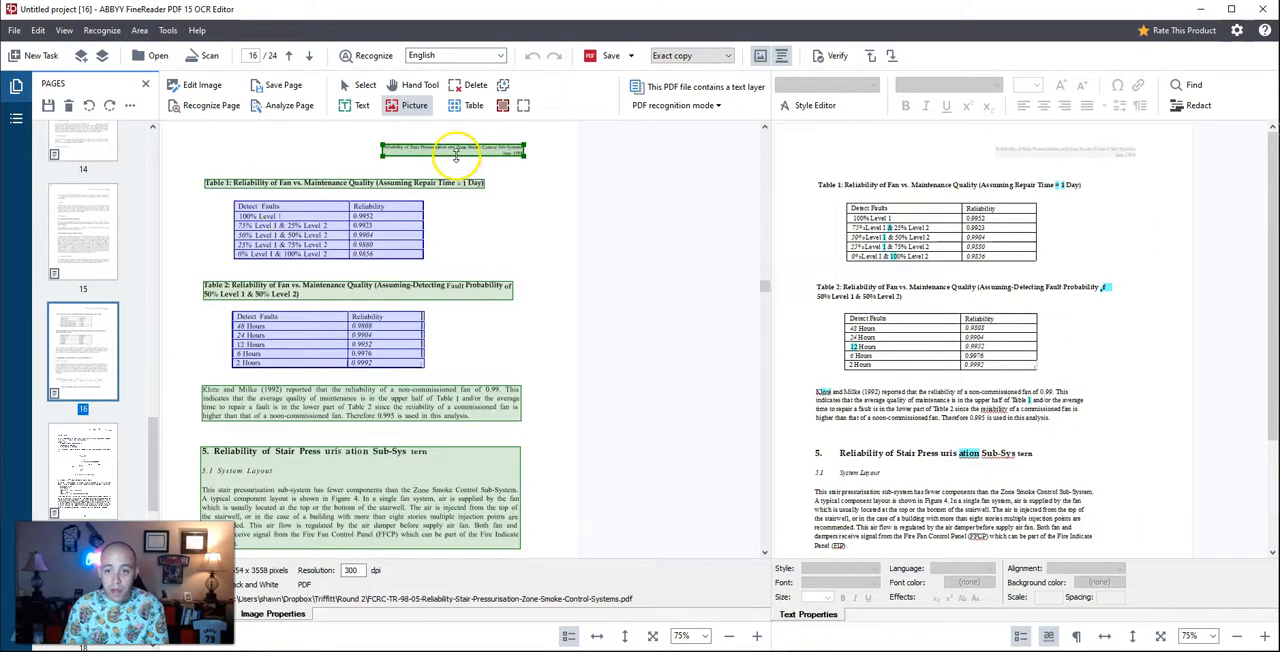
{"action": "scroll", "scroll_direction": "down", "scroll_amount": 3}
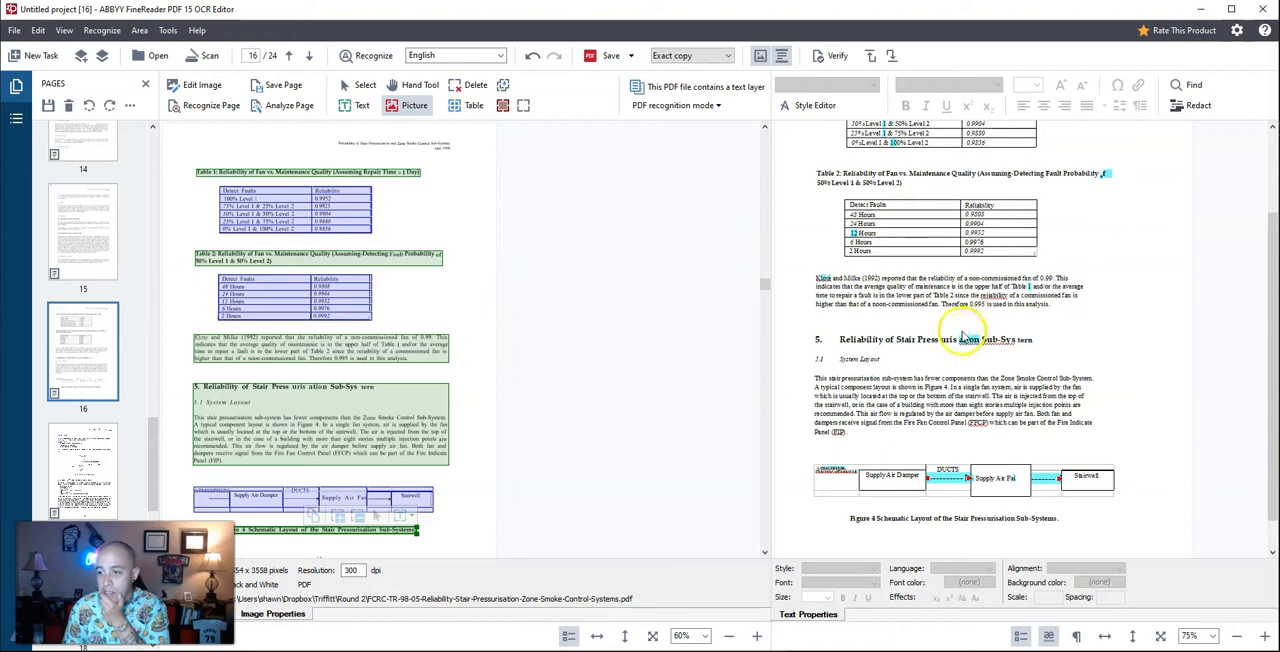
{"action": "mouse_move", "coordinate": [958, 348]}
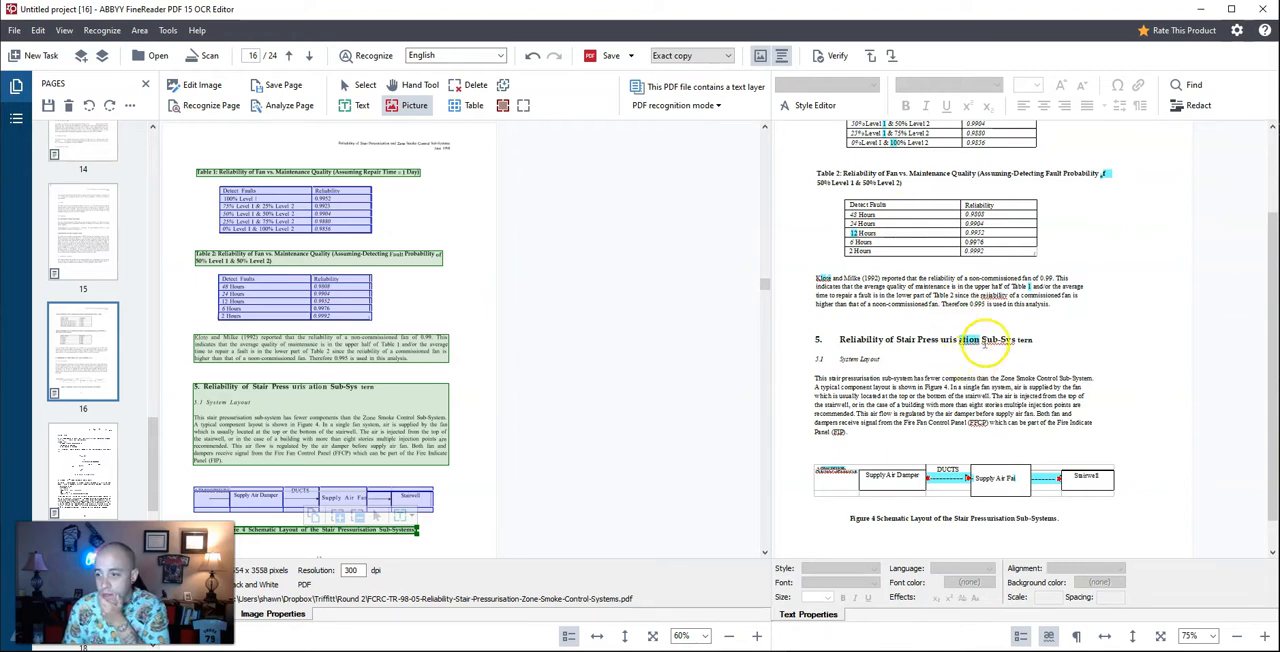
{"action": "left_click", "coordinate": [960, 360]}
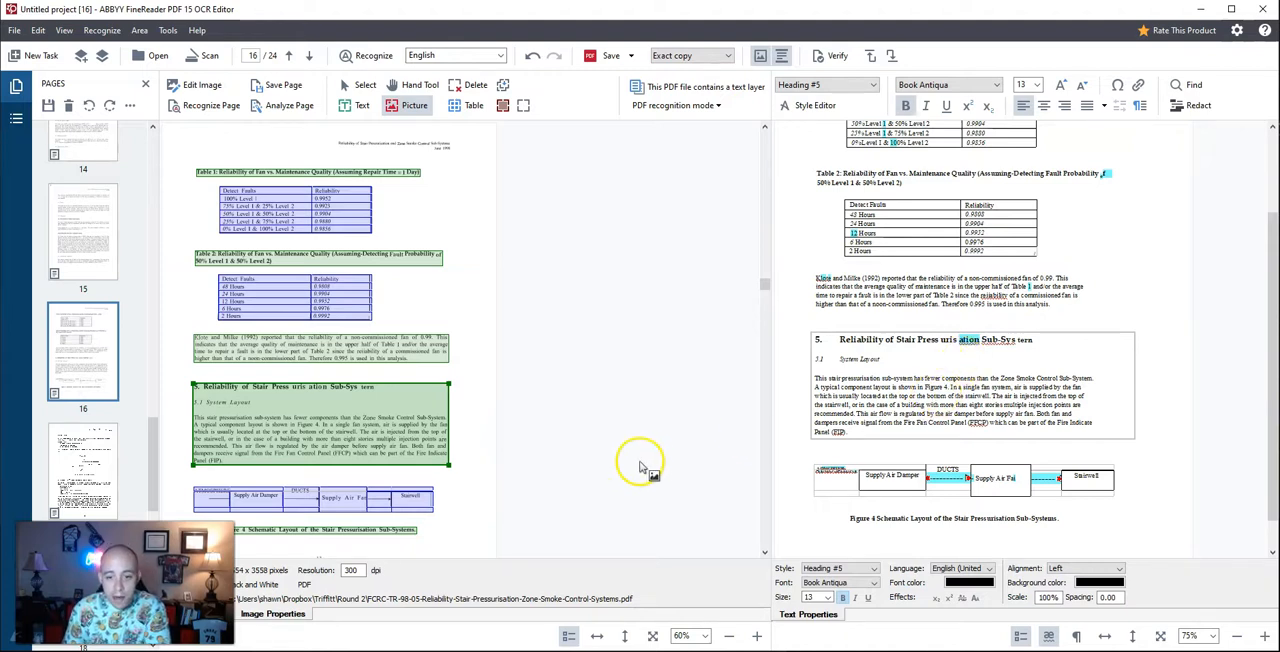
{"action": "mouse_move", "coordinate": [330, 416]}
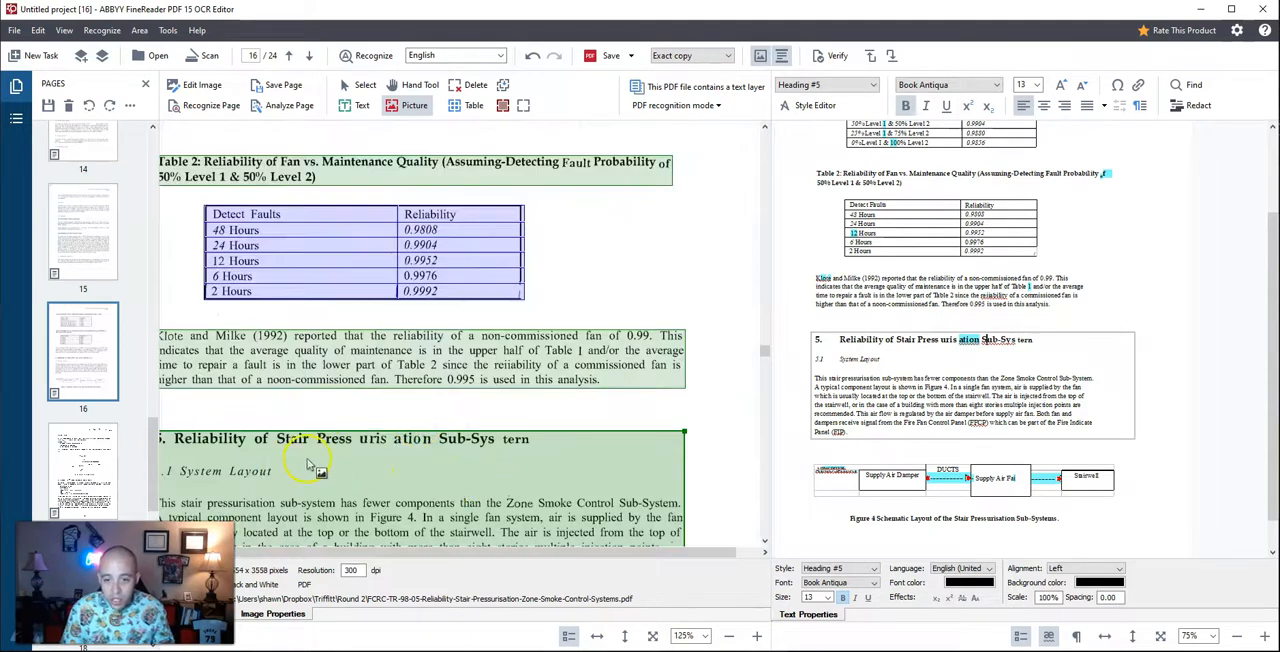
{"action": "mouse_move", "coordinate": [482, 452]}
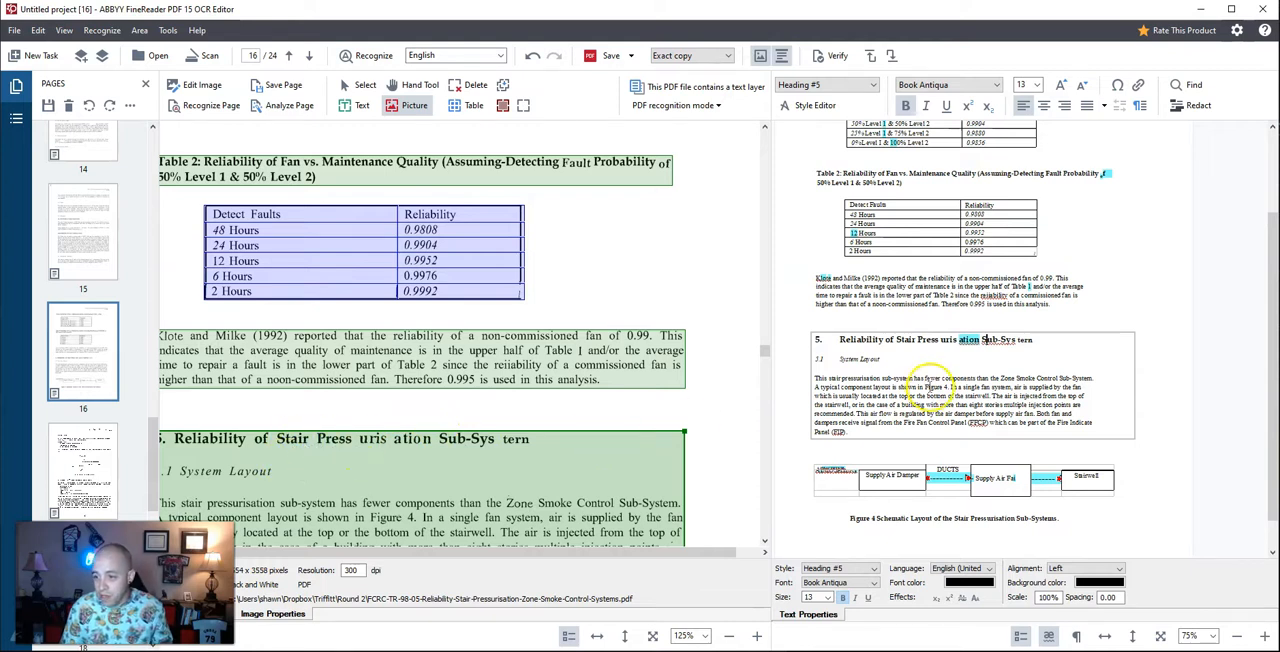
{"action": "mouse_move", "coordinate": [1008, 348]}
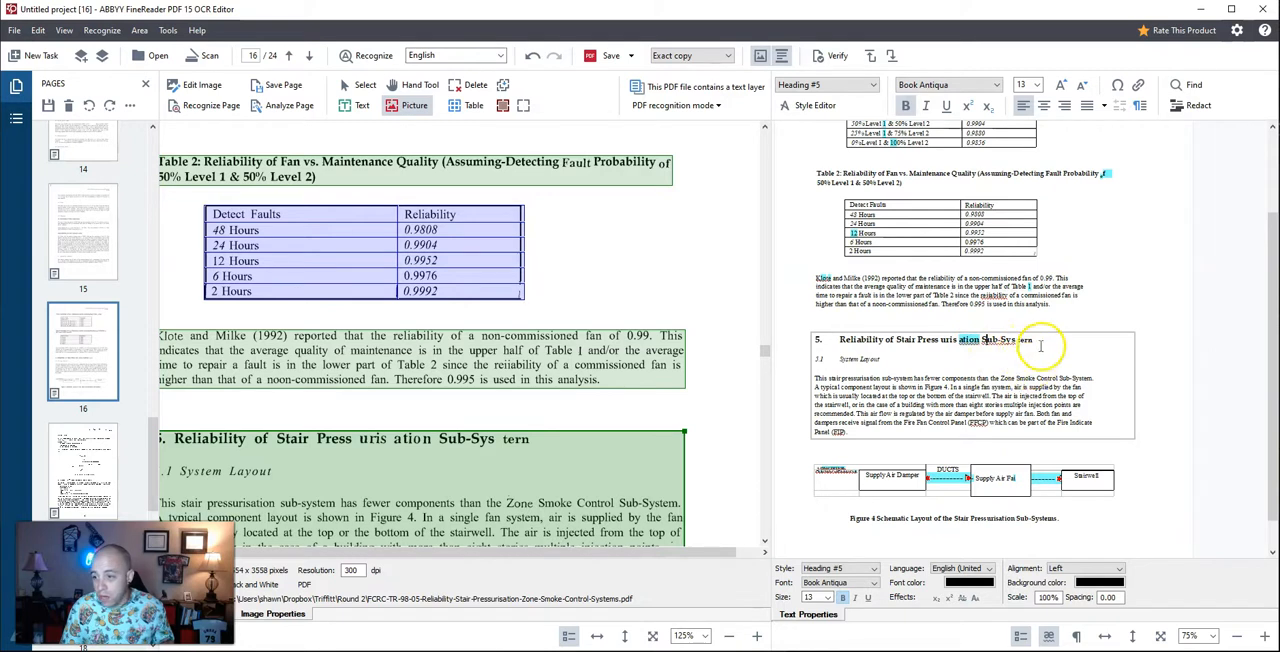
{"action": "mouse_move", "coordinate": [1016, 370]}
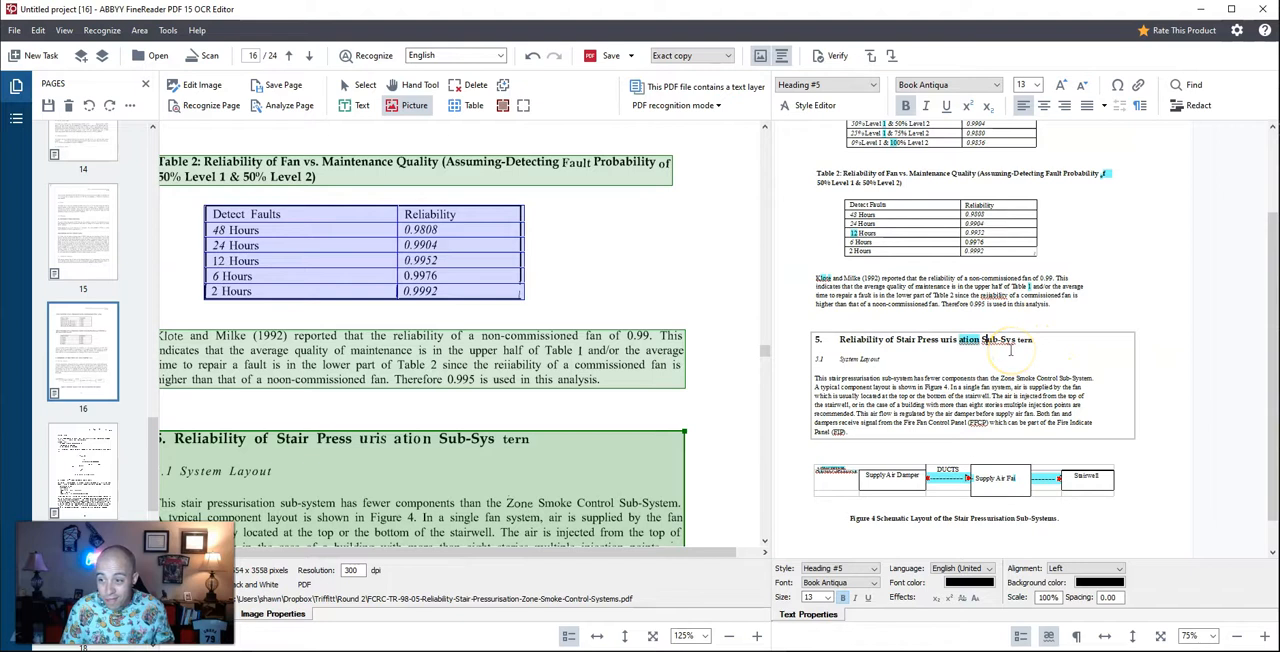
{"action": "mouse_move", "coordinate": [704, 410]}
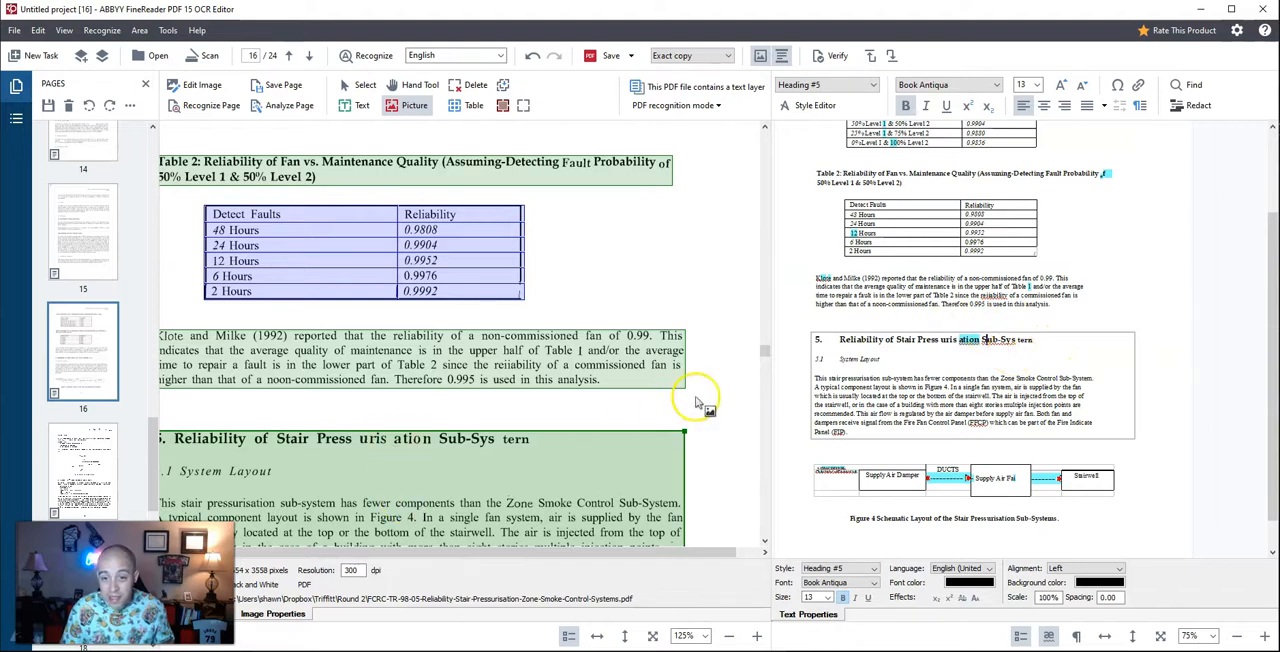
{"action": "scroll", "scroll_direction": "down", "scroll_amount": 3}
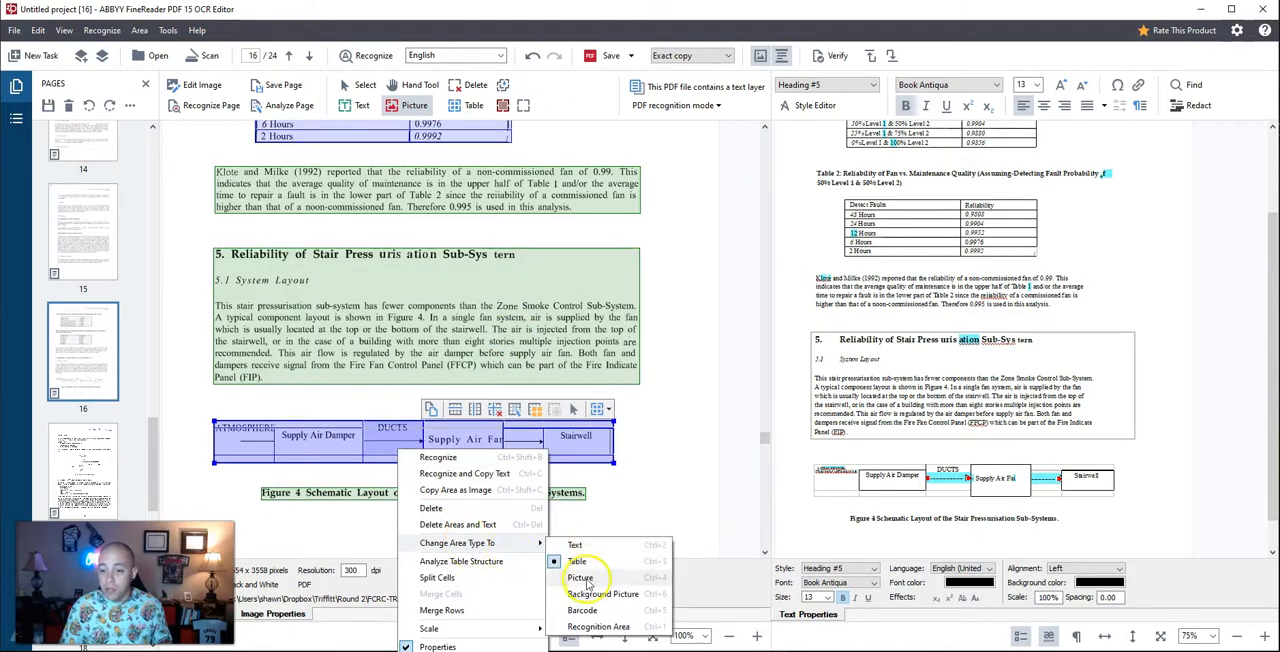
Step: Change the Figure 4 schematic diagram area on page 16 to a Picture area
{"action": "left_click", "coordinate": [580, 576]}
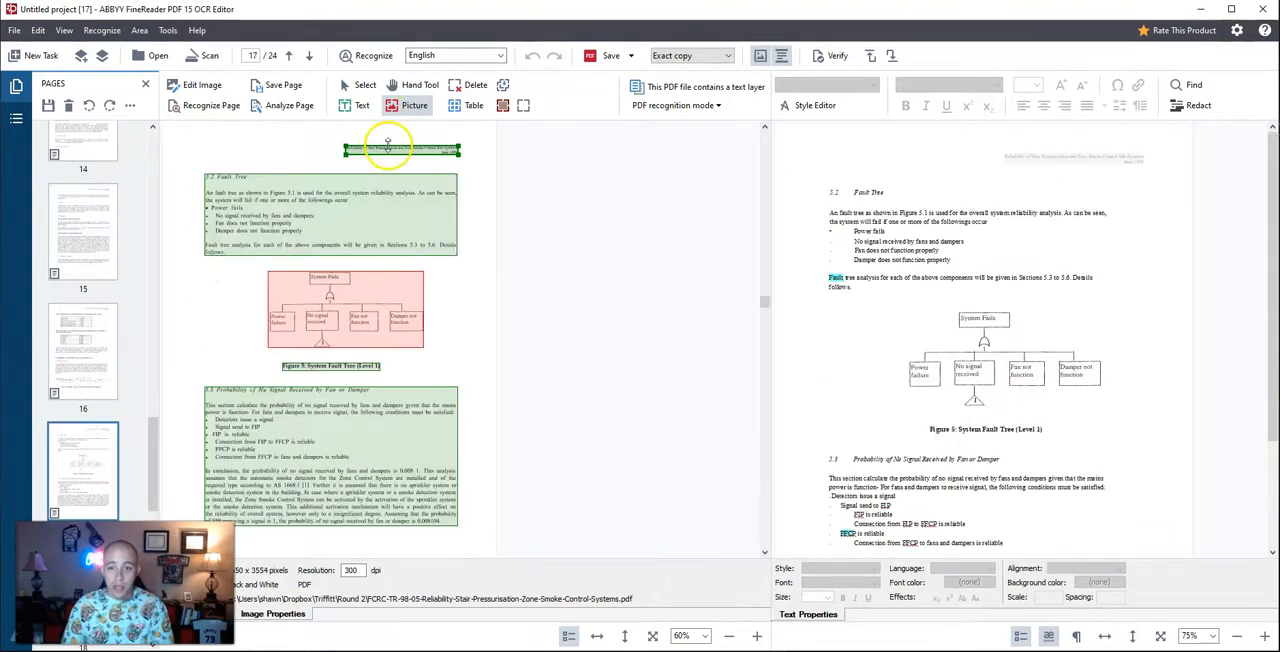
Step: Move past page 18 to page 19 and inspect its Figure 7 schematic and table recognition
{"action": "scroll", "scroll_direction": "down", "scroll_amount": 3}
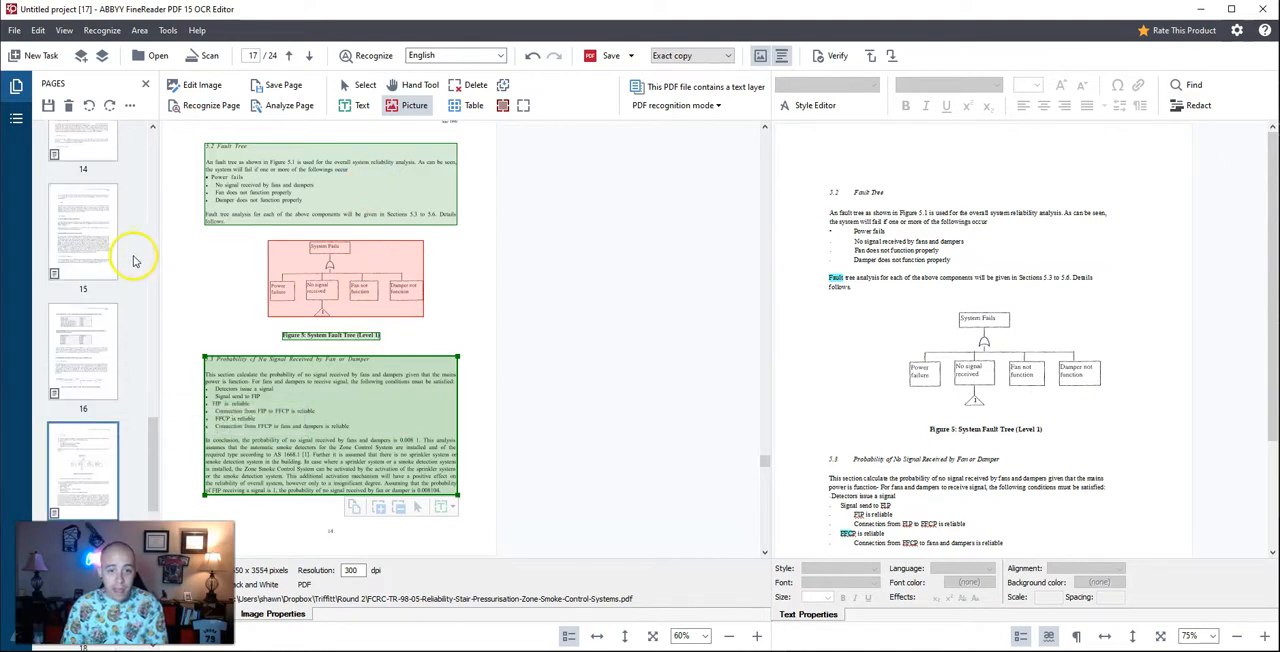
{"action": "mouse_move", "coordinate": [24, 348]}
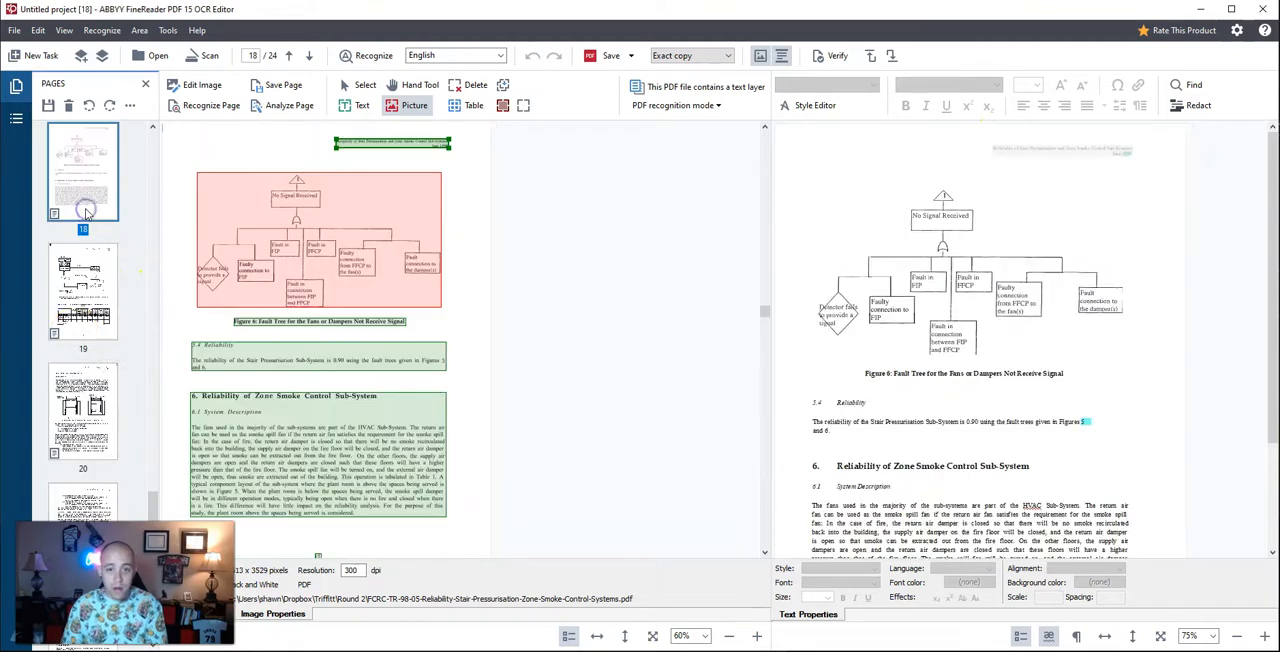
{"action": "left_click", "coordinate": [320, 240]}
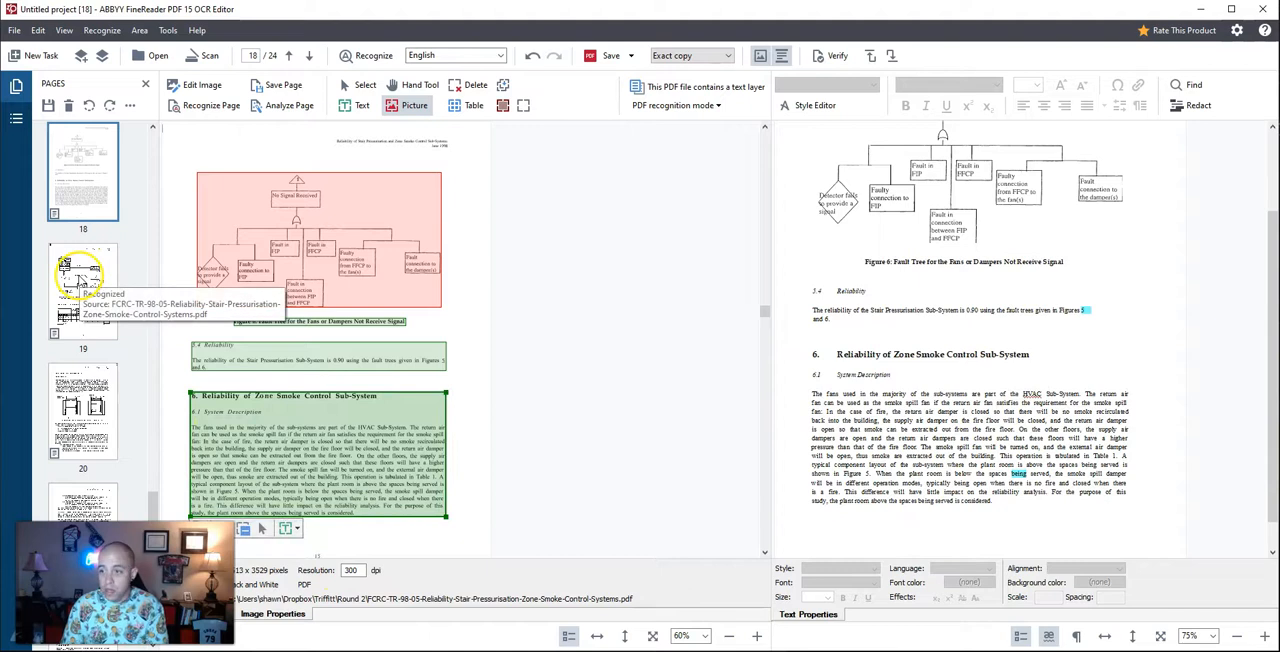
{"action": "left_click", "coordinate": [84, 290]}
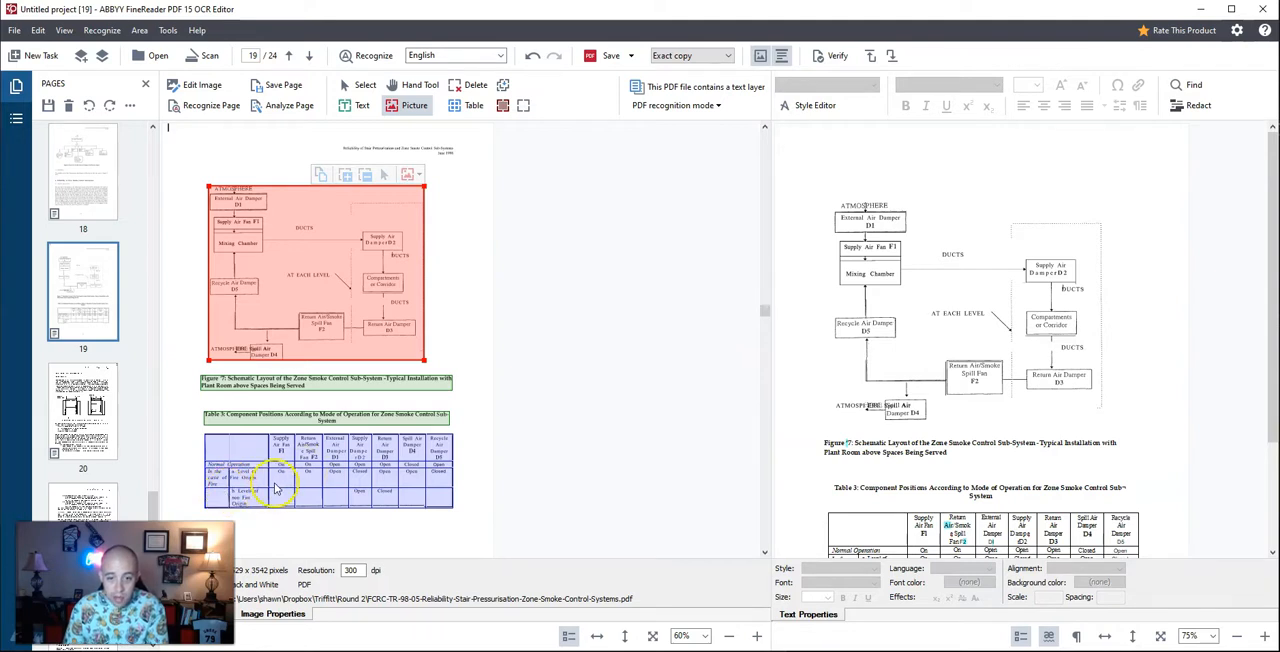
{"action": "scroll", "scroll_direction": "down", "scroll_amount": 3}
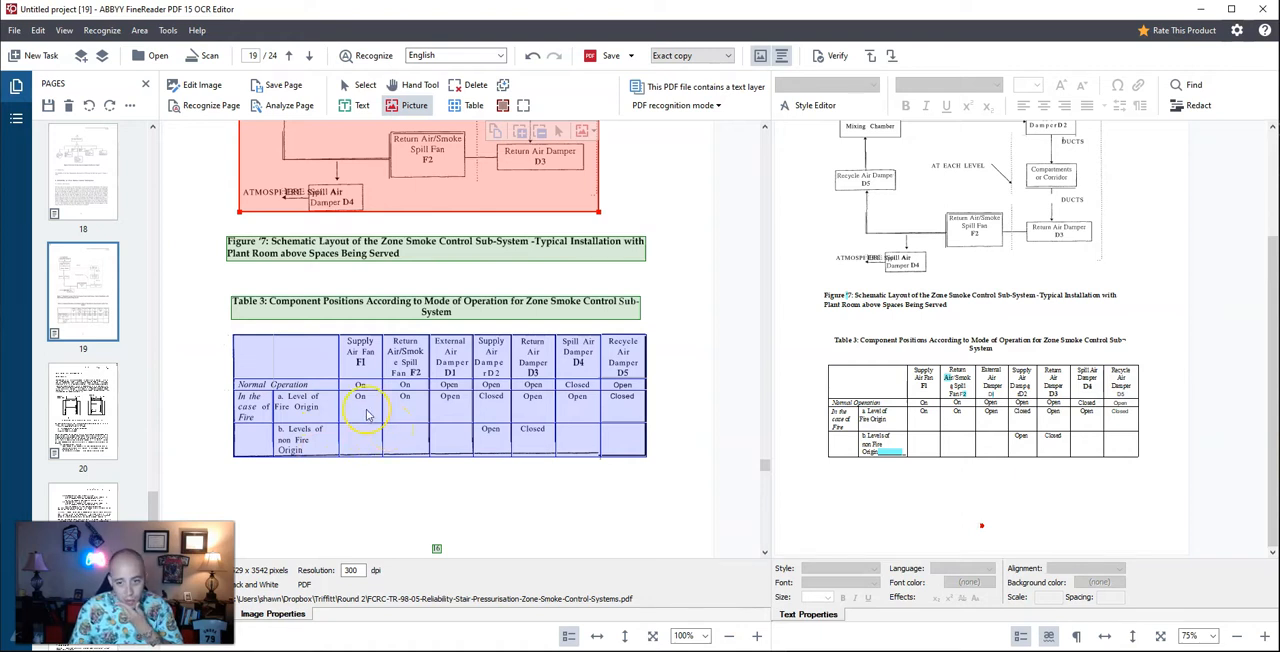
{"action": "mouse_move", "coordinate": [248, 364]}
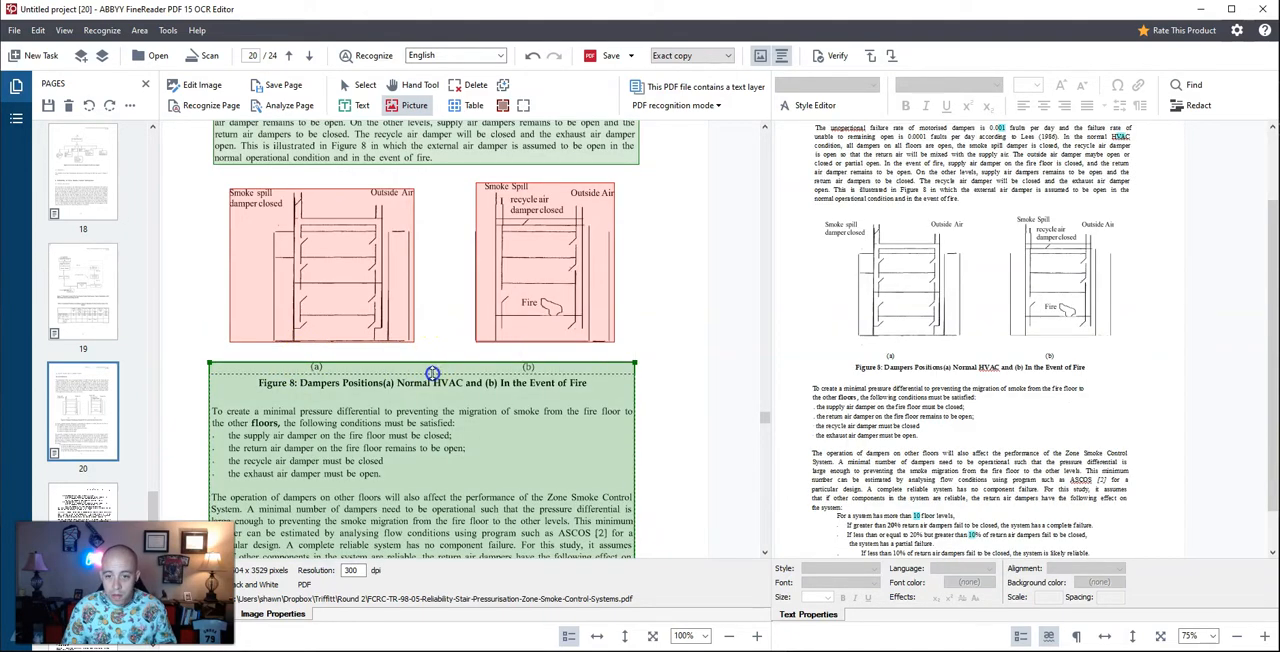
Step: Select the Figure 8 caption area on page 20 to check its recognition
{"action": "left_click", "coordinate": [320, 260]}
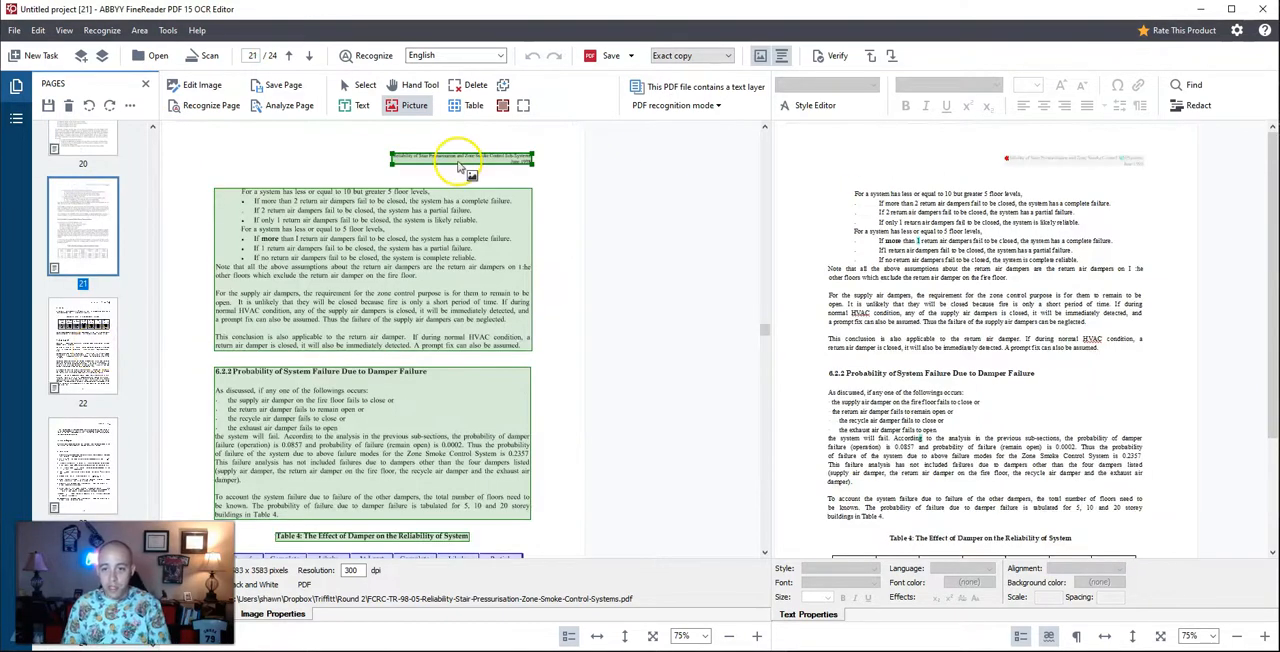
Step: Scroll through the Pages pane toward the early pages of the document
{"action": "scroll", "scroll_direction": "down", "scroll_amount": 3}
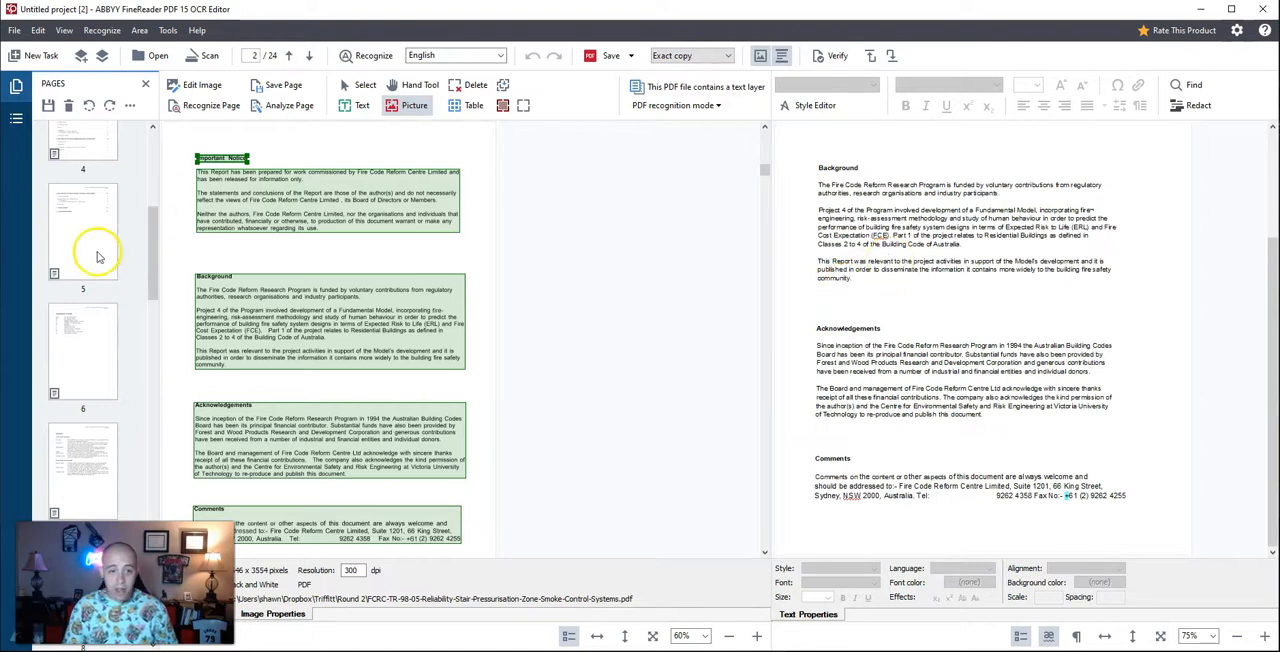
{"action": "mouse_move", "coordinate": [116, 208]}
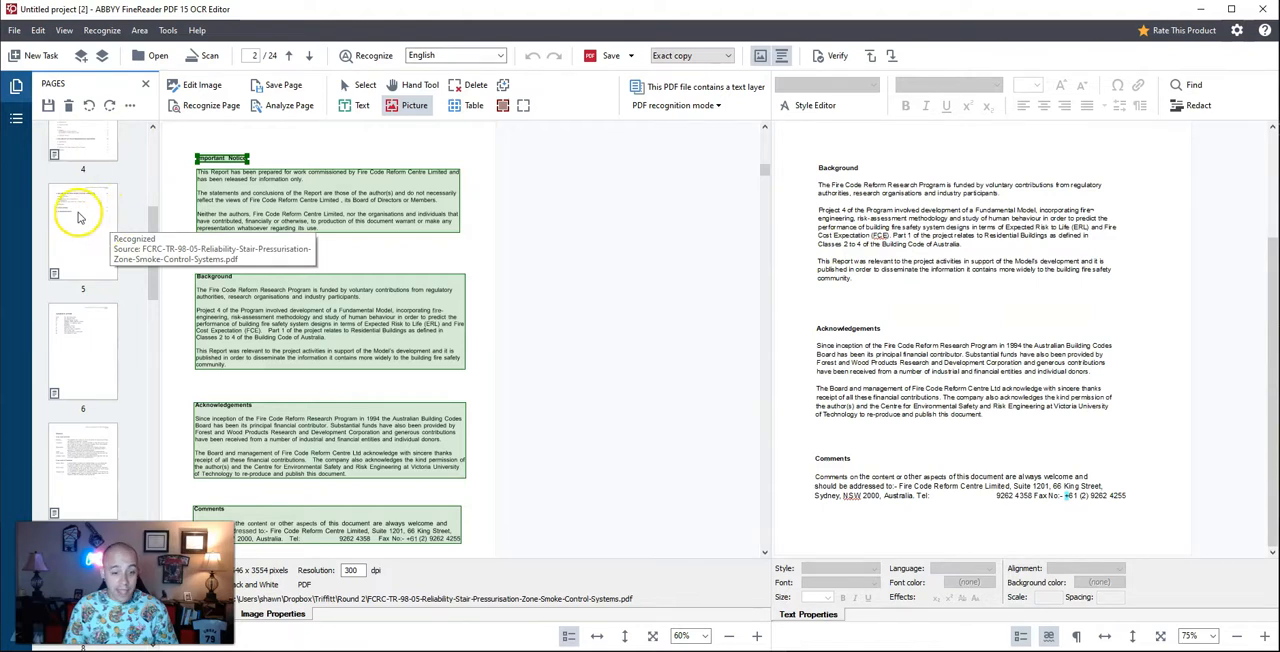
{"action": "mouse_move", "coordinate": [64, 214]}
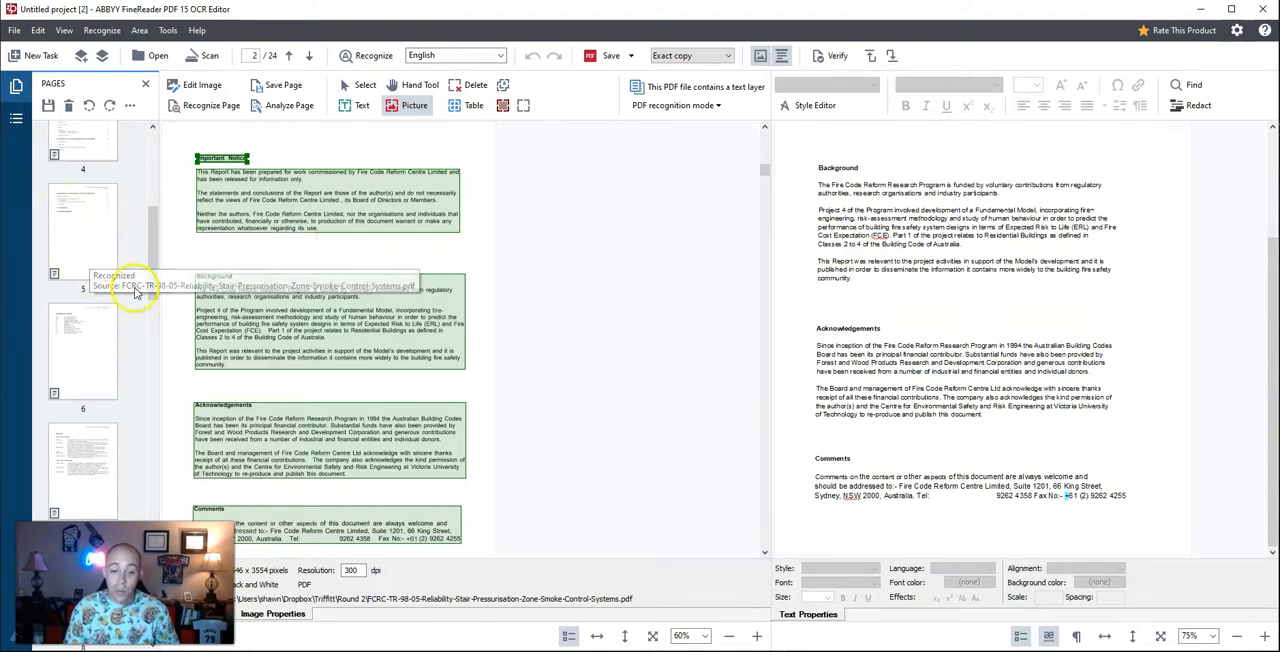
Step: Save the recognized document as an OCR project via File > Save OCR Project
{"action": "left_click", "coordinate": [14, 32]}
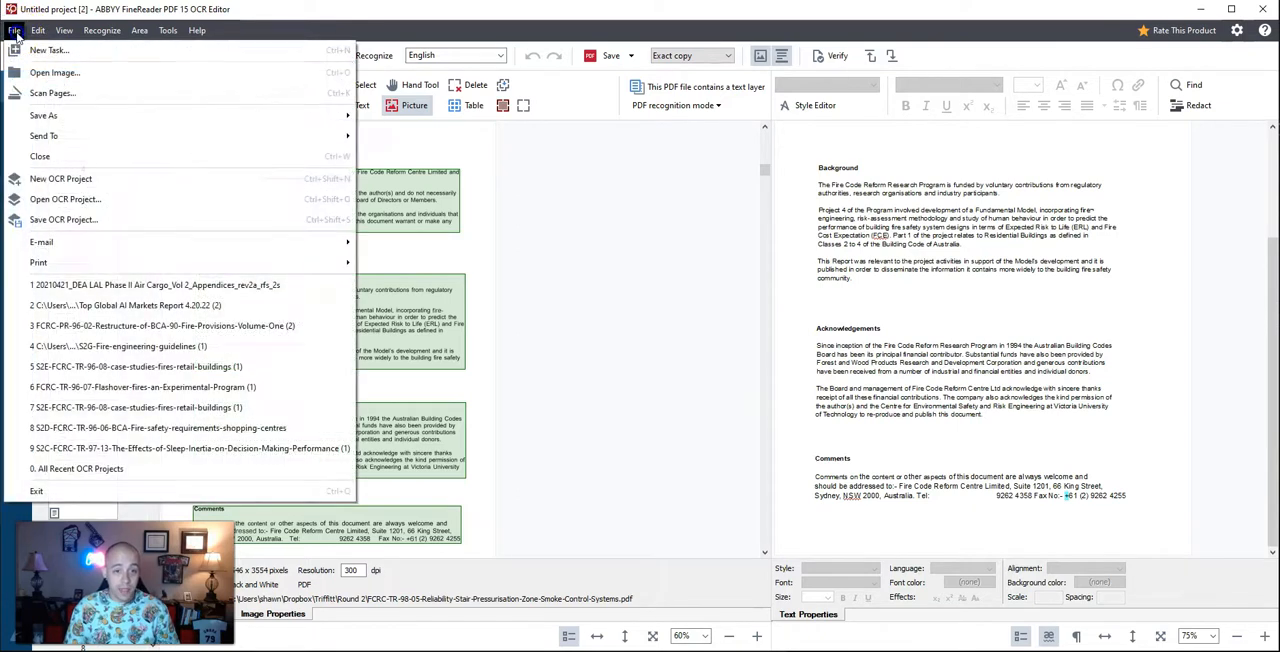
{"action": "left_click", "coordinate": [60, 220]}
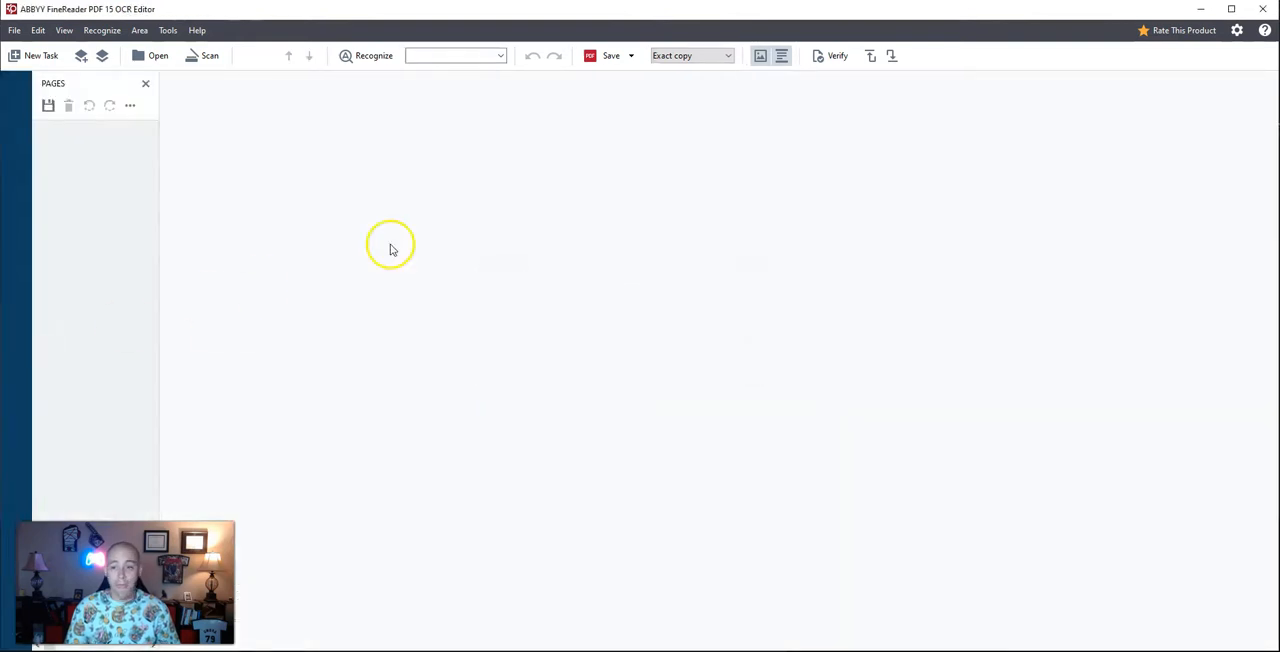
{"action": "left_click", "coordinate": [146, 56]}
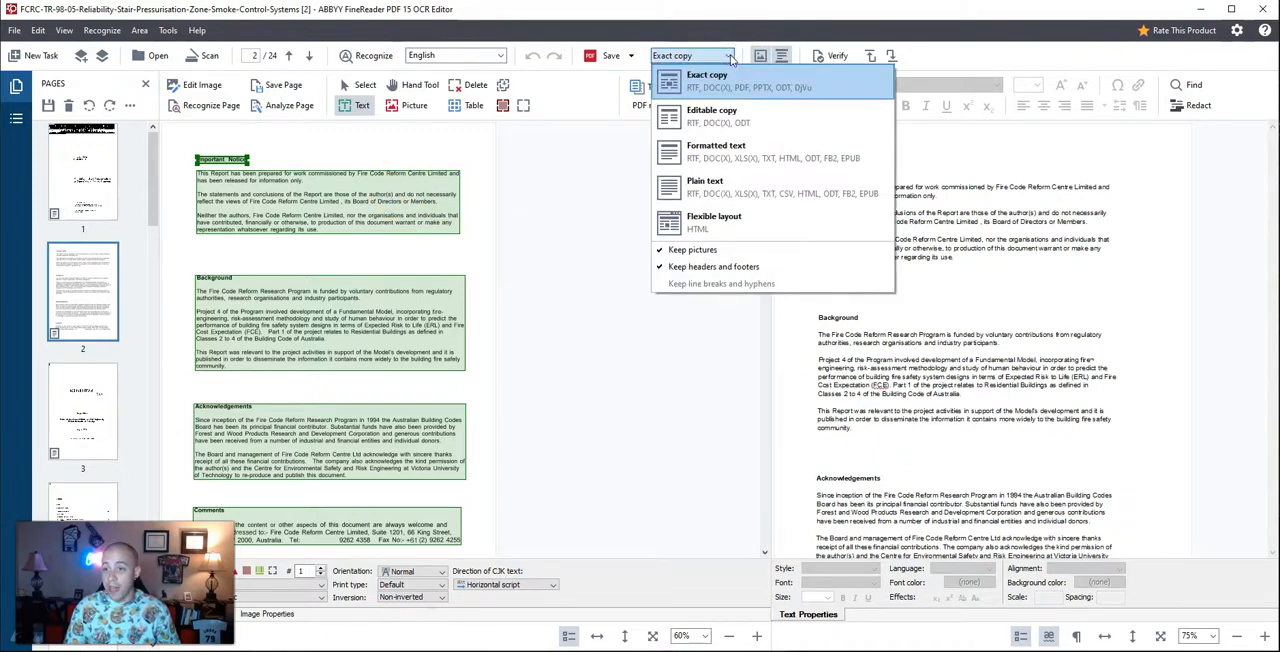
{"action": "left_click", "coordinate": [710, 74]}
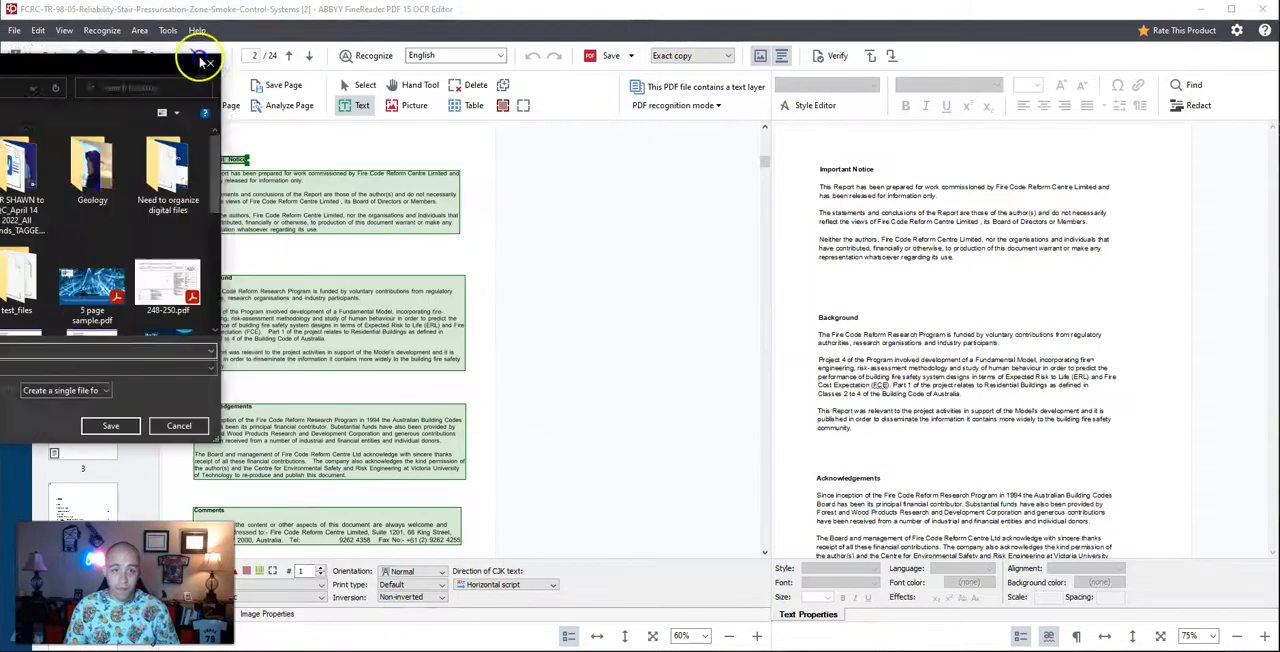
{"action": "left_click", "coordinate": [178, 426]}
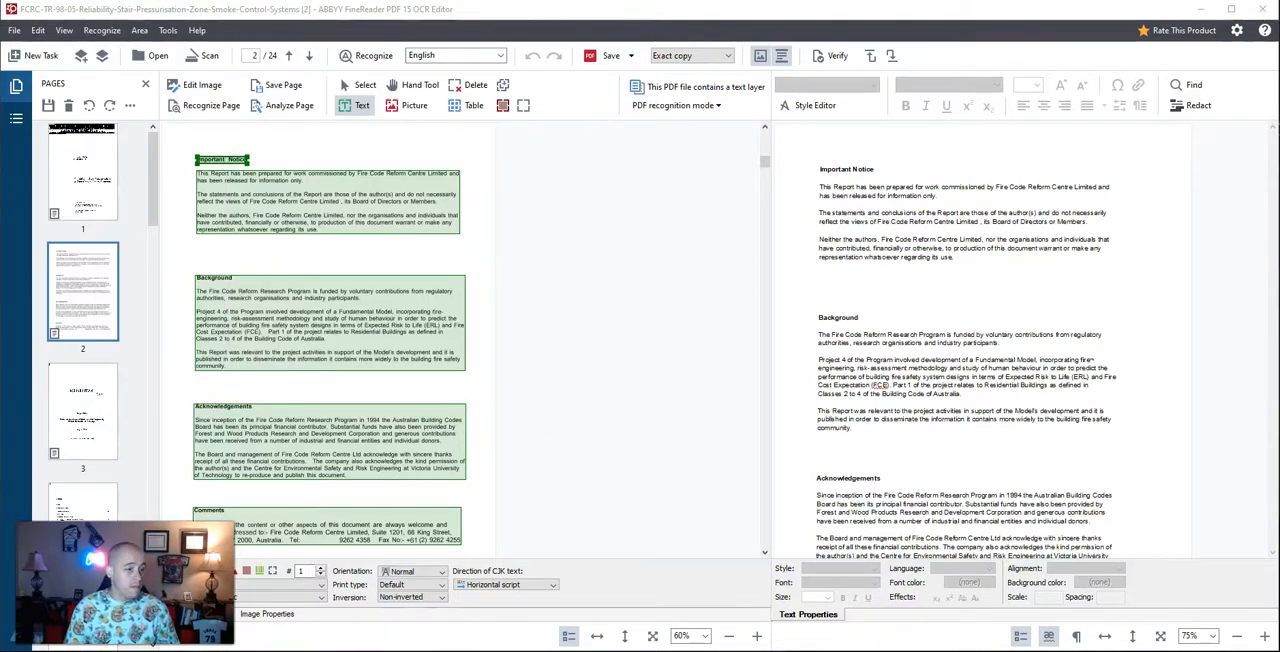
{"action": "mouse_move", "coordinate": [82, 404]}
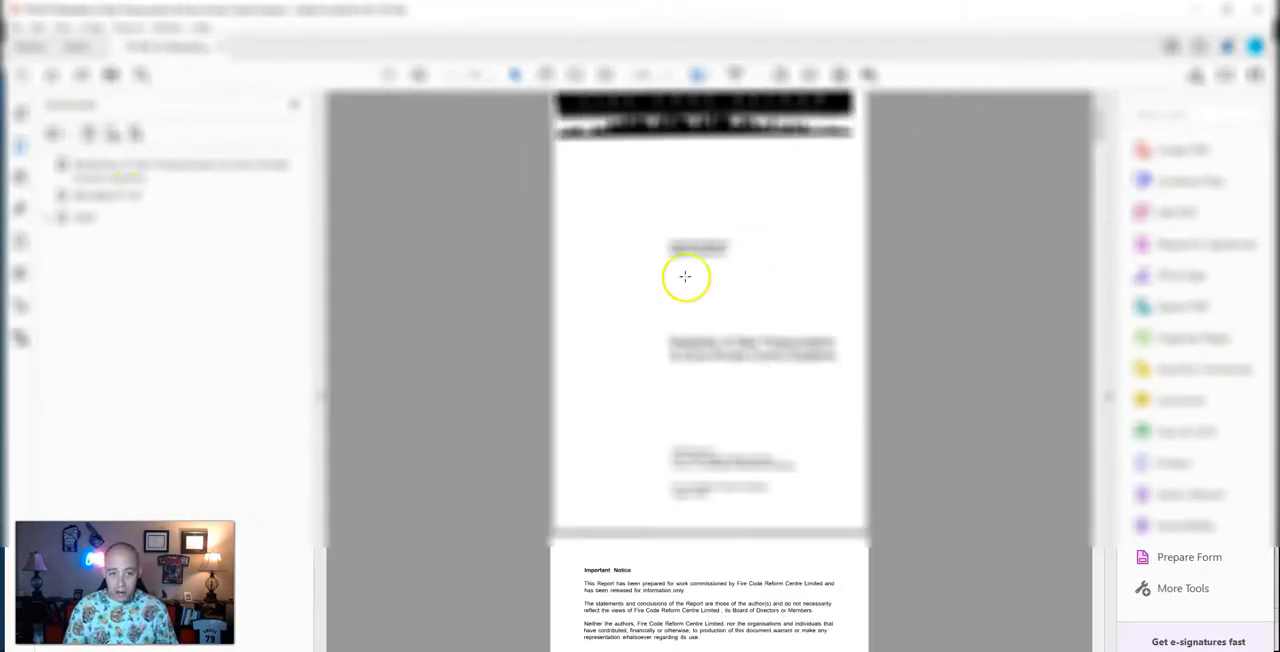
{"action": "mouse_move", "coordinate": [16, 308]}
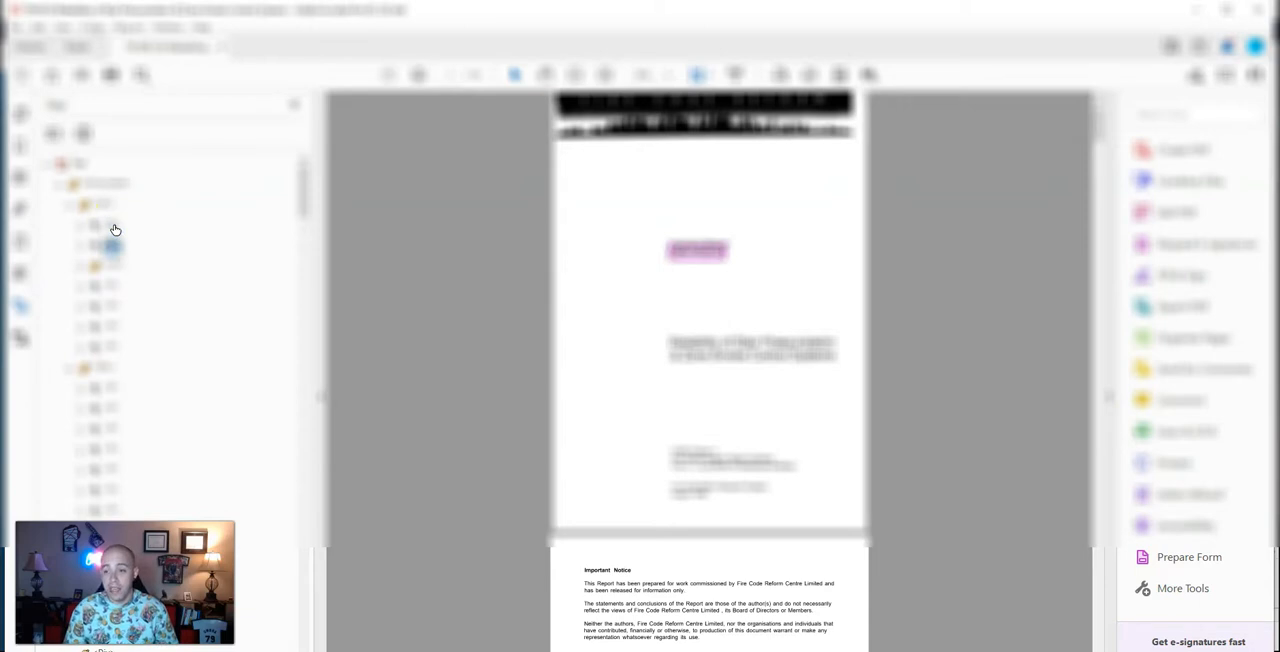
Step: Scroll through the exported PDF in Acrobat beside its Tags structure tree
{"action": "scroll", "scroll_direction": "down", "scroll_amount": 3}
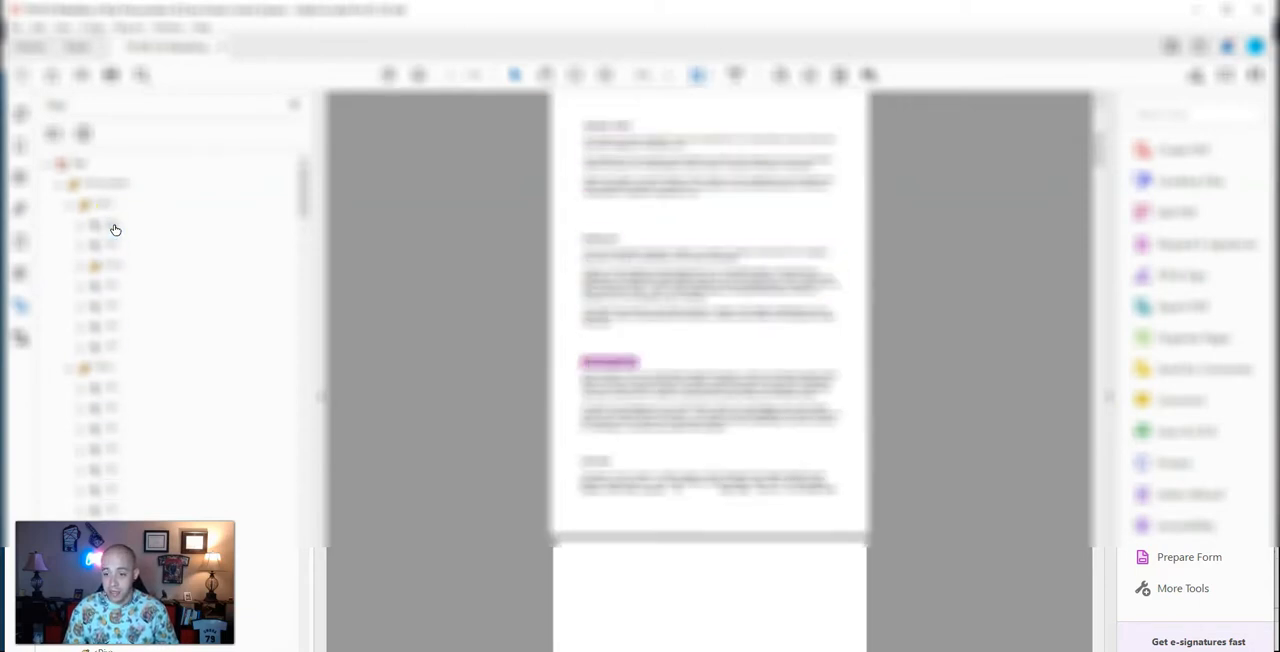